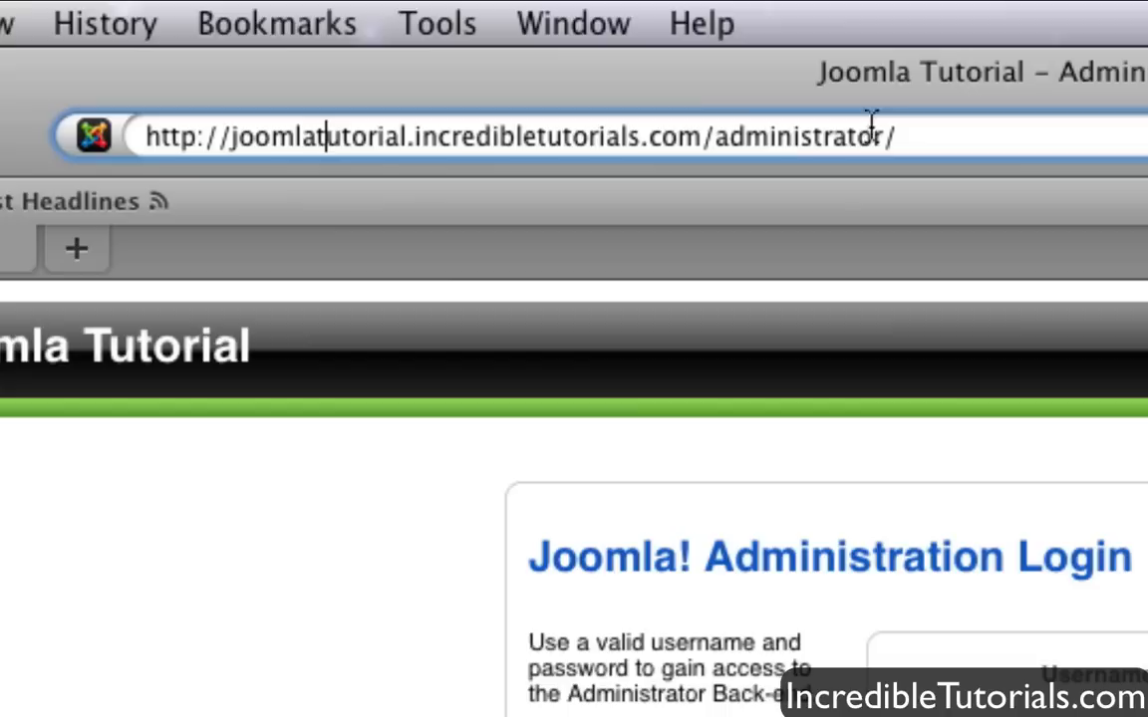
mouse_move(1144, 602)
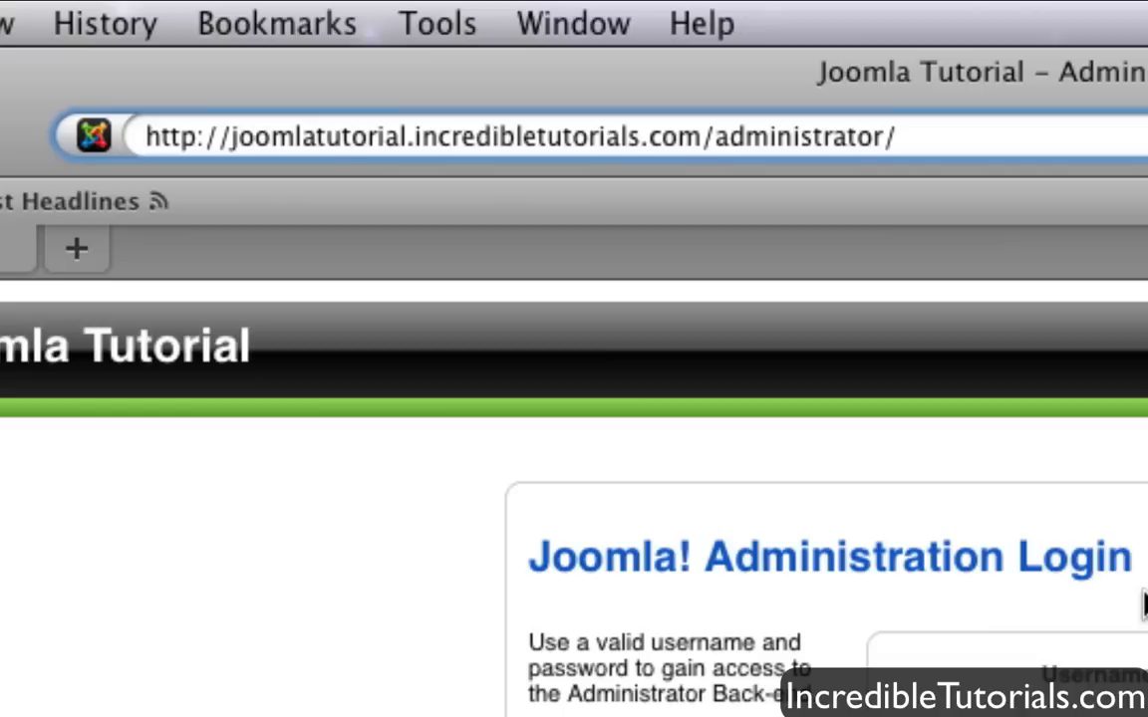
Enter the administrator username on the back-end login form, accepting the suggested 'adm...' name.
click(326, 136)
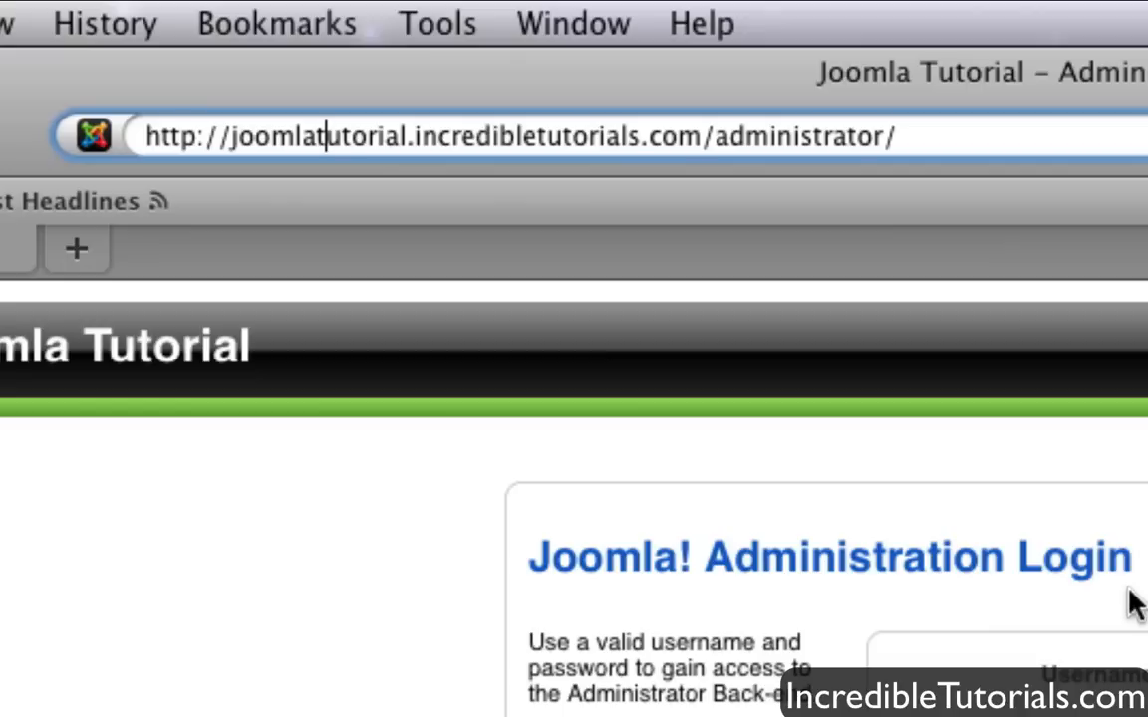
scroll(down, 3)
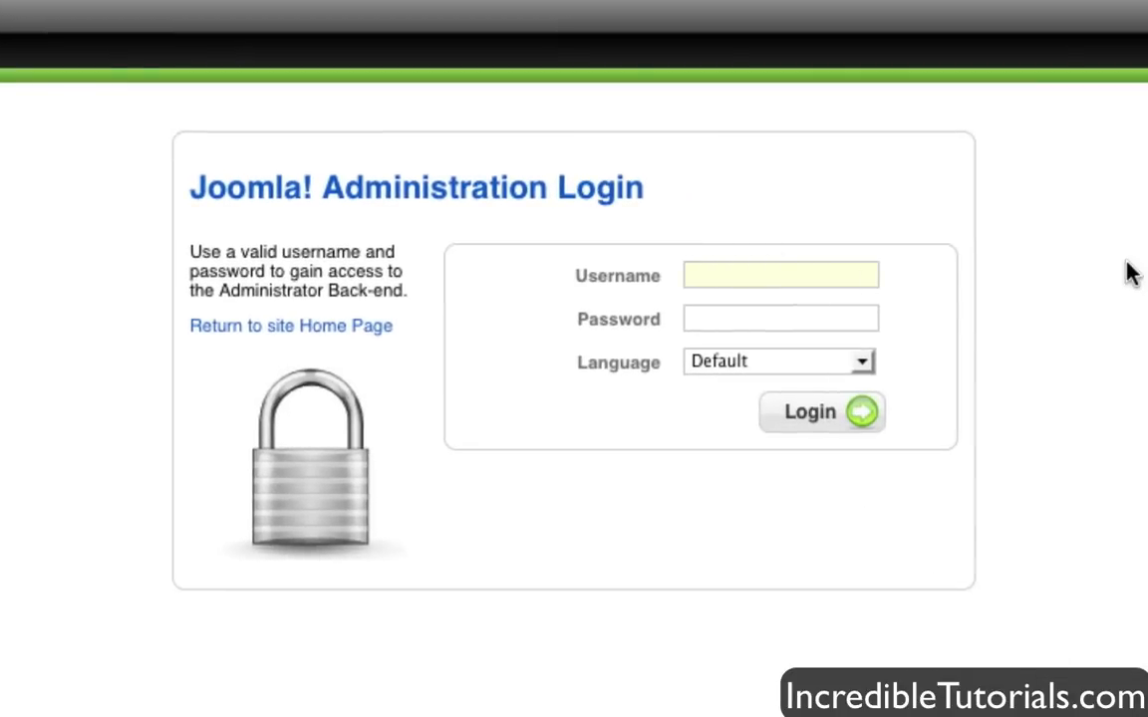
text(adm)
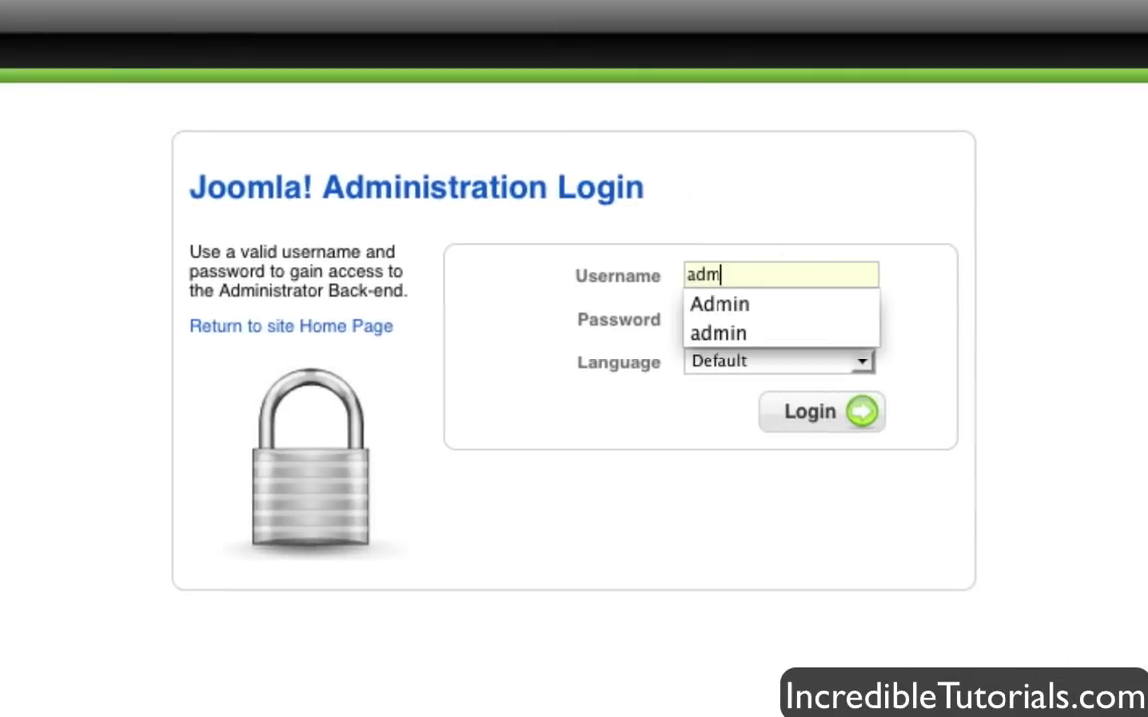
click(717, 332)
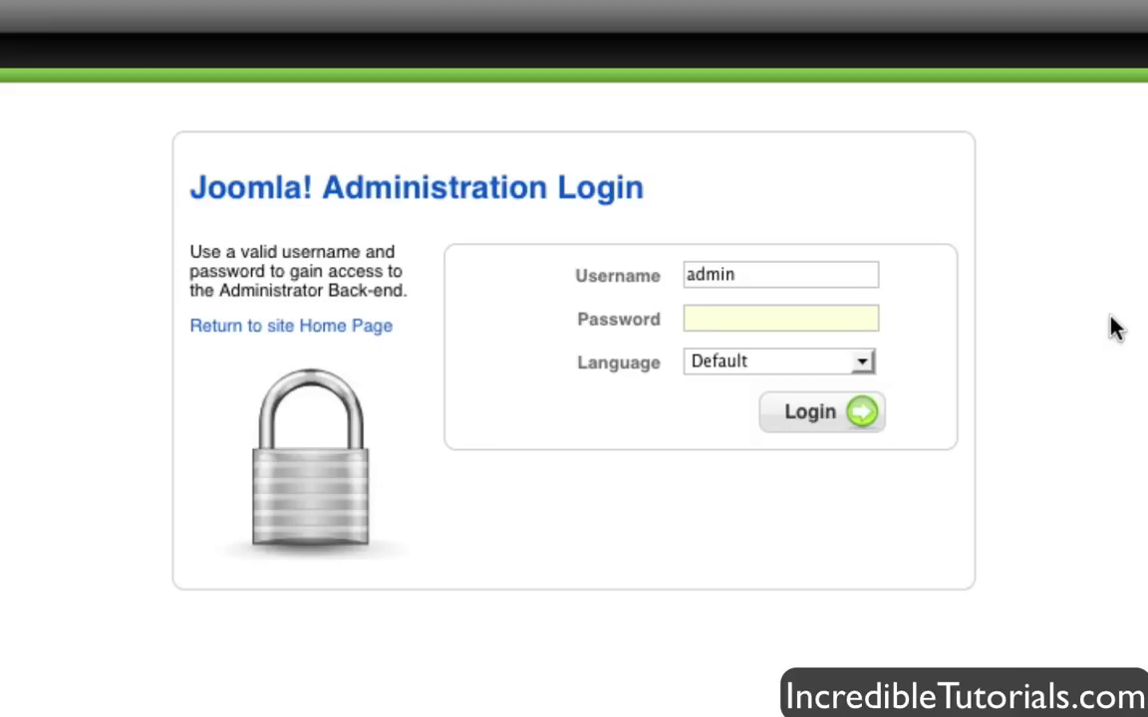
Enter the administrator password and submit the login form.
click(781, 319)
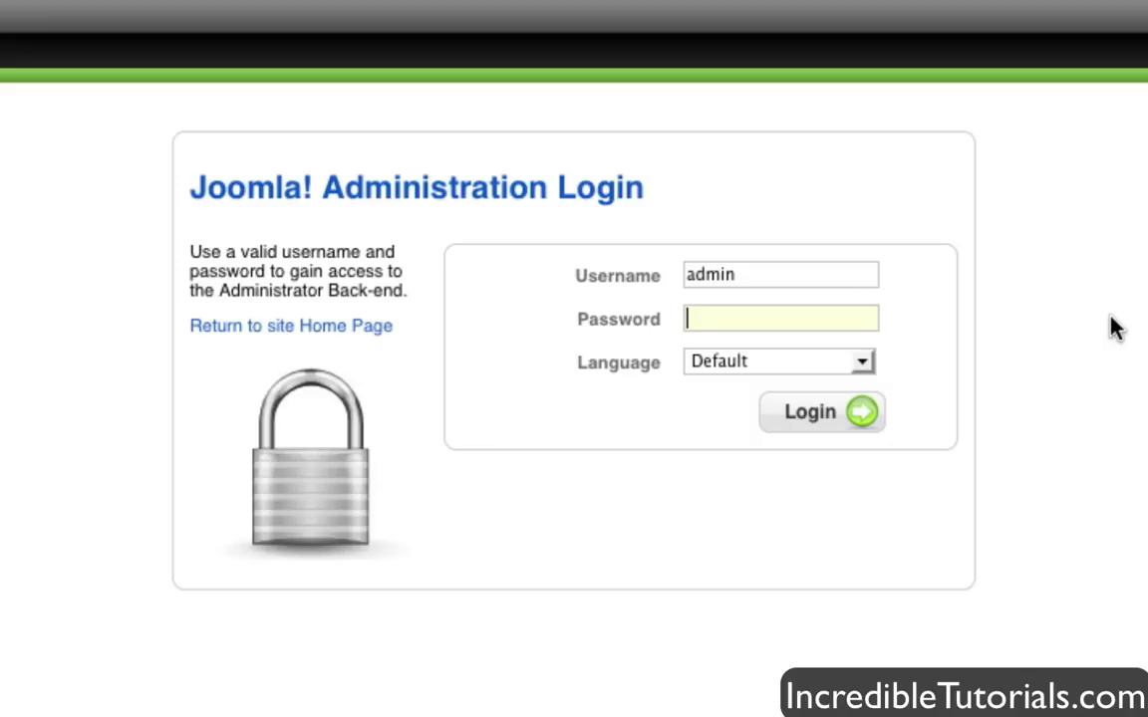
text(password)
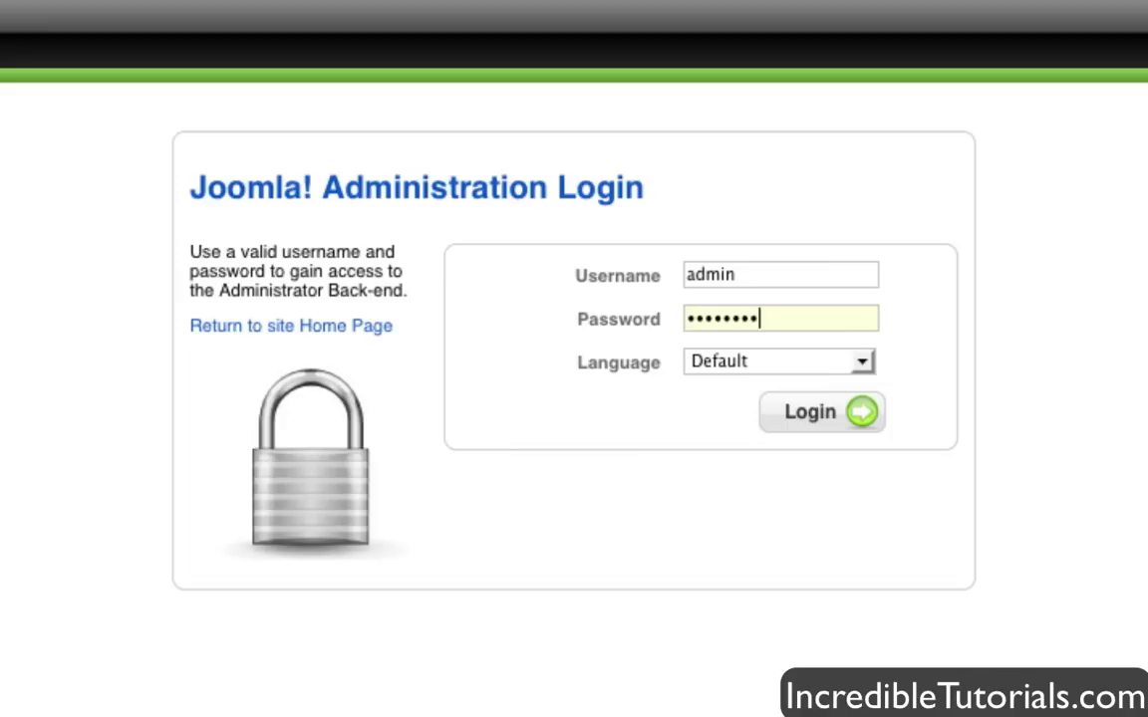
text(password)
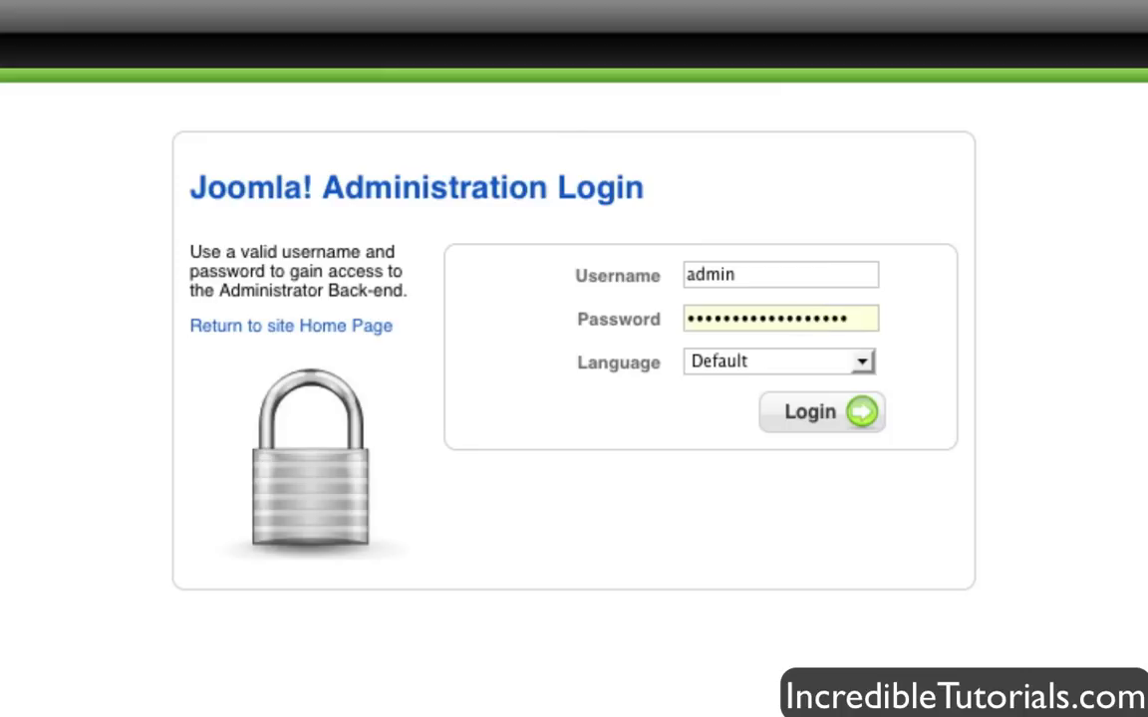
mouse_move(1084, 341)
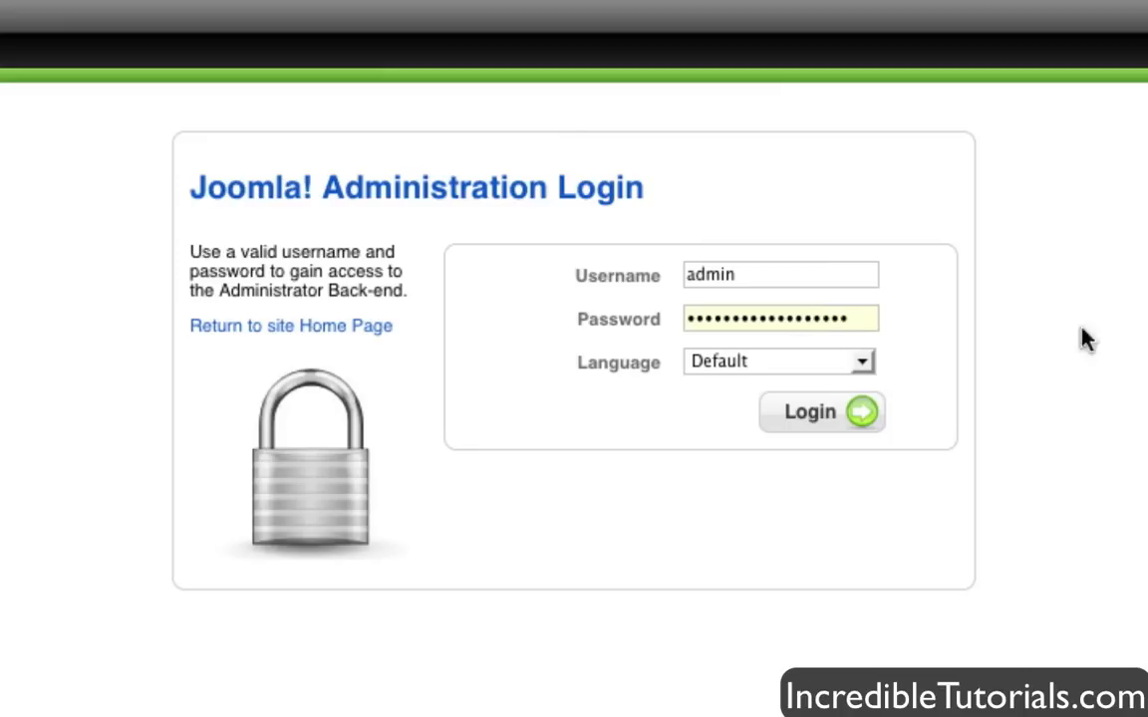
click(821, 410)
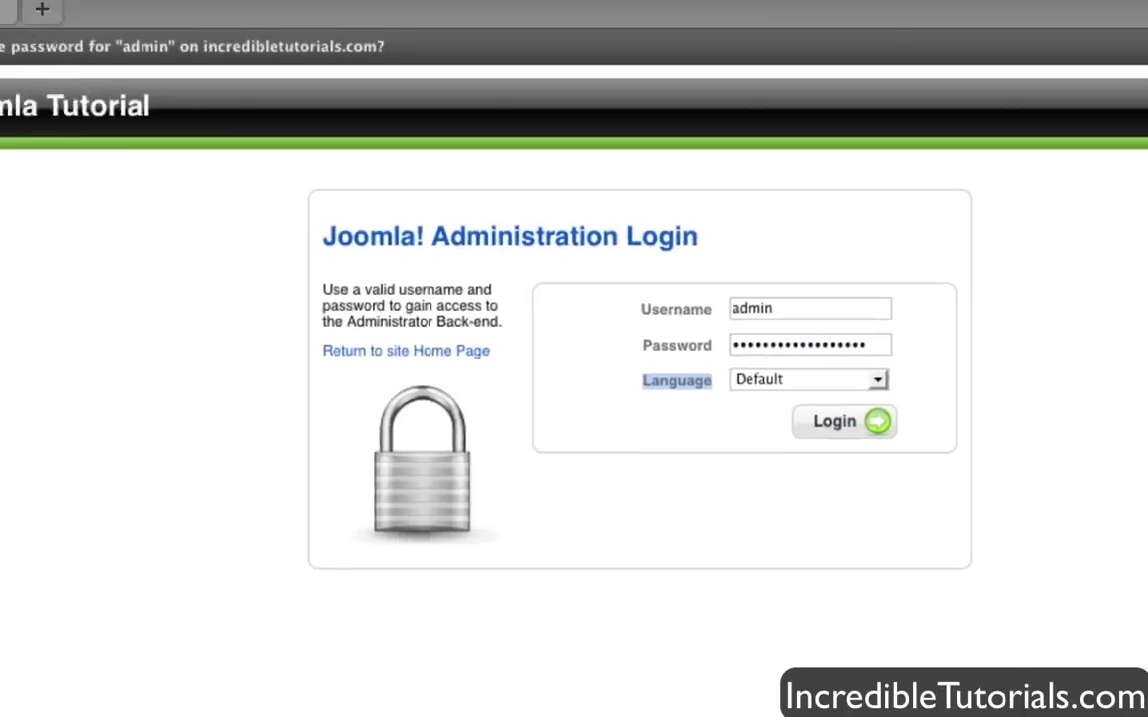
Log in to the administrator control panel and expand the Content menu.
click(845, 423)
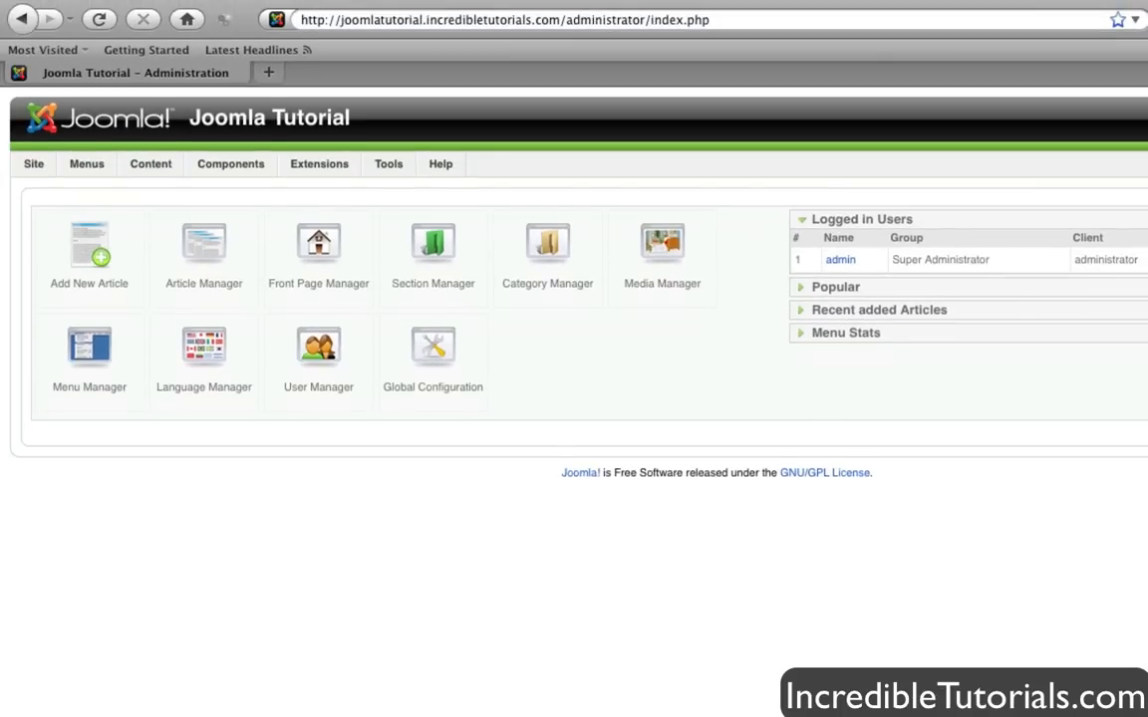
mouse_move(582, 434)
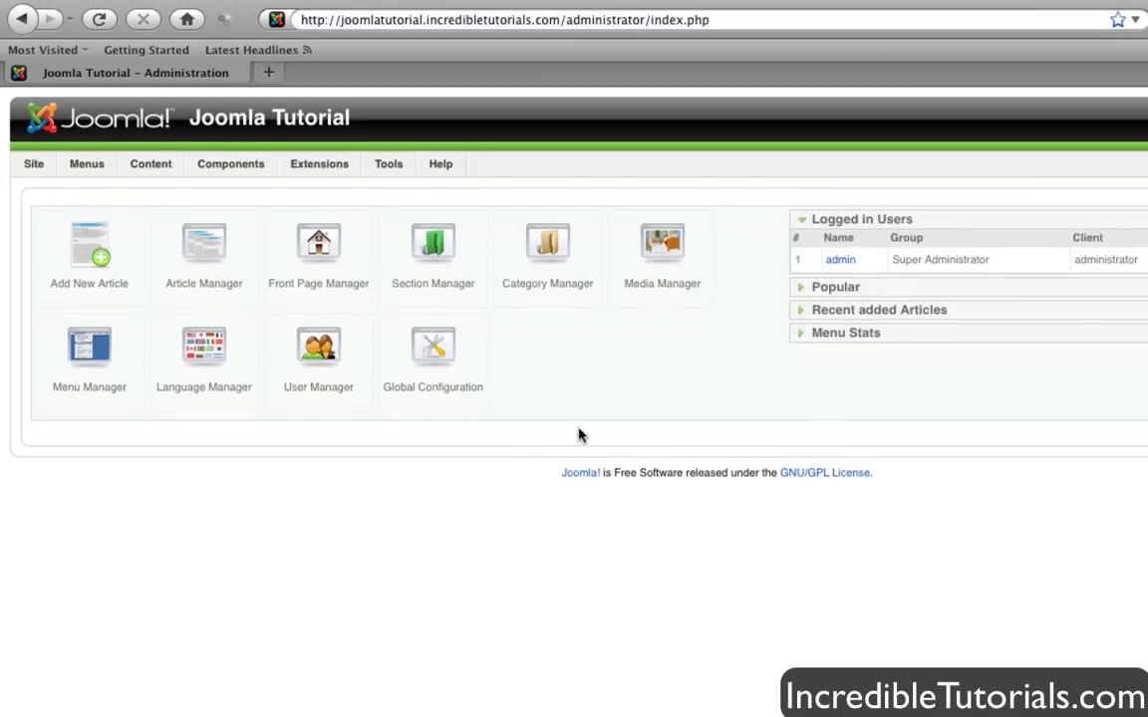
mouse_move(389, 93)
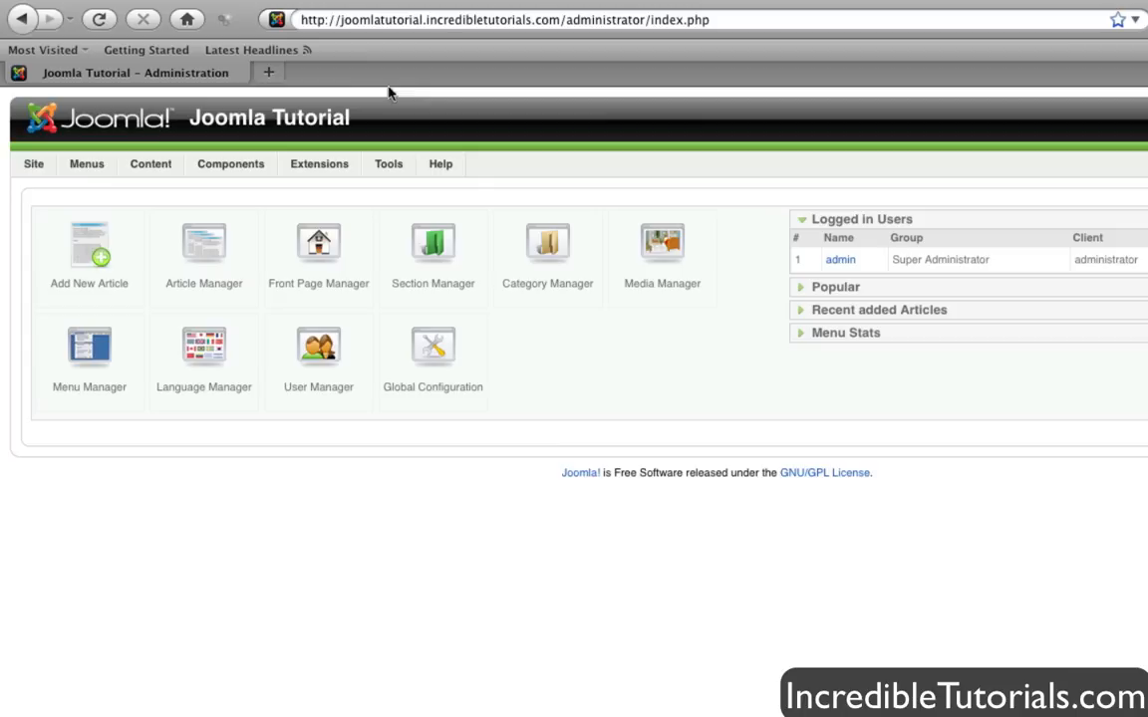
click(151, 163)
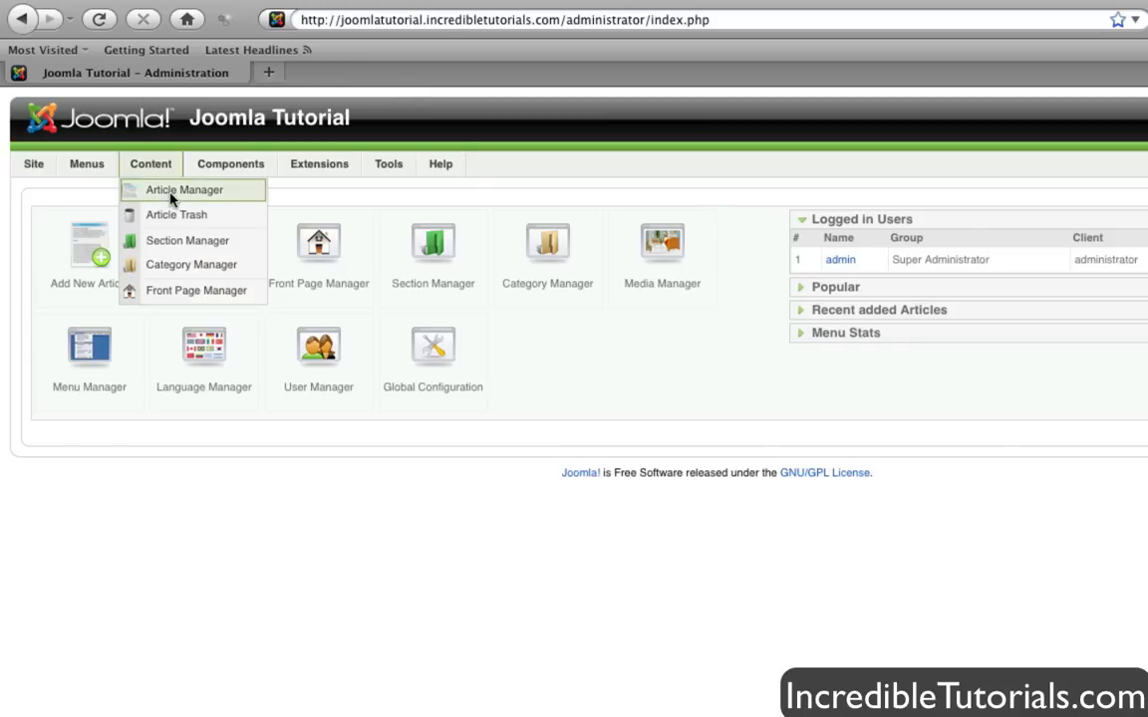
mouse_move(191, 265)
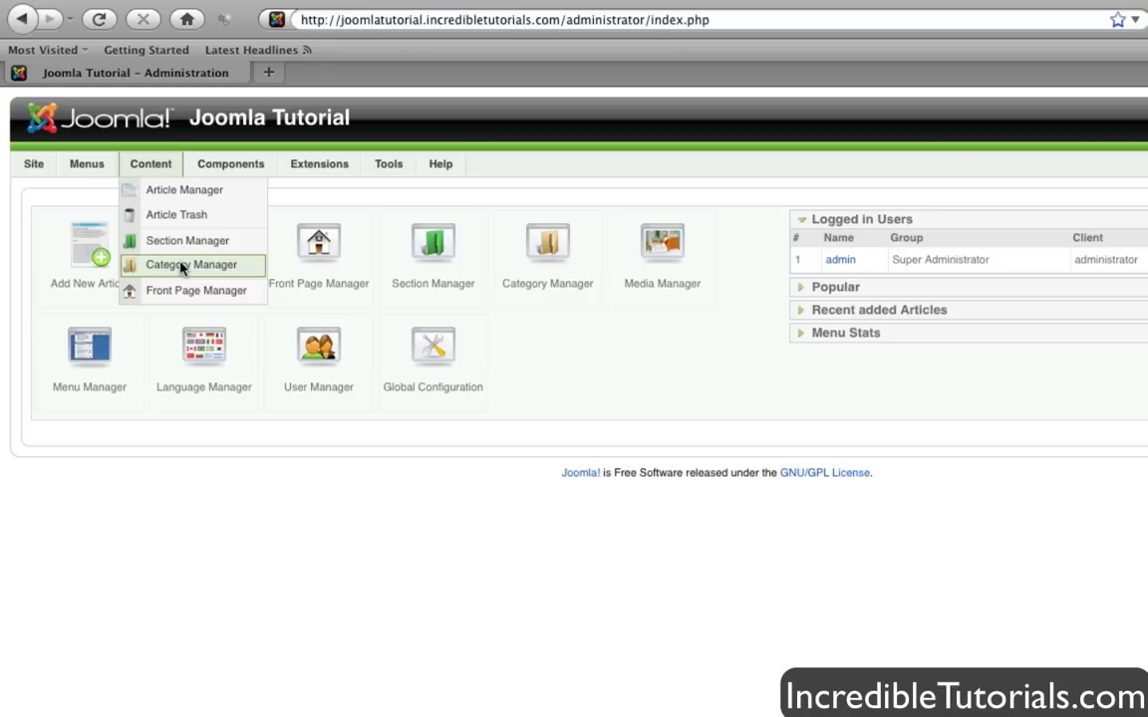
mouse_move(203, 269)
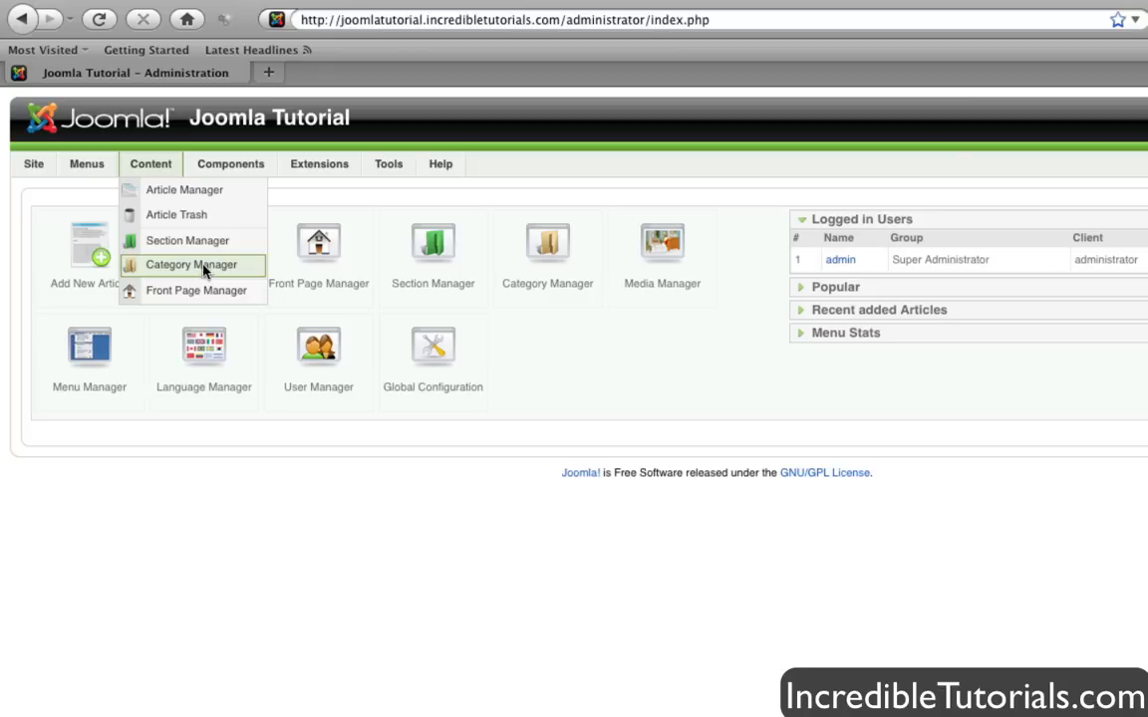
mouse_move(190, 267)
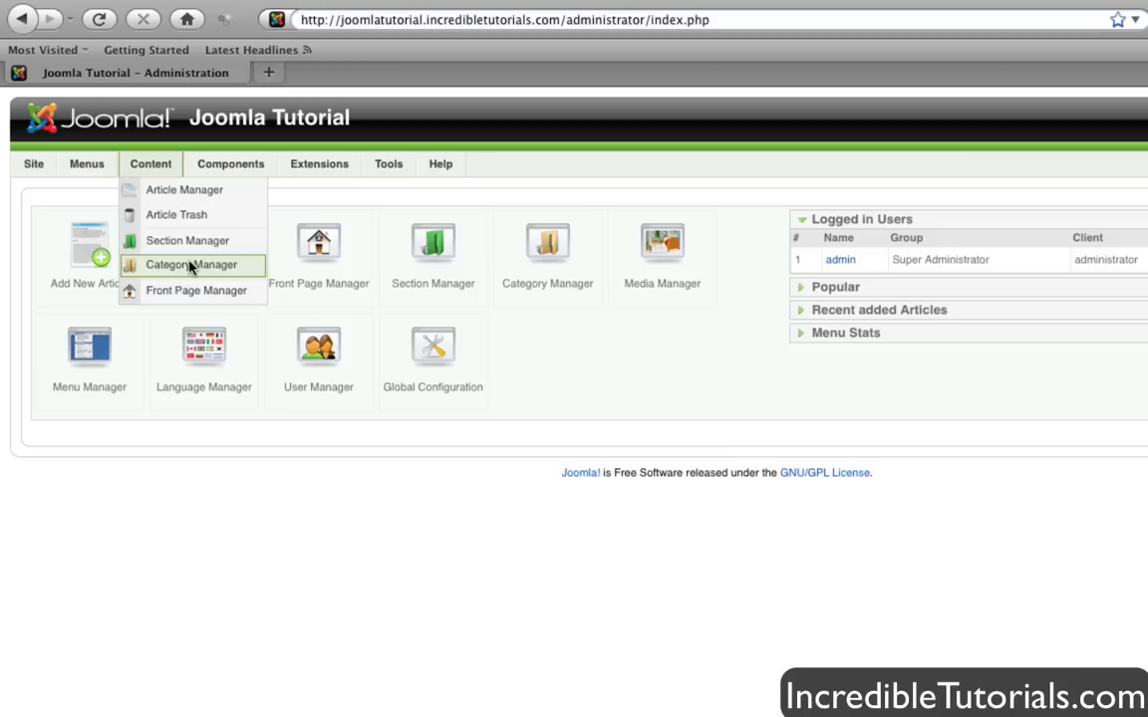
mouse_move(188, 239)
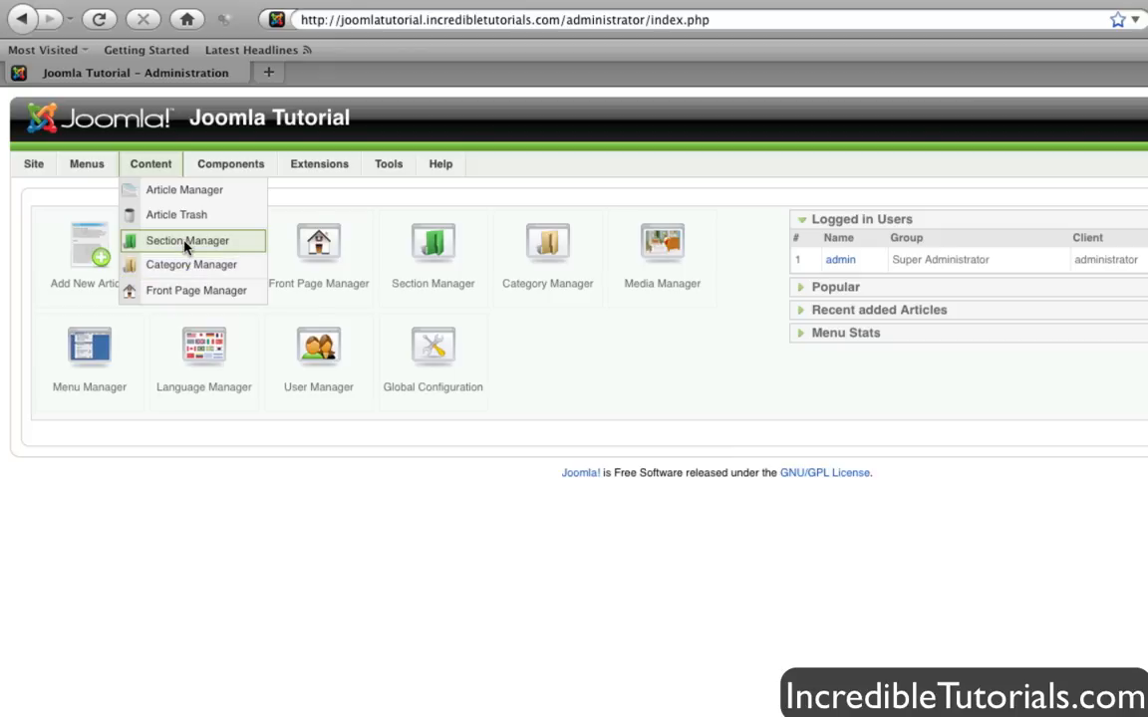
mouse_move(183, 257)
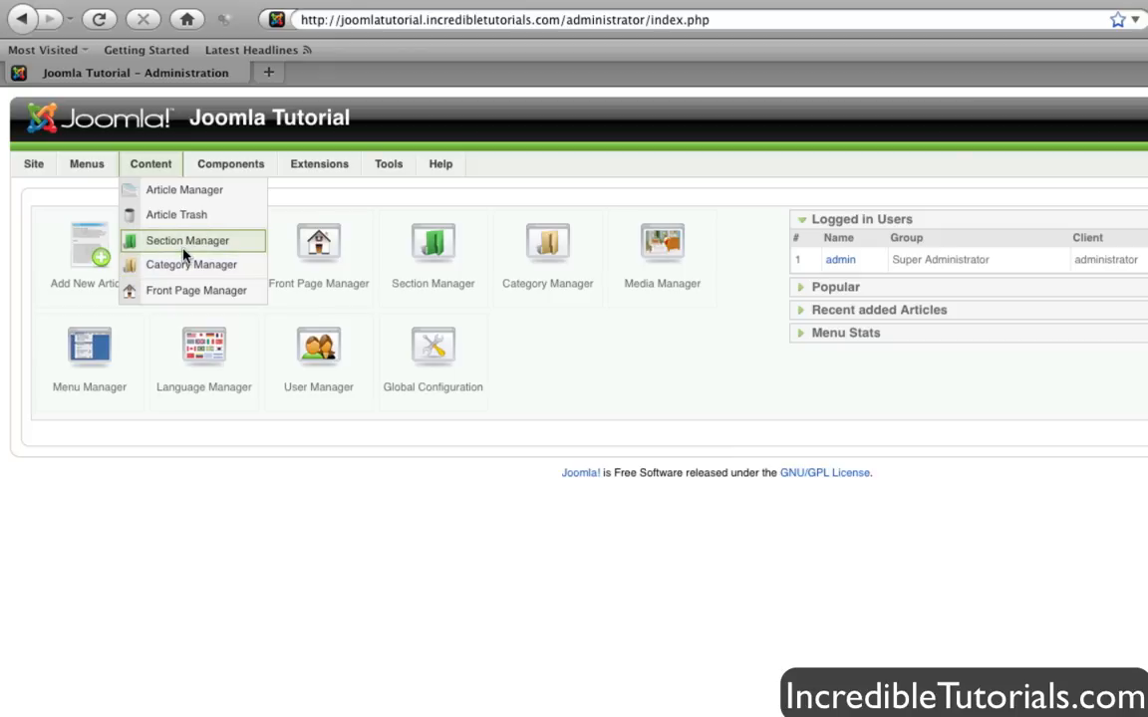
mouse_move(191, 263)
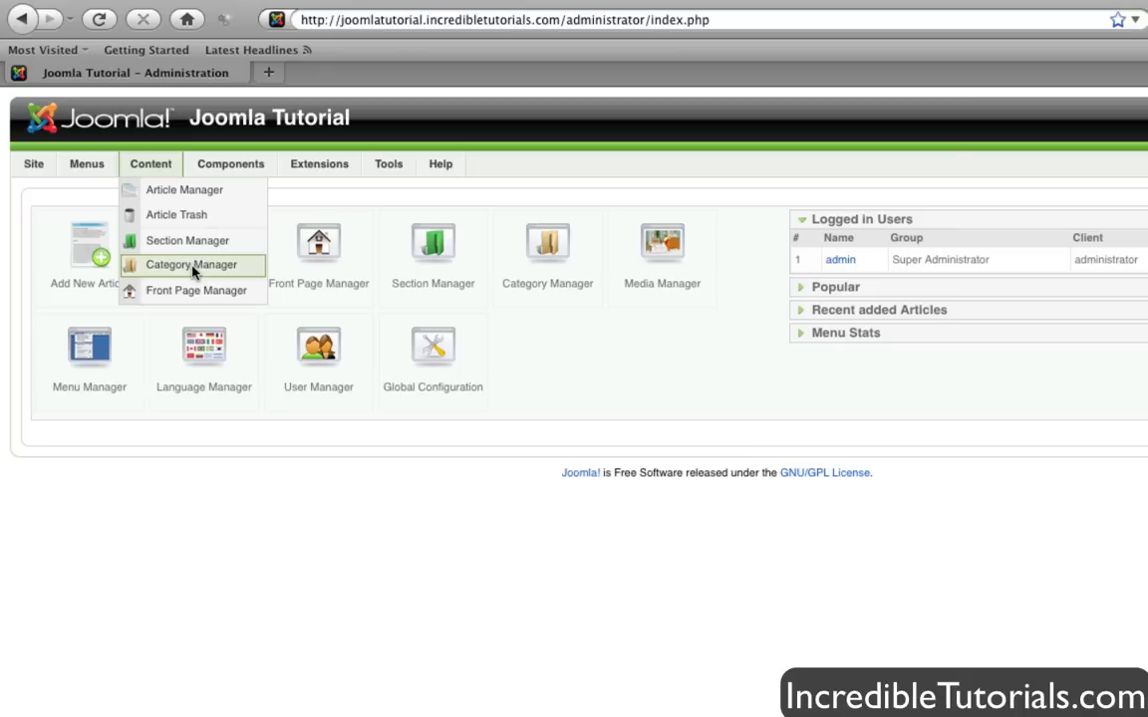
mouse_move(193, 240)
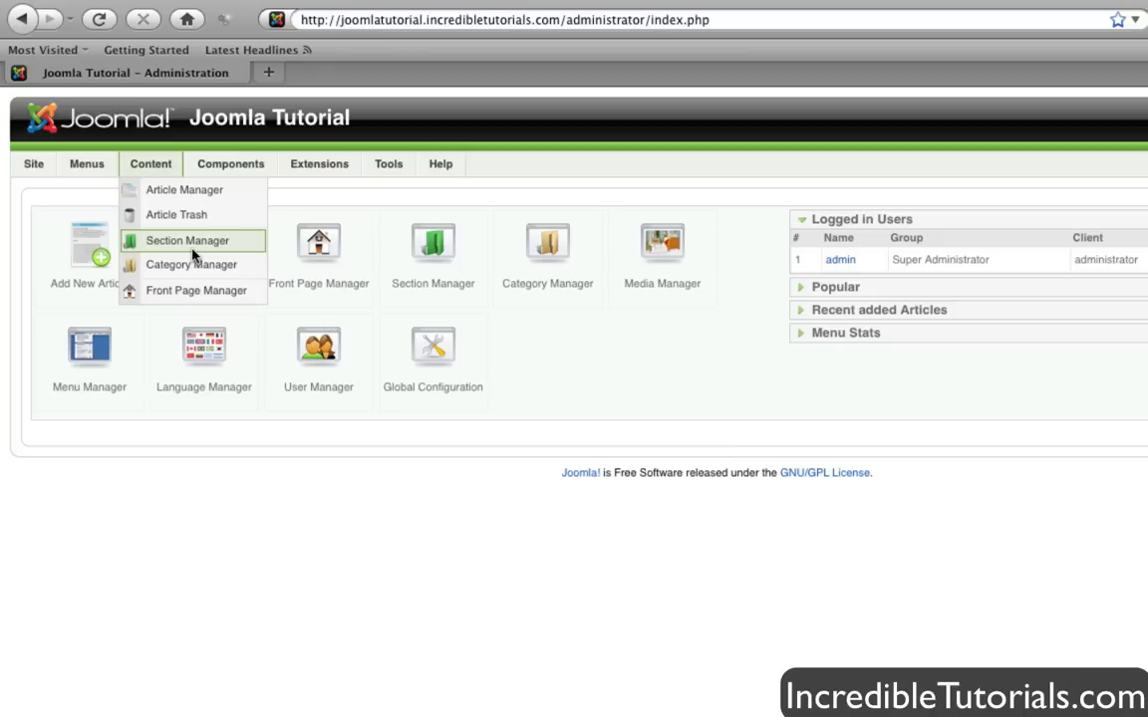
mouse_move(191, 263)
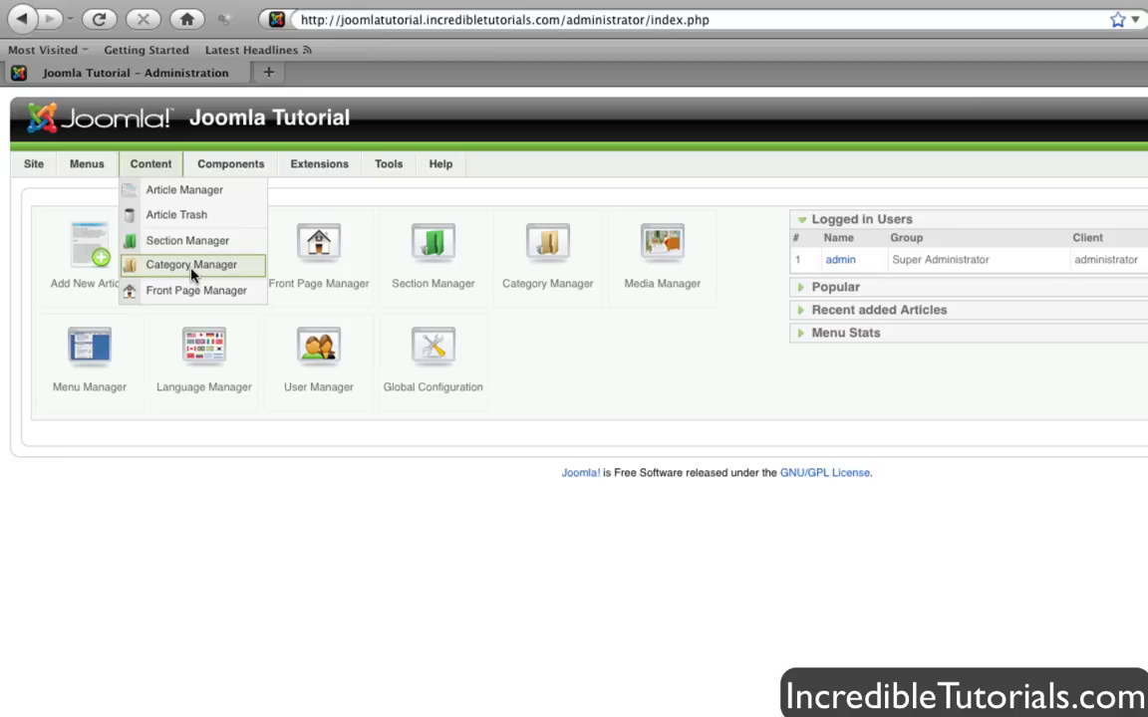
Go to the Section Manager and start a new section.
click(187, 239)
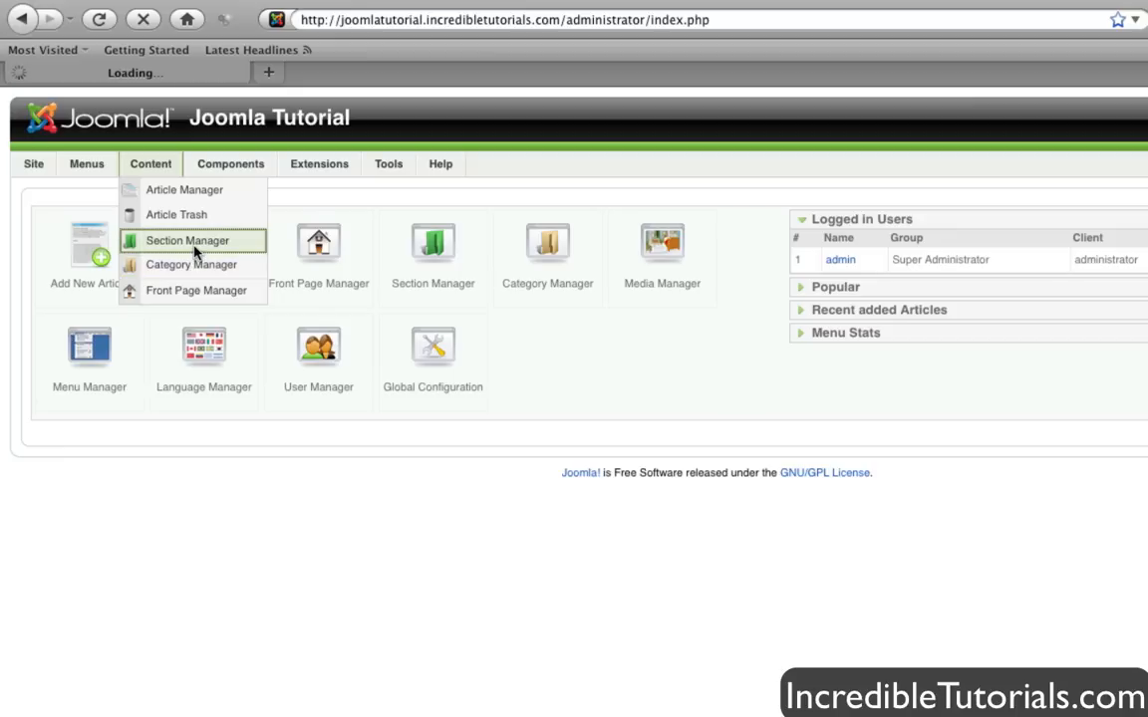
click(187, 239)
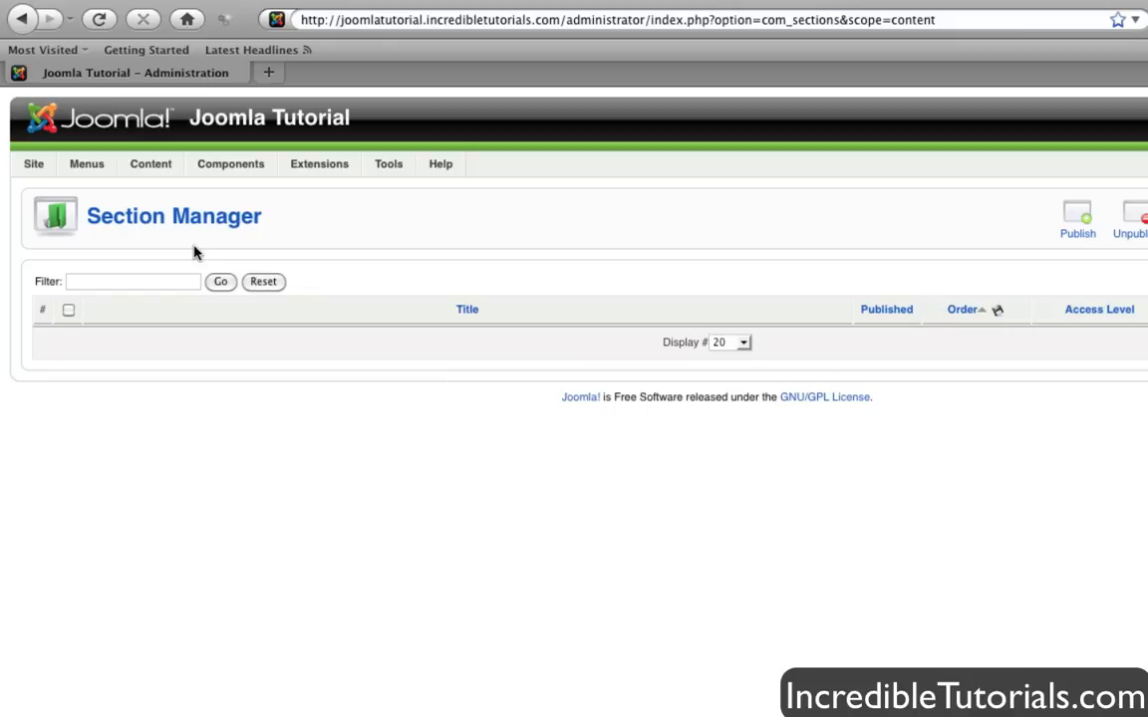
mouse_move(602, 516)
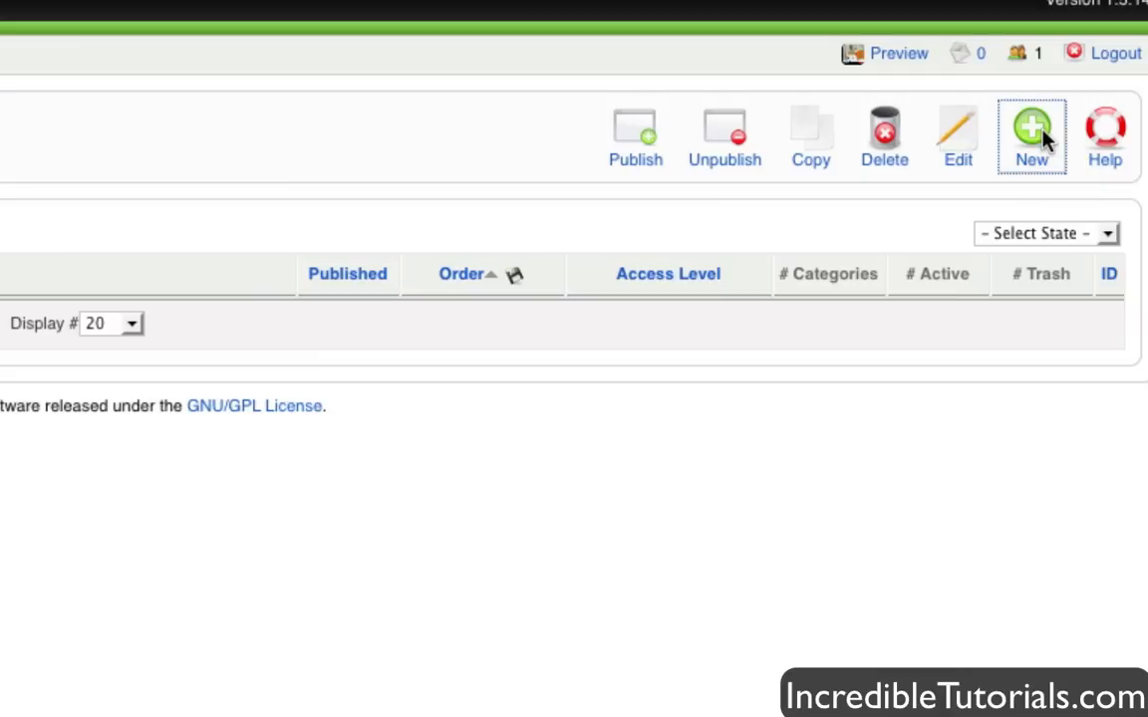
click(1032, 135)
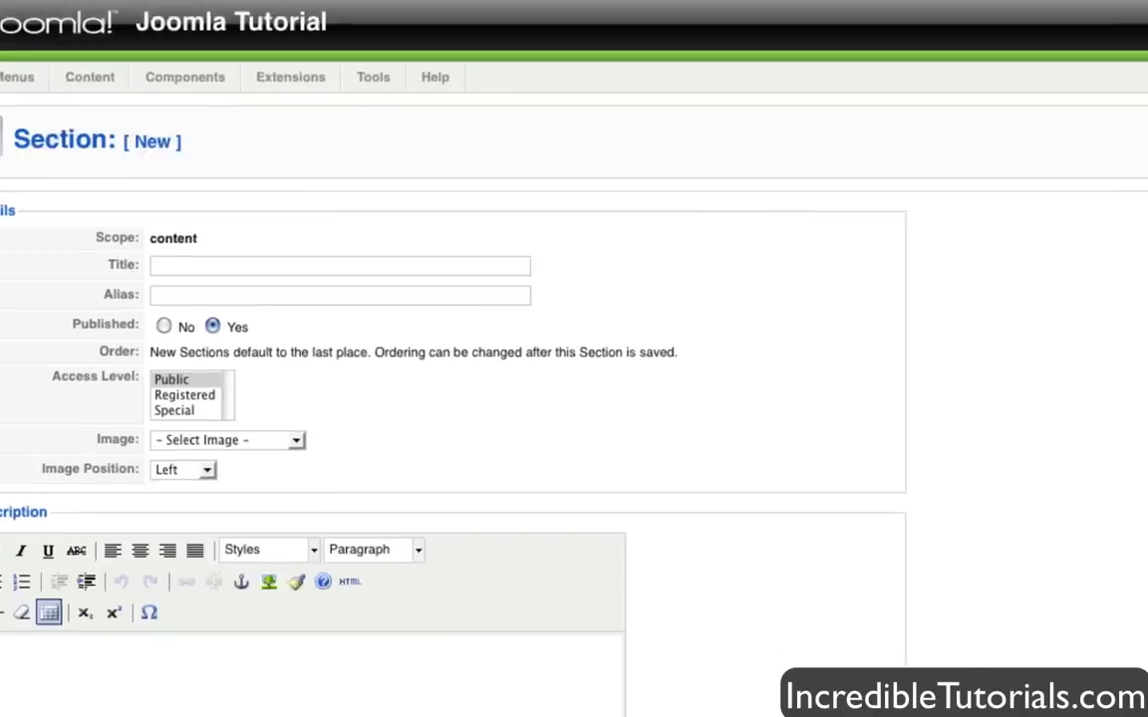
Title the new section 'News' and save it so it lists as published.
click(418, 263)
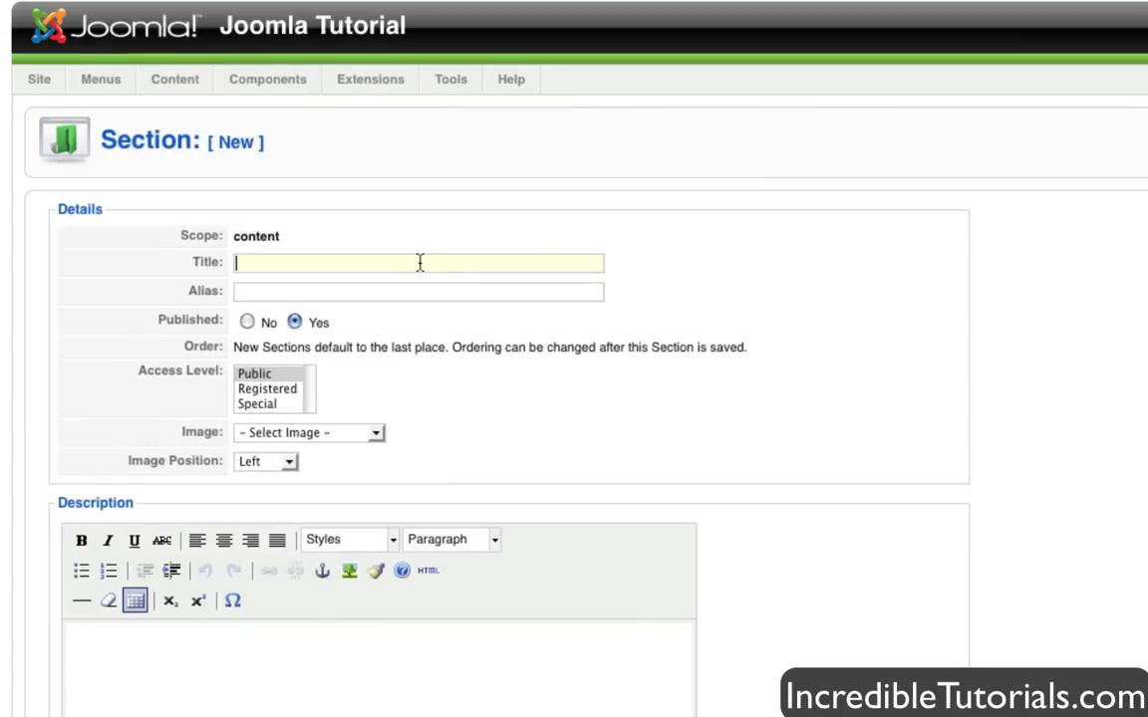
mouse_move(627, 235)
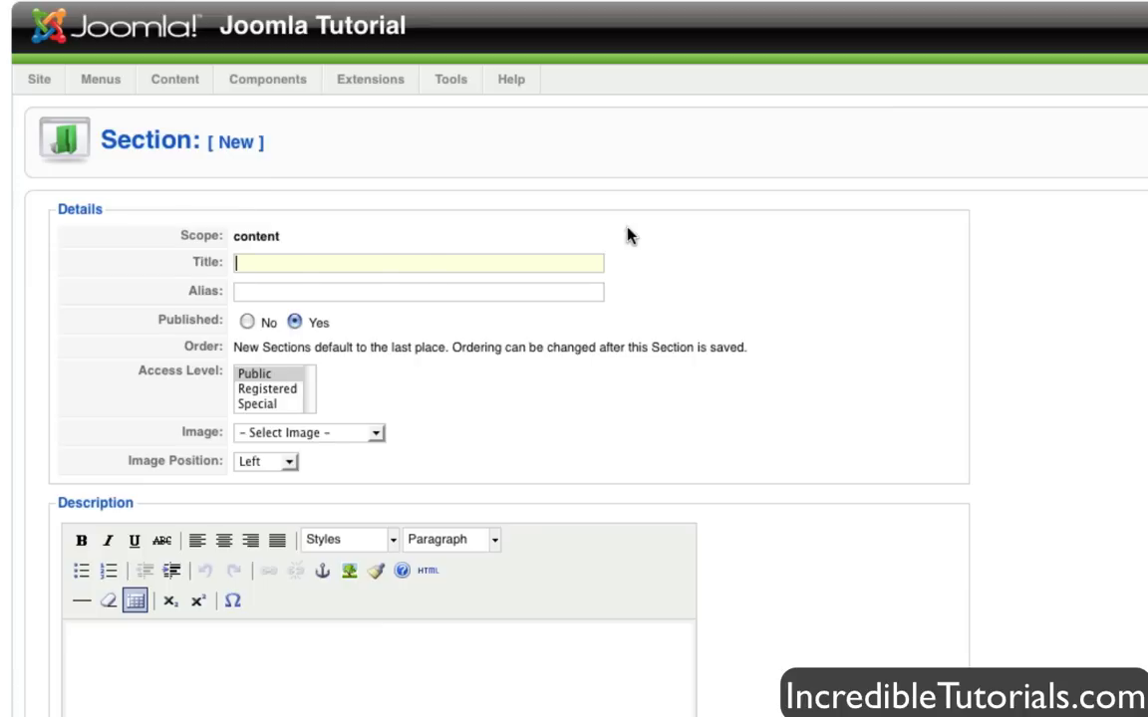
text(News)
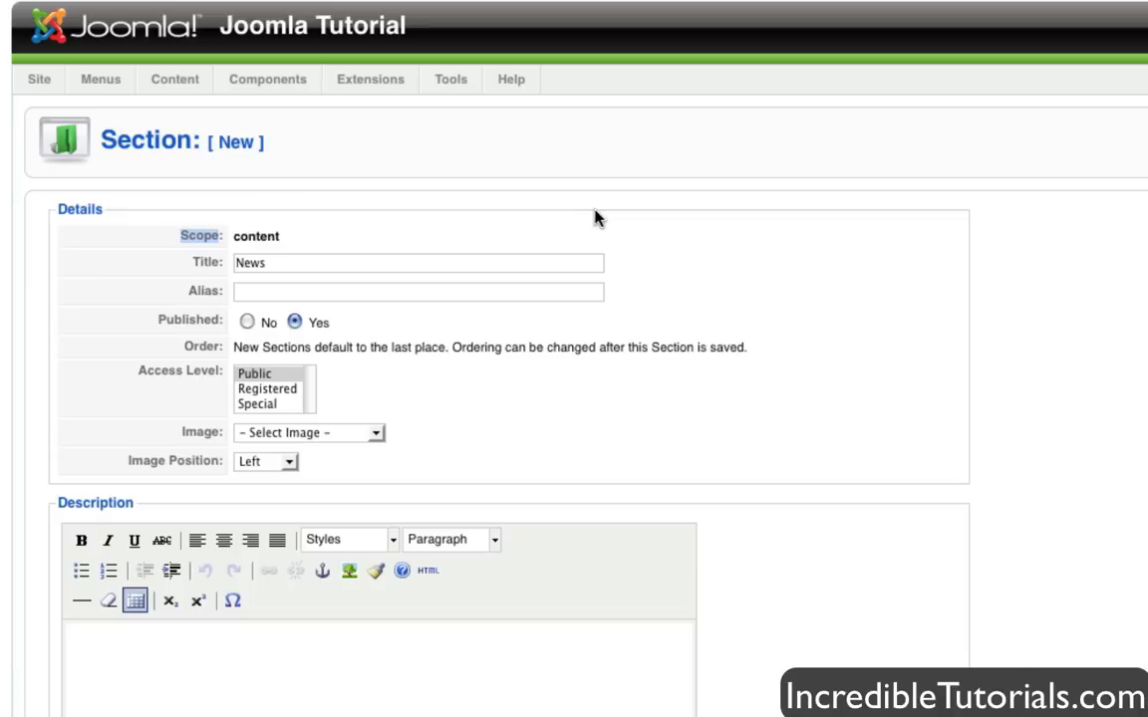
mouse_move(861, 315)
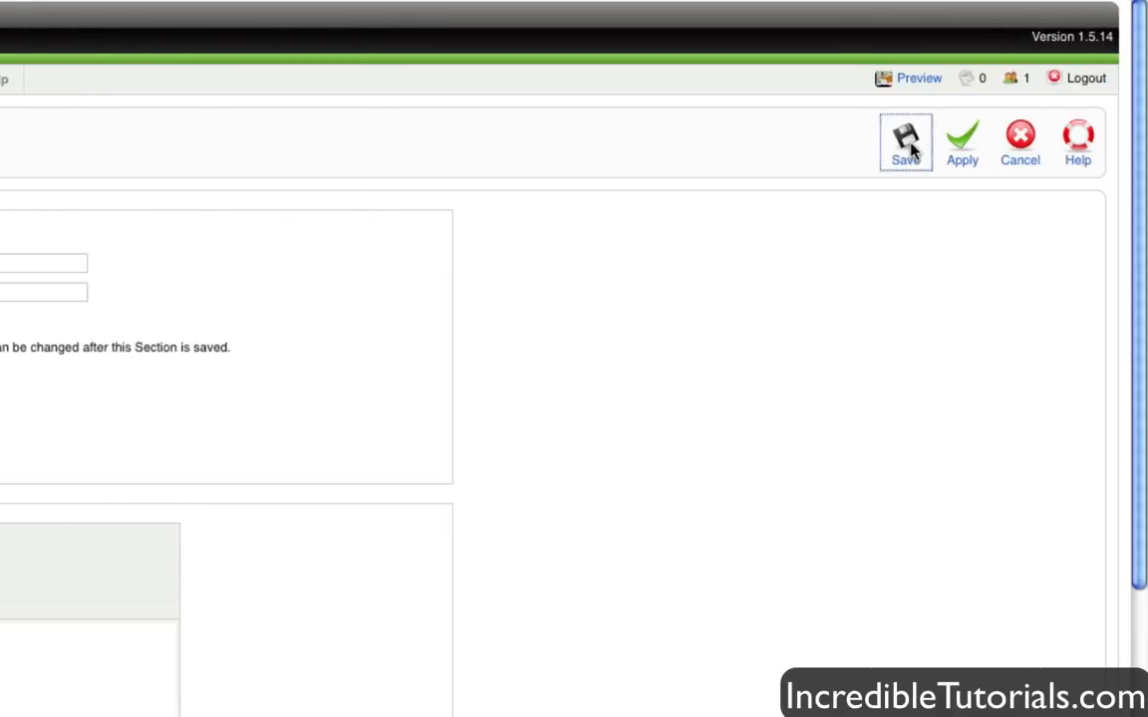
click(905, 141)
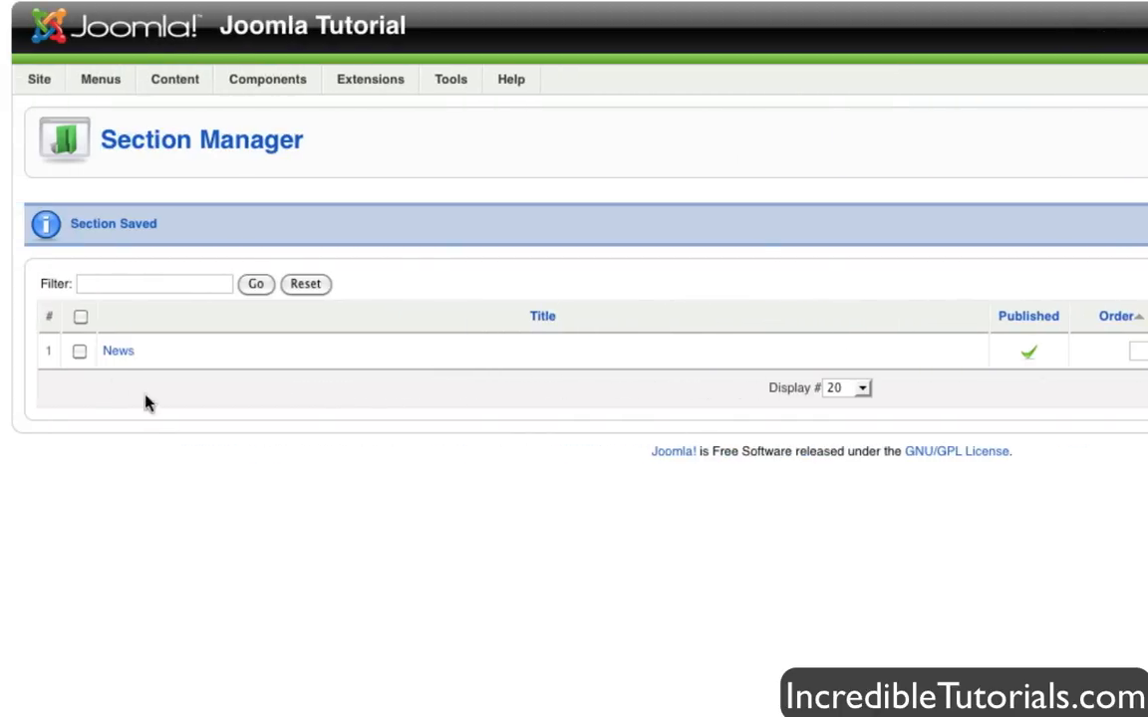
mouse_move(168, 422)
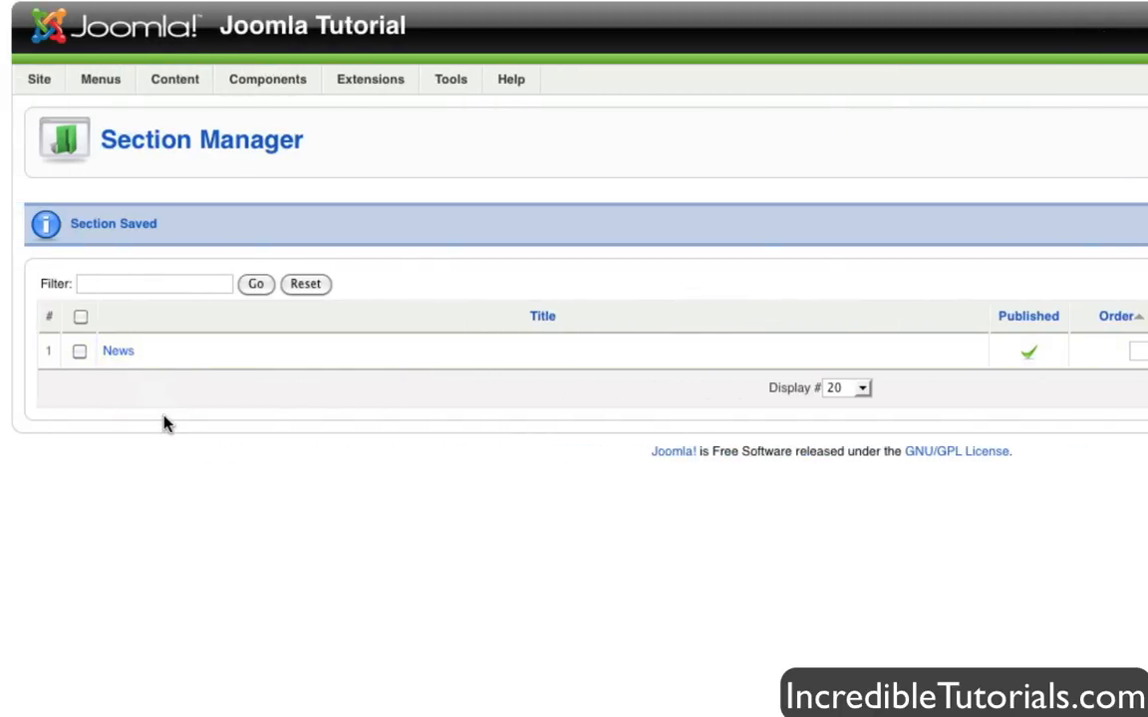
mouse_move(171, 447)
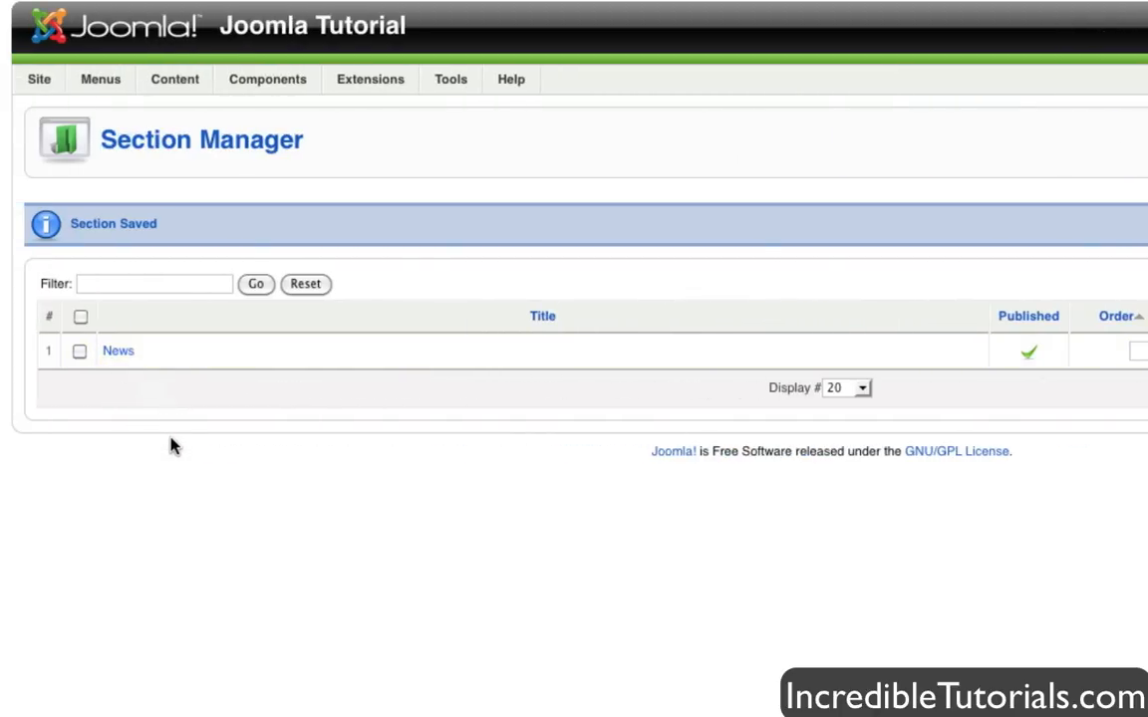
Go to the Category Manager and start a new category.
click(175, 80)
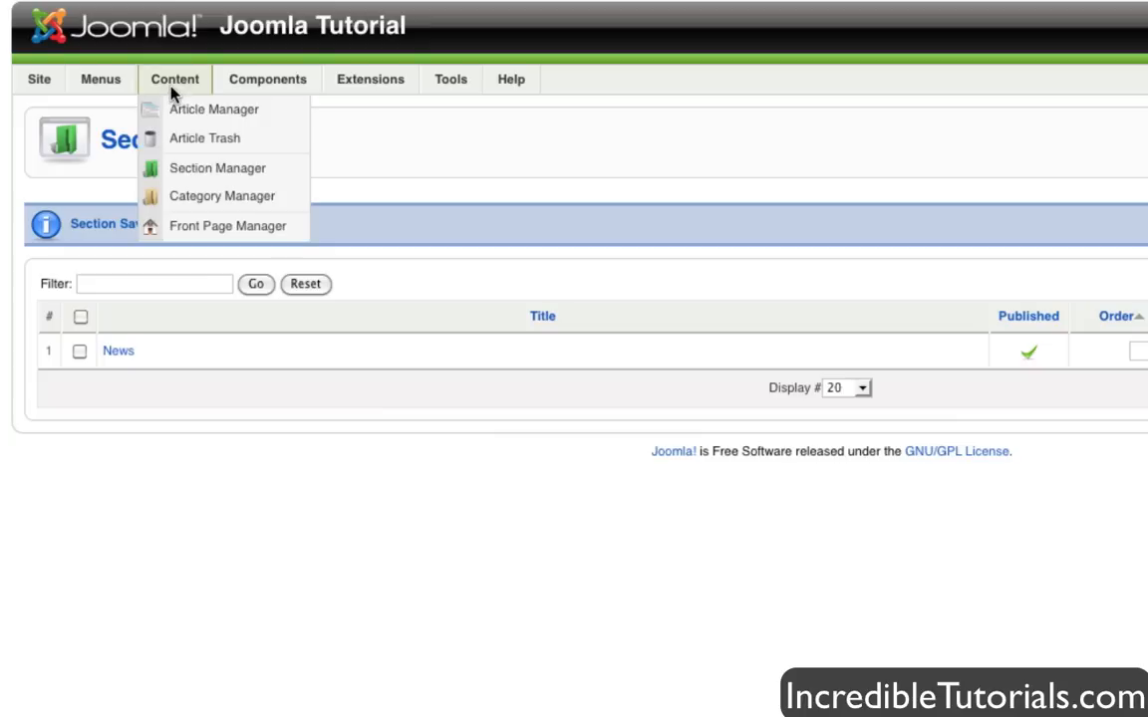
mouse_move(223, 198)
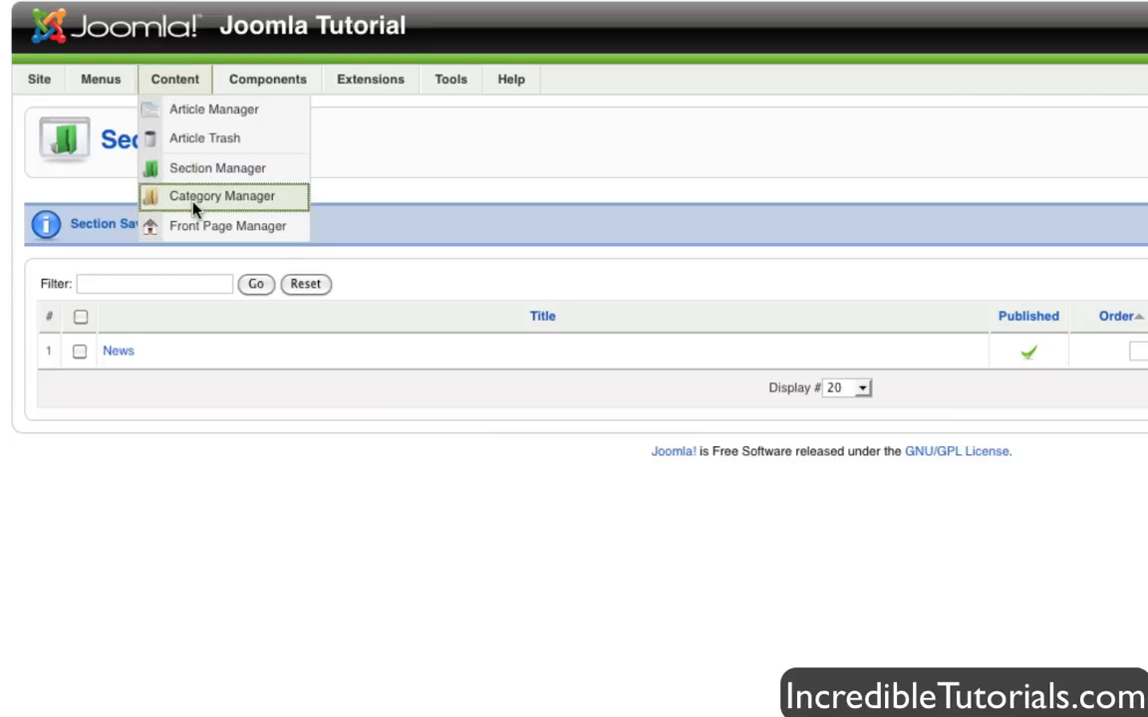
click(221, 198)
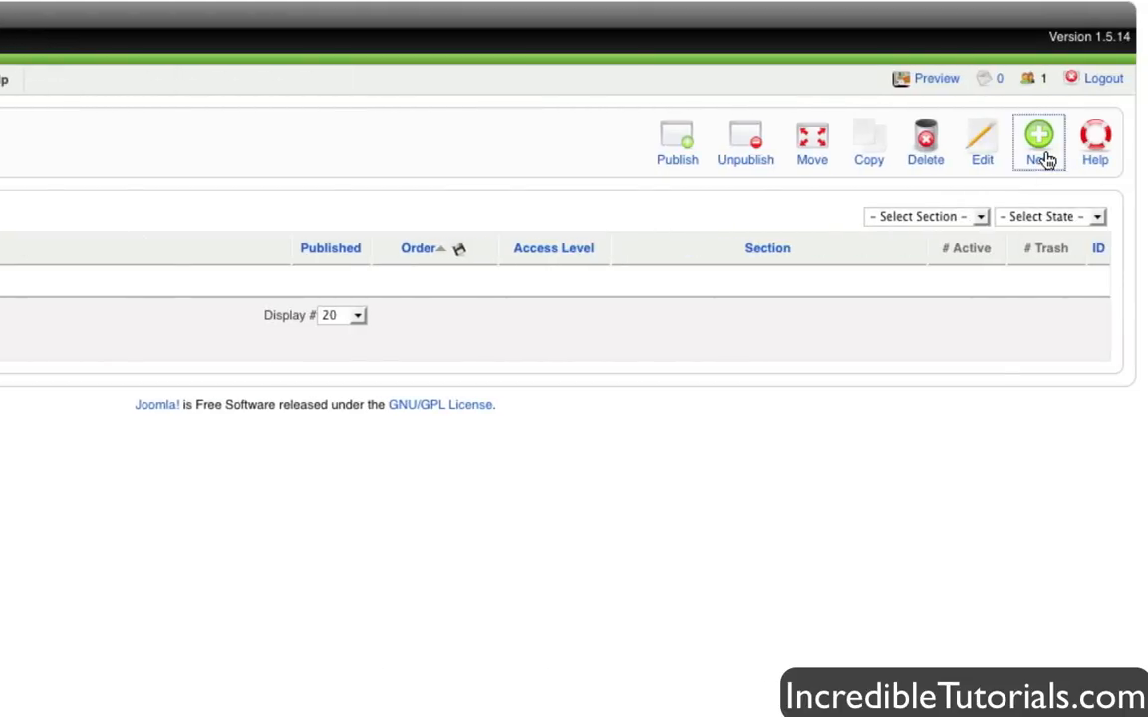
click(1038, 139)
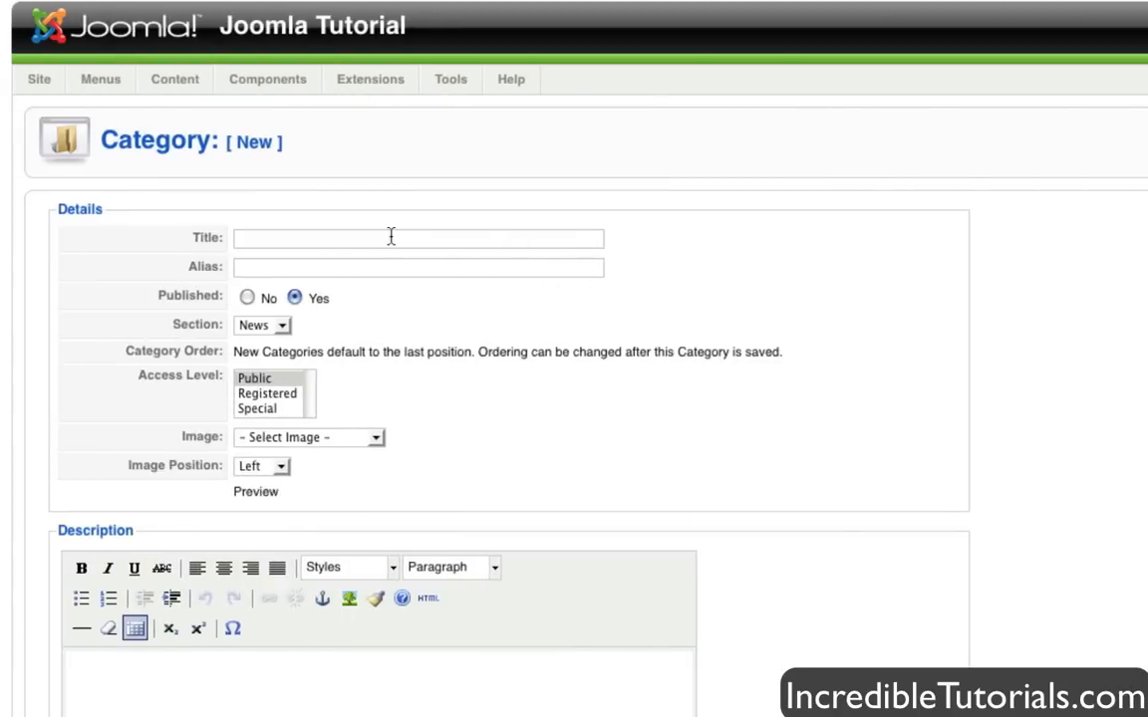
Title the category 'Astronomy', assign it to the News section and save it.
click(419, 239)
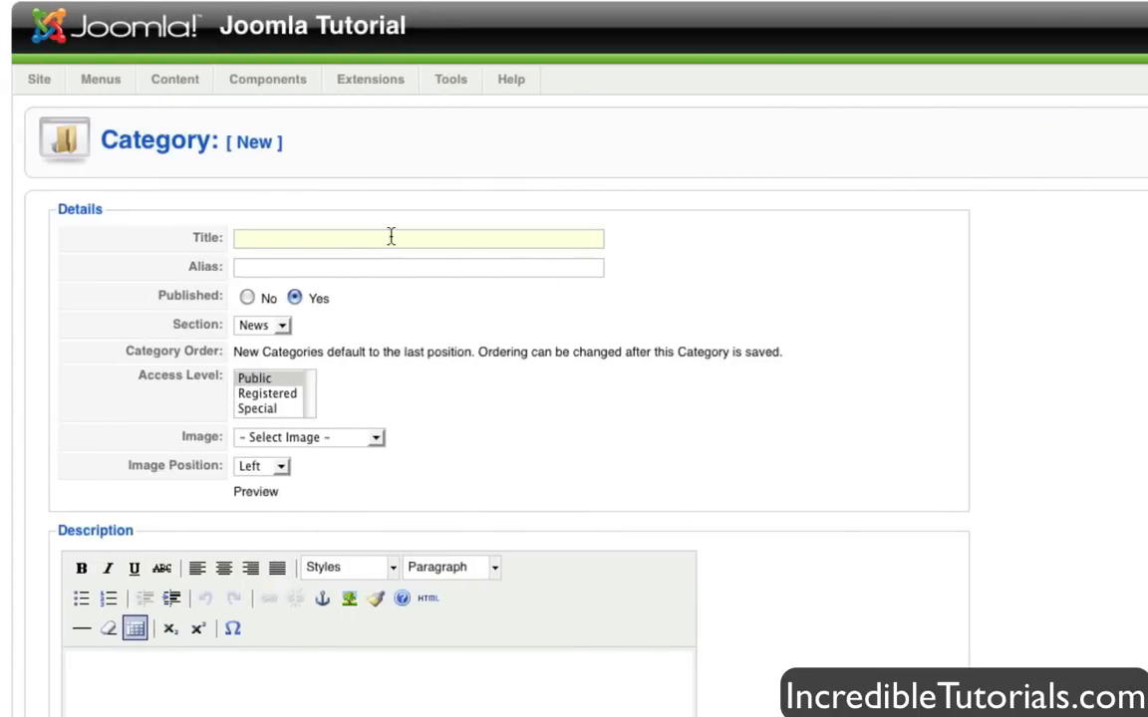
click(418, 238)
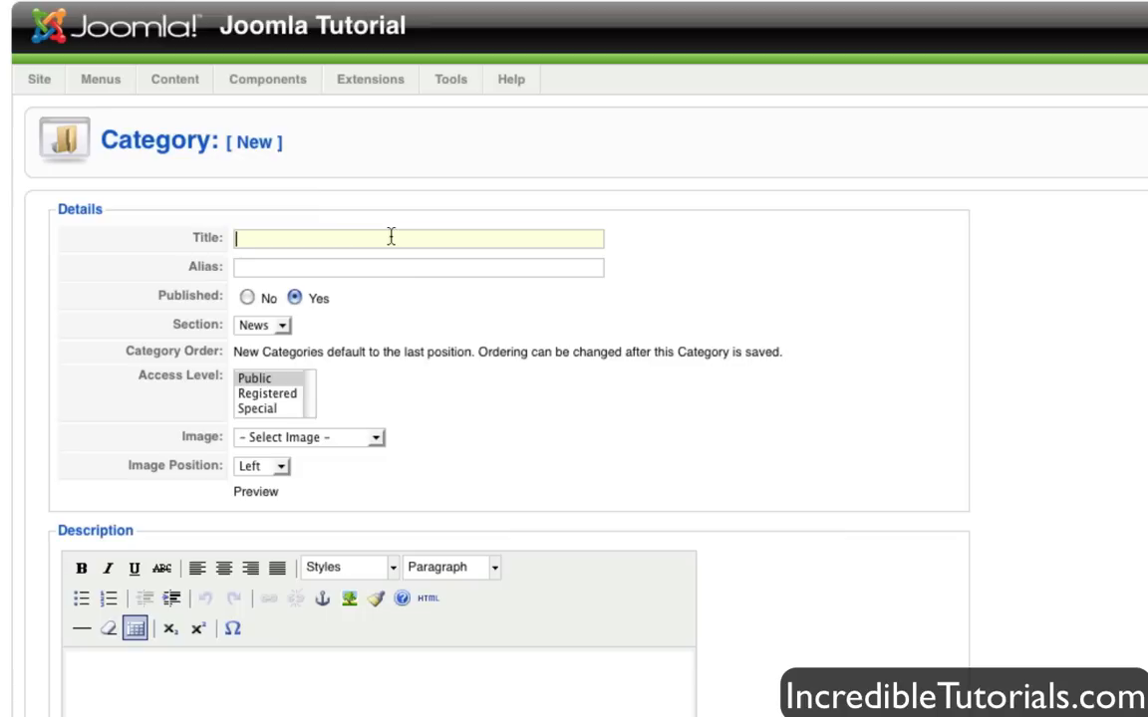
text(Astronomy)
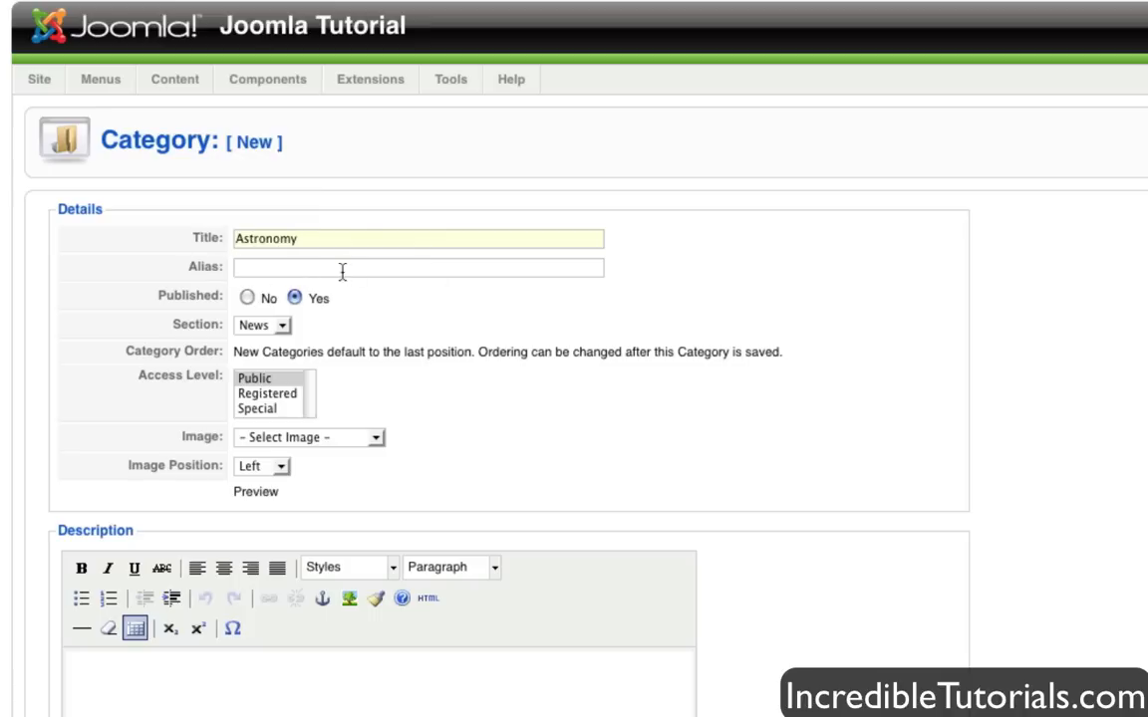
mouse_move(462, 311)
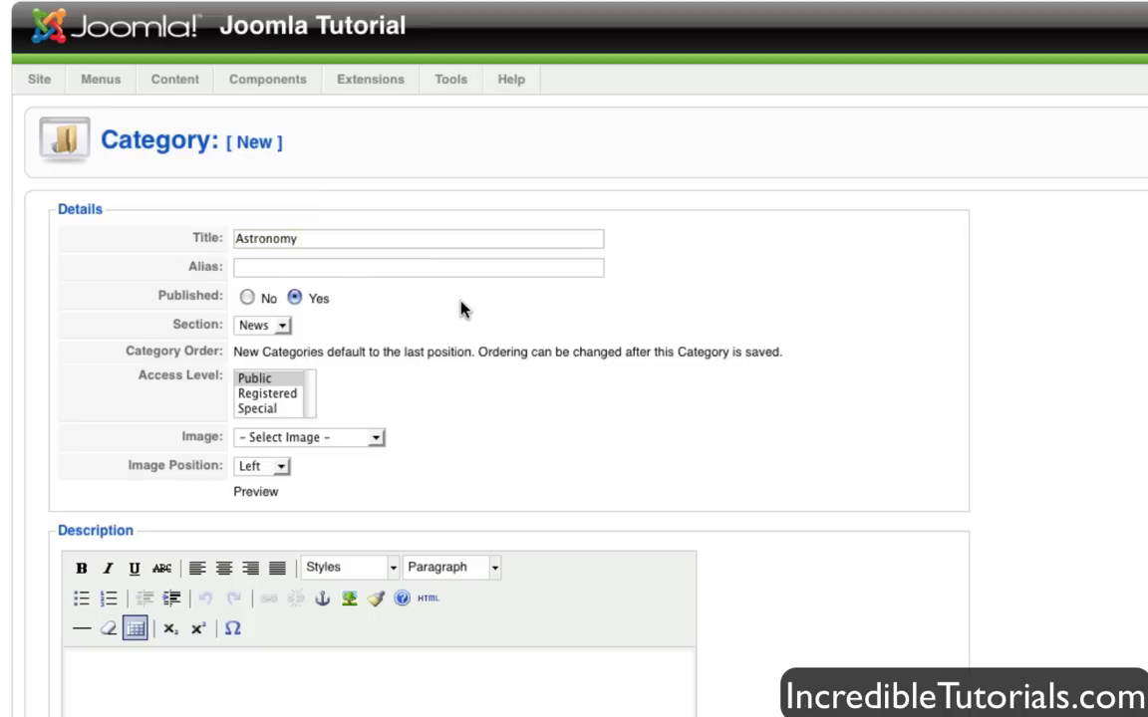
mouse_move(207, 341)
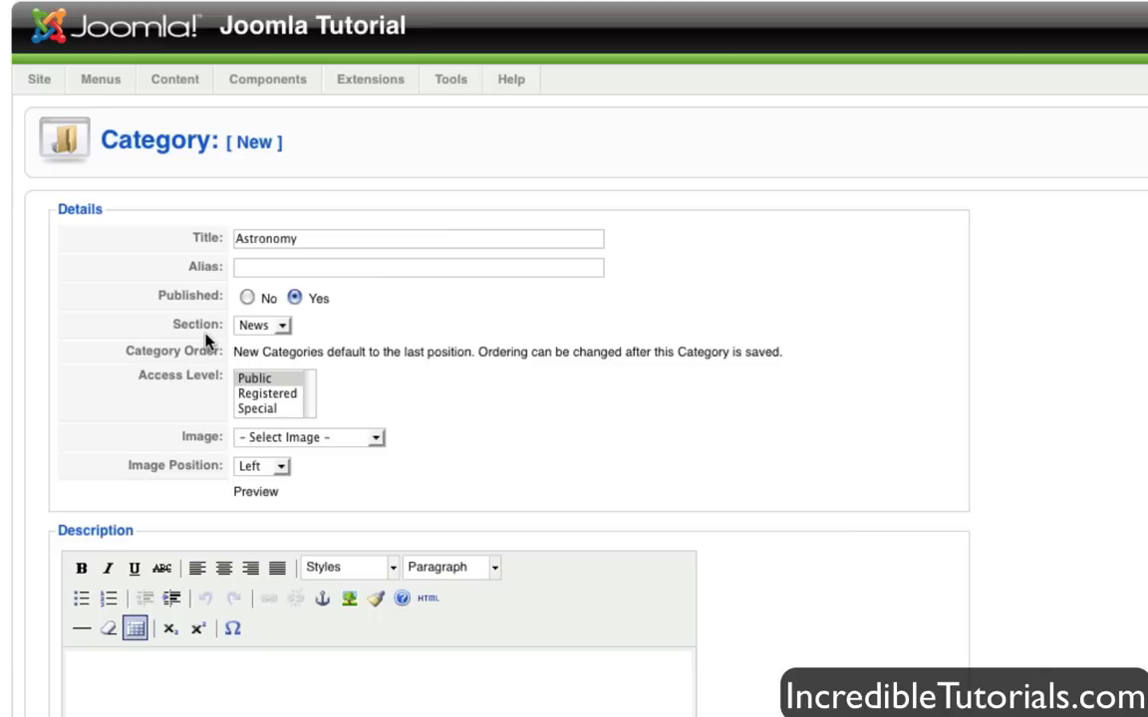
mouse_move(283, 339)
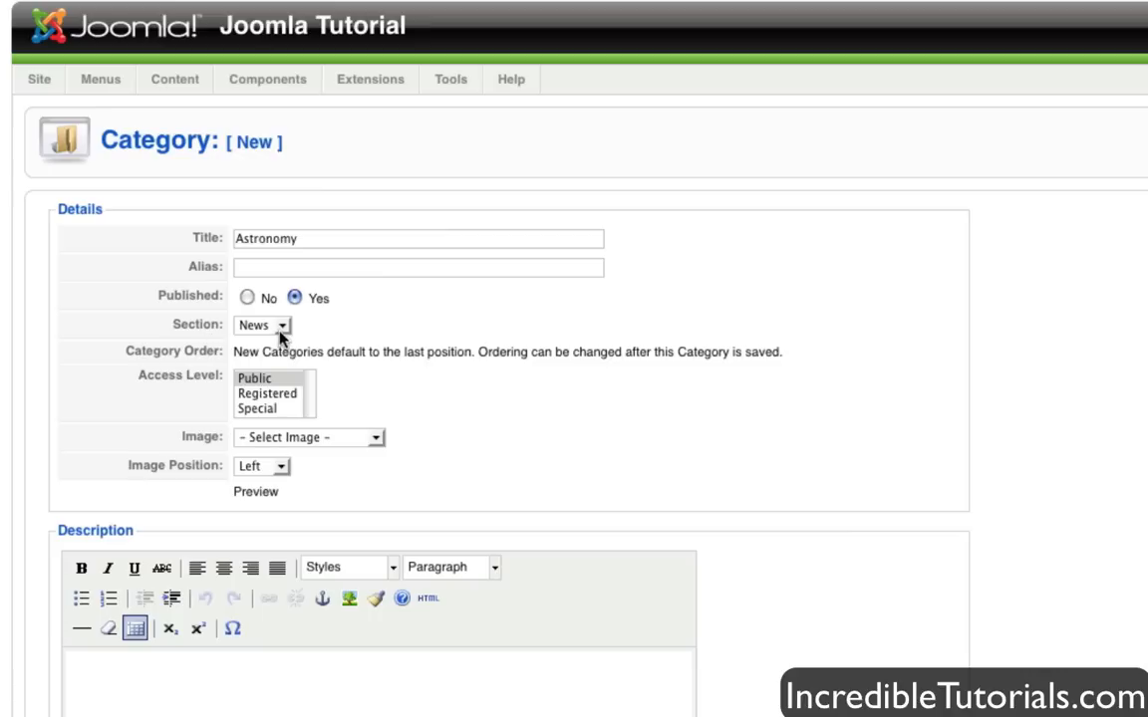
click(283, 325)
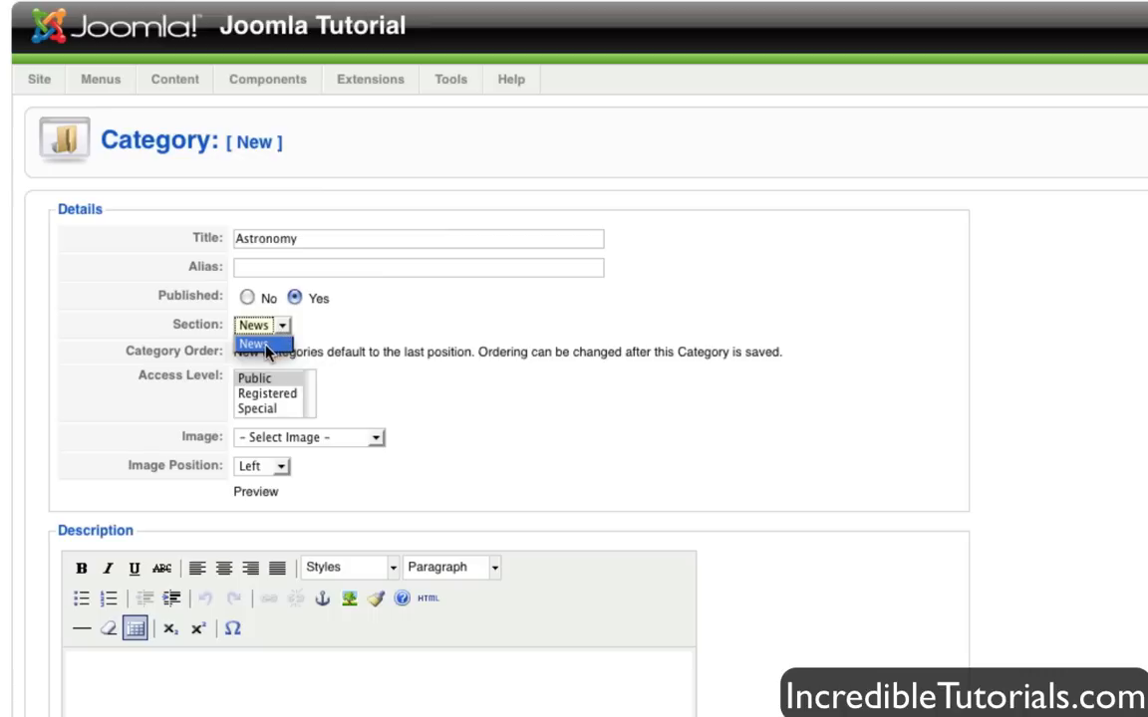
click(255, 343)
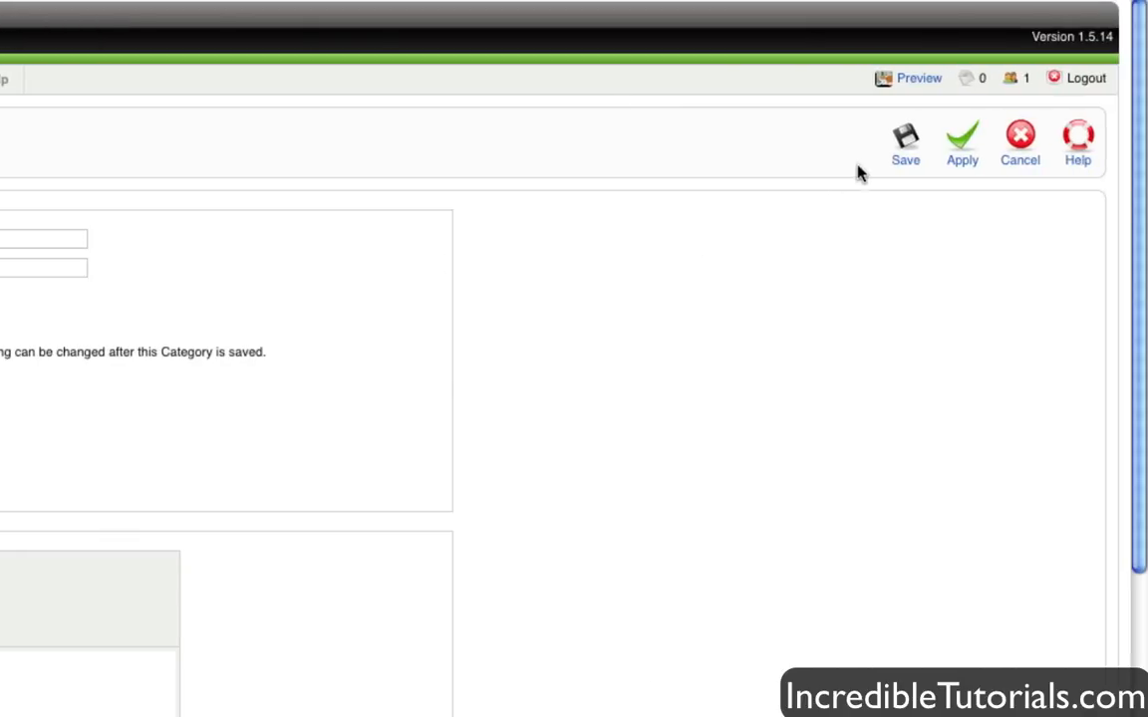
click(905, 143)
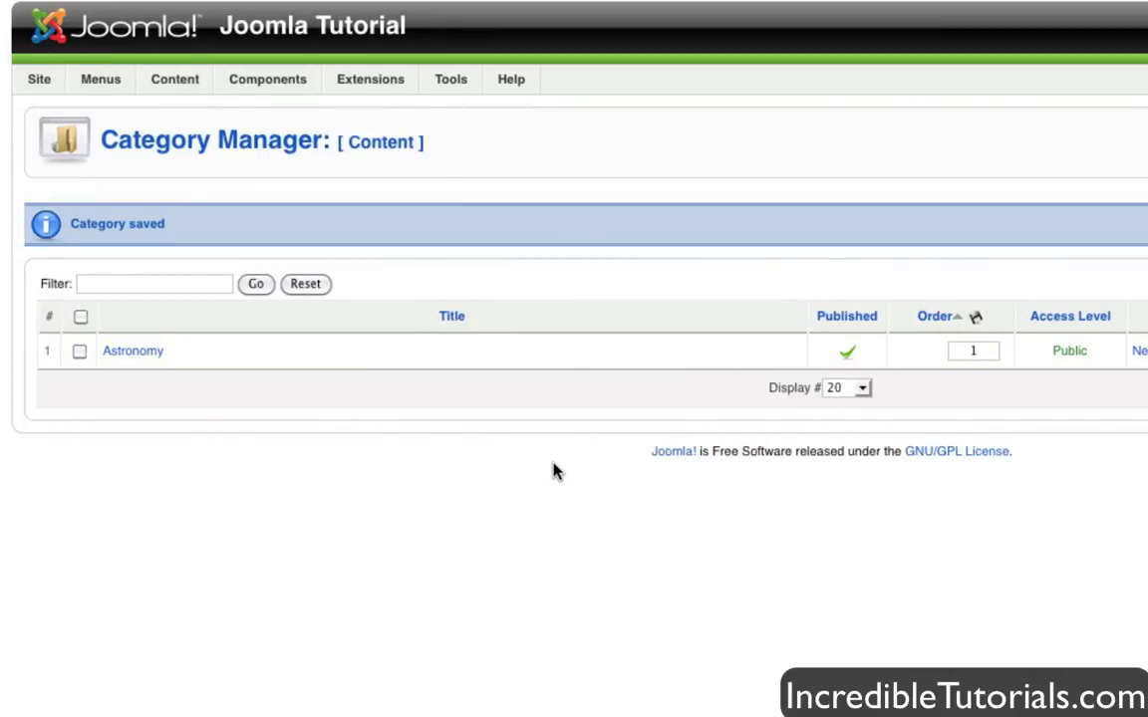
mouse_move(496, 478)
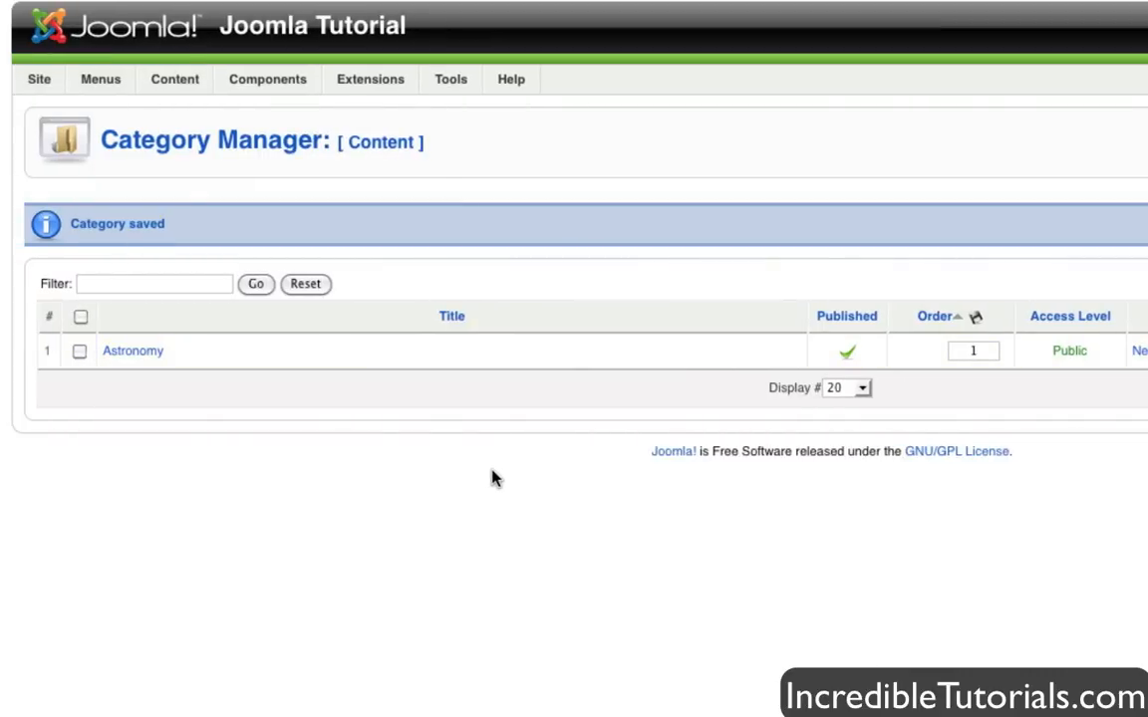
mouse_move(221, 130)
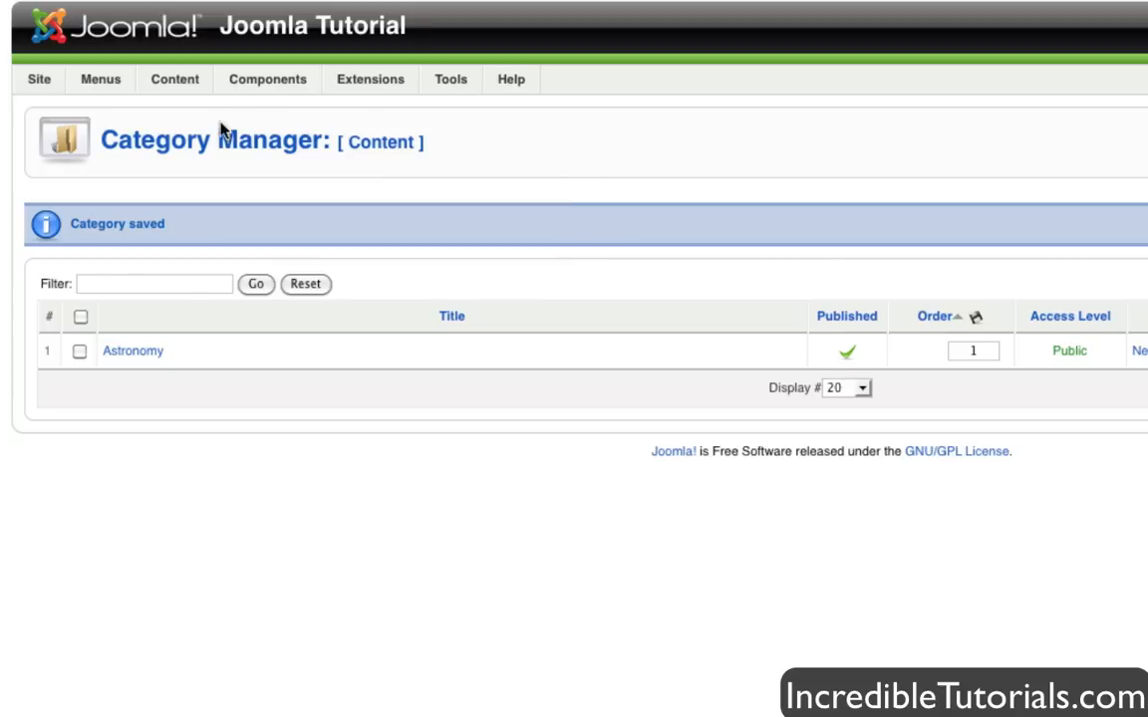
Go to the Article Manager and start a blank new article.
click(175, 79)
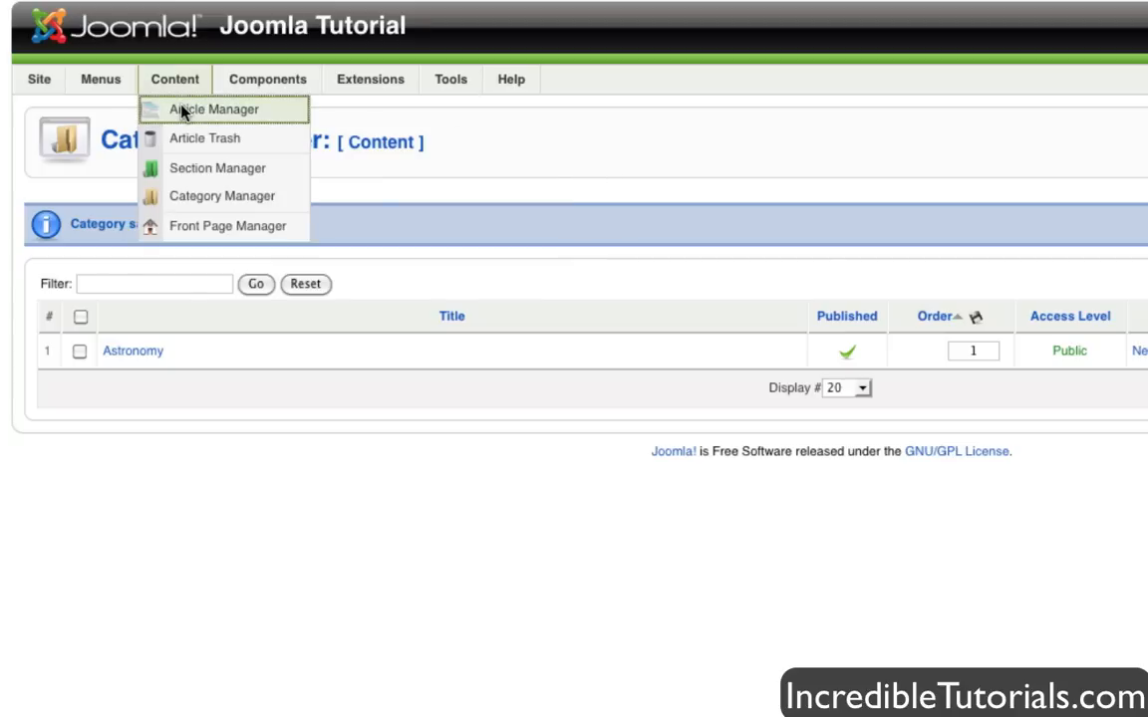
click(214, 110)
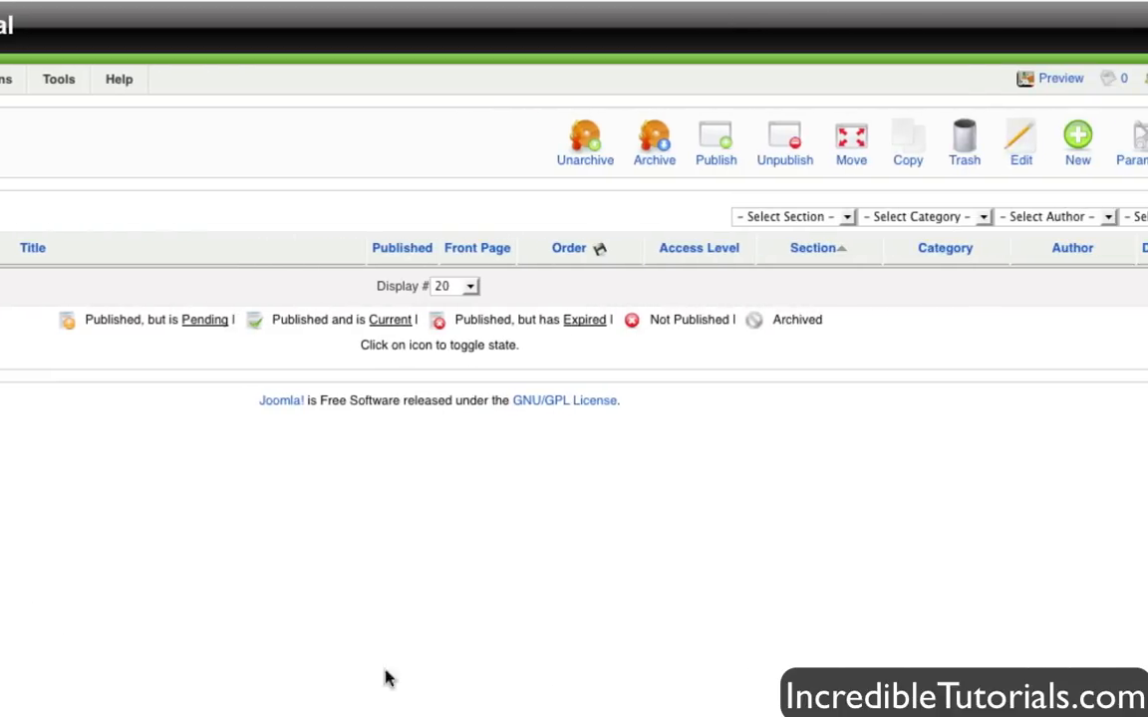
mouse_move(1076, 139)
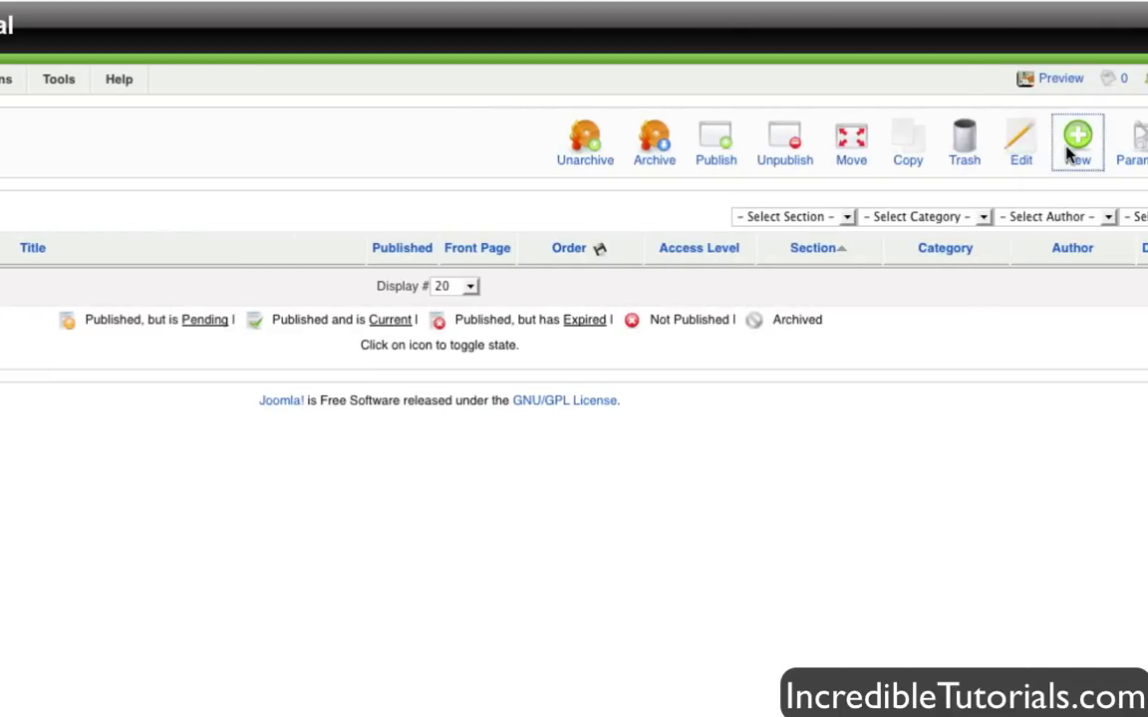
click(1076, 140)
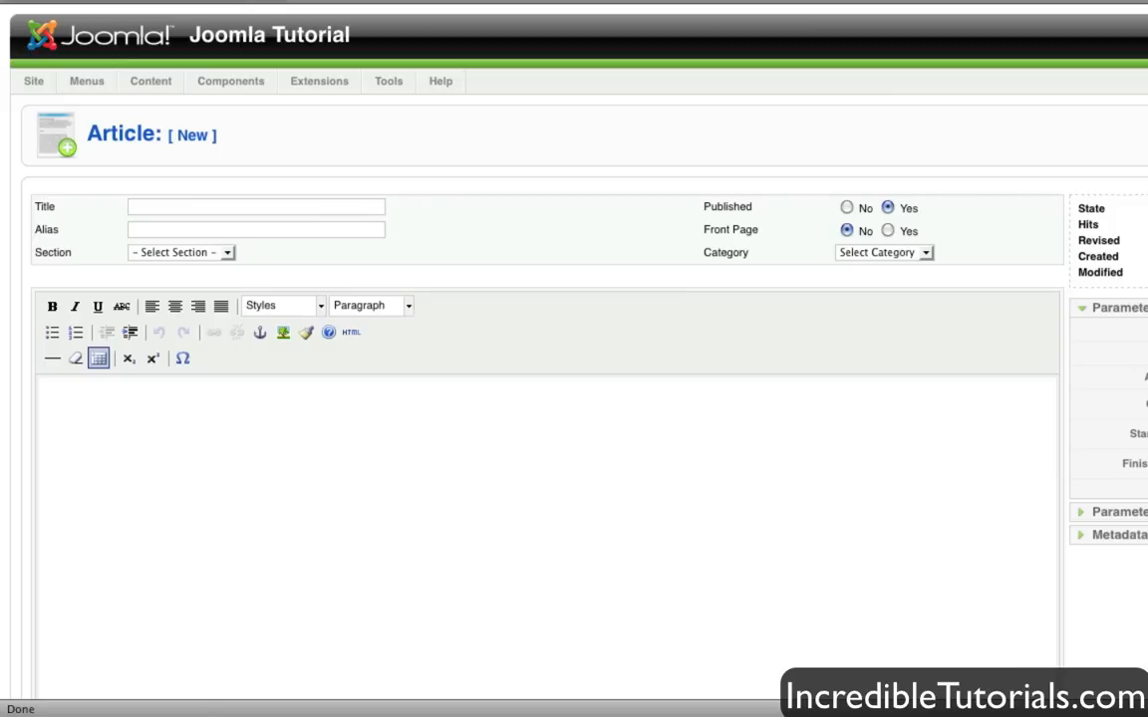
mouse_move(389, 205)
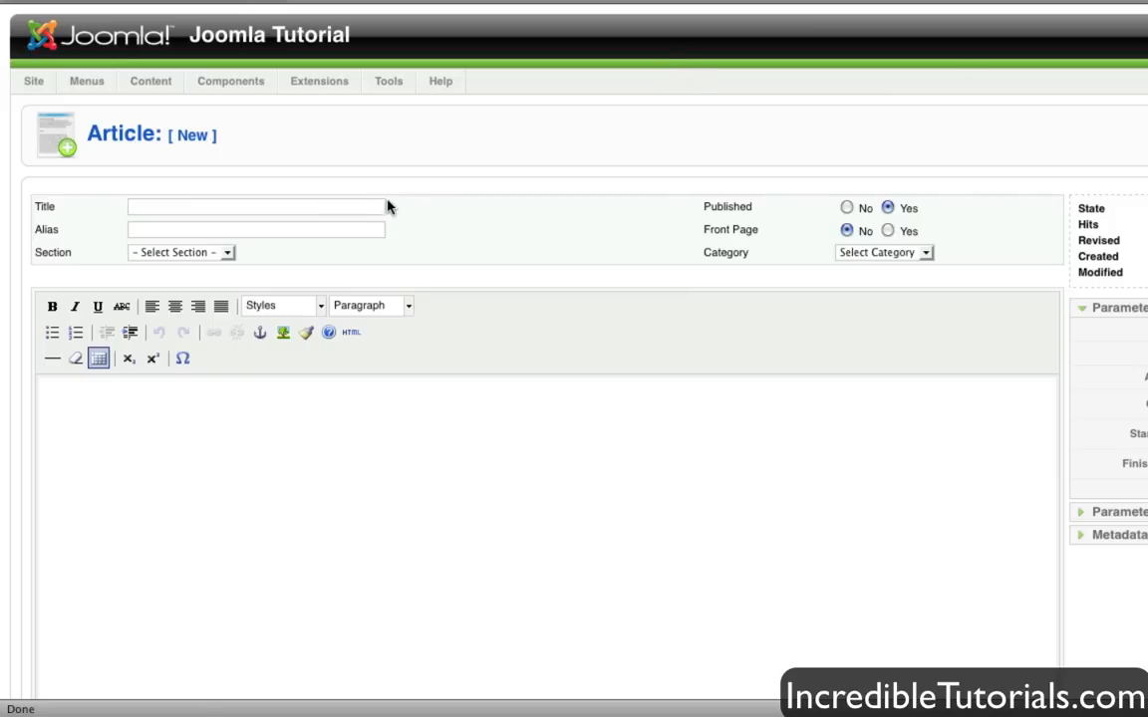
Give the new article the title 'Cool New Picture'.
click(255, 205)
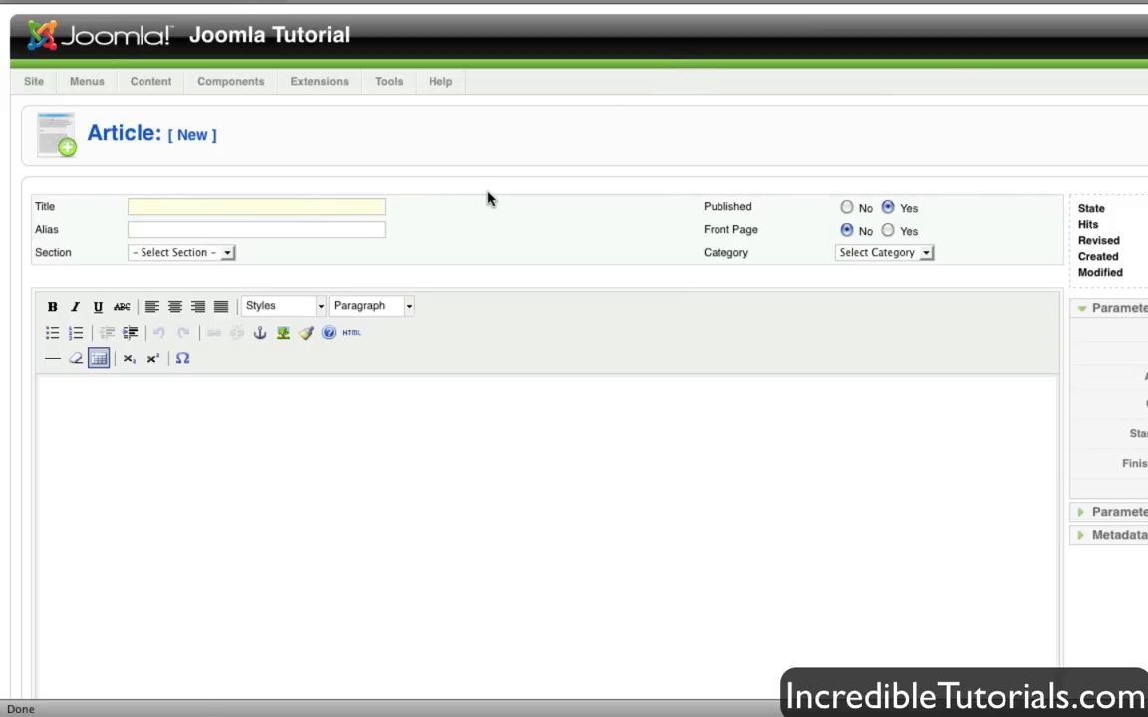
click(255, 205)
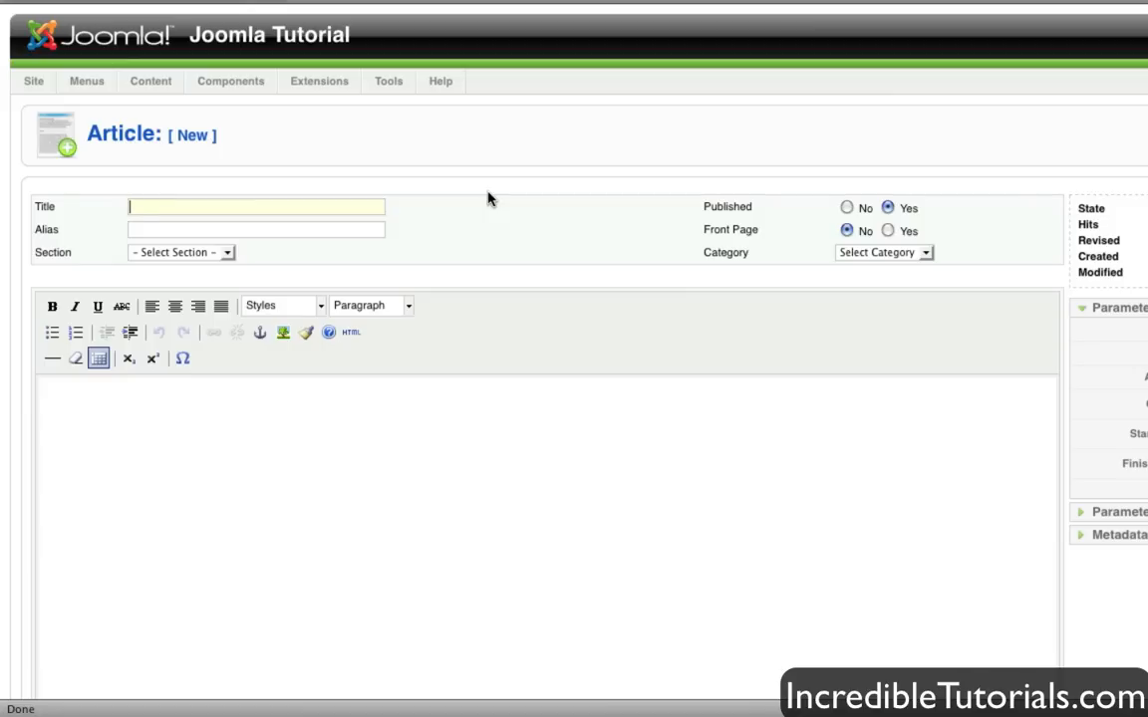
mouse_move(499, 204)
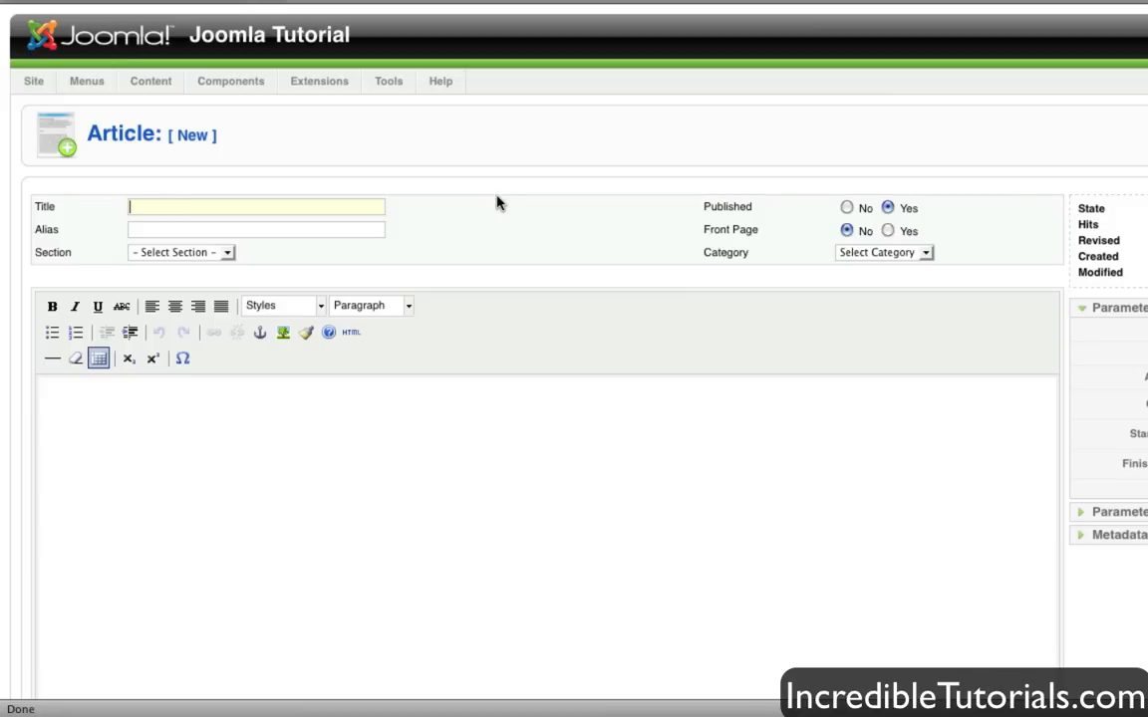
text(Cool)
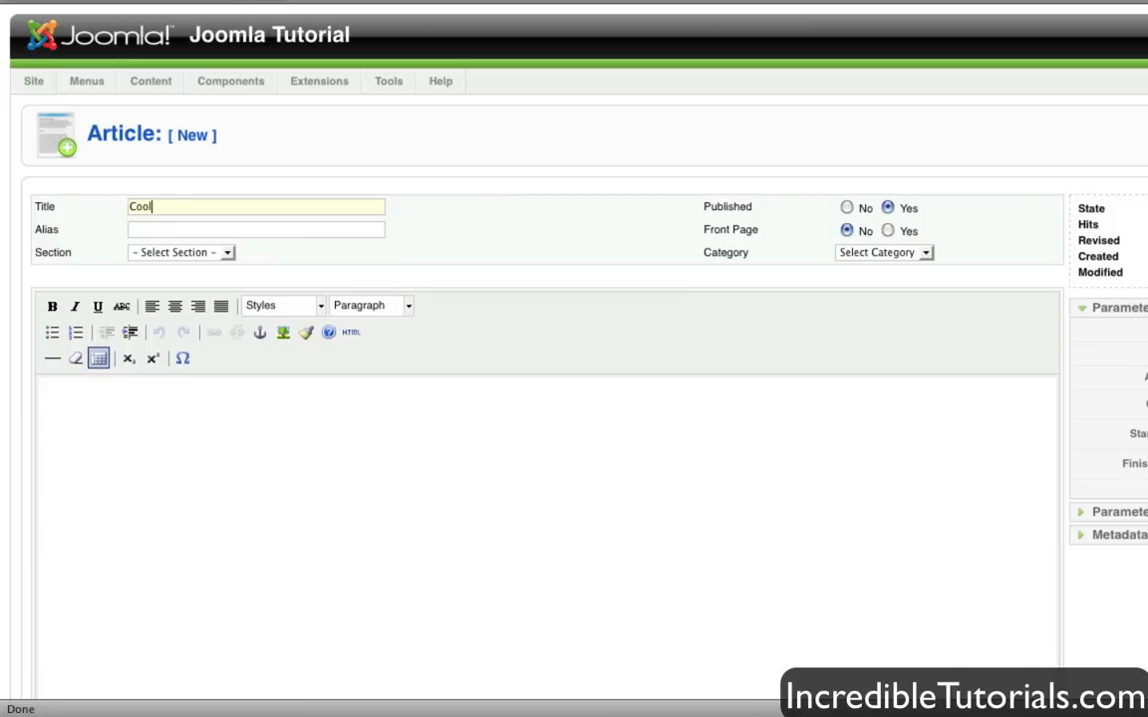
text(New P)
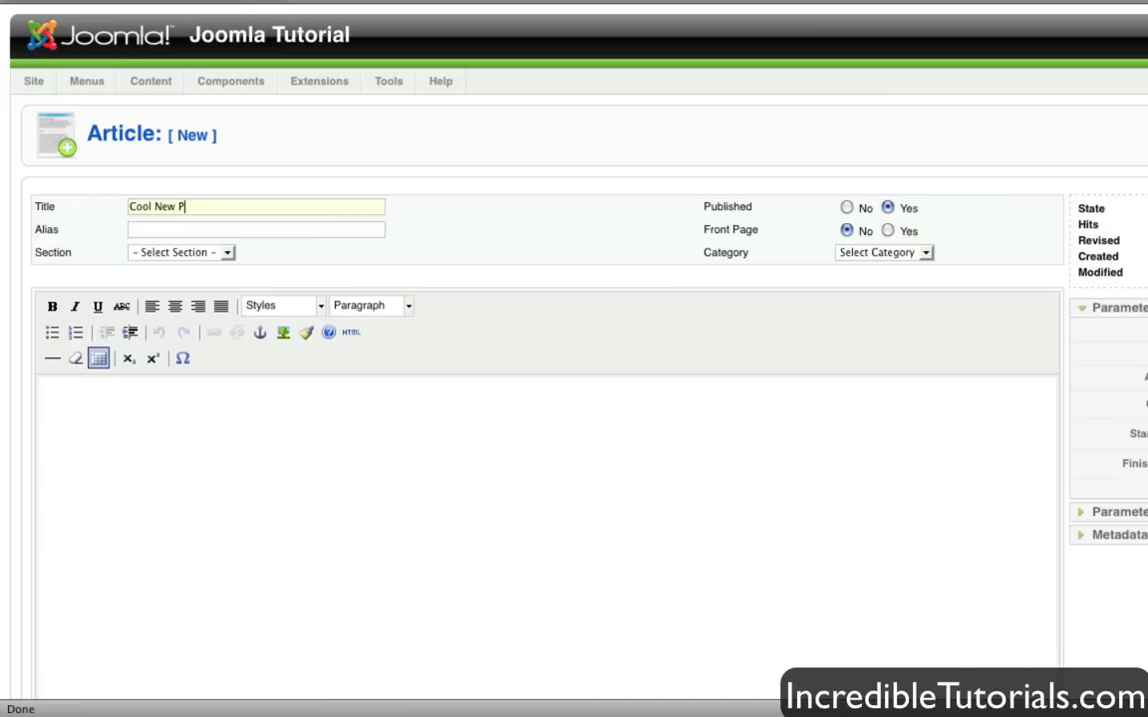
text(icture)
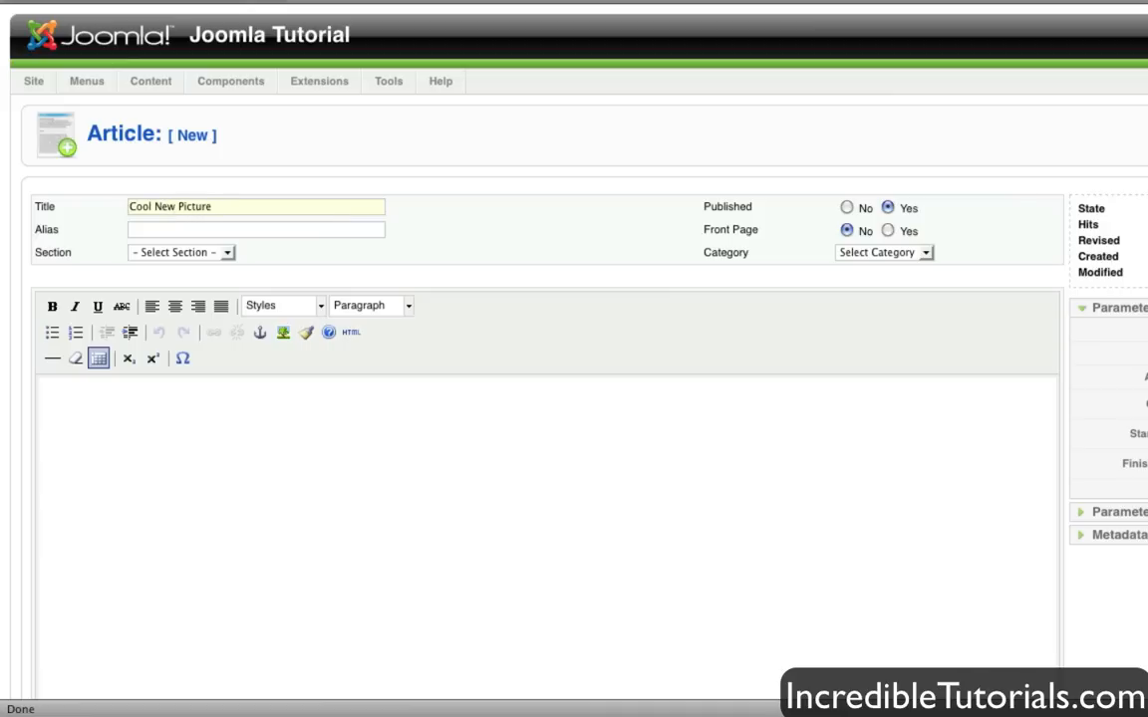
mouse_move(502, 204)
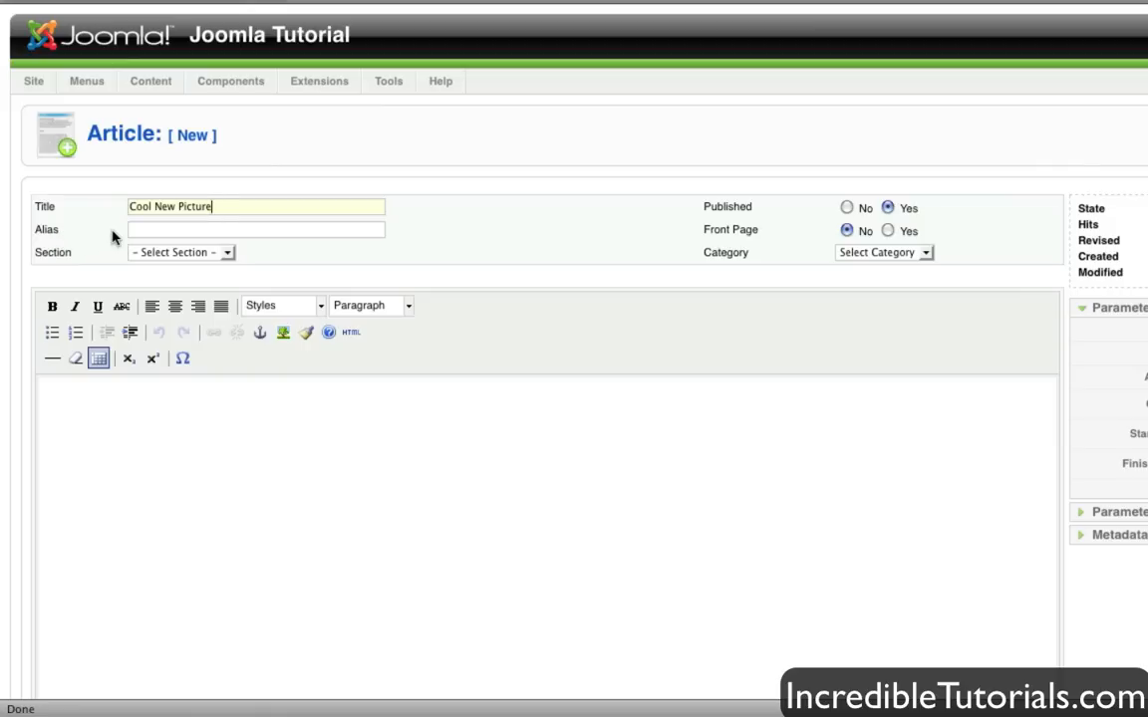
mouse_move(144, 230)
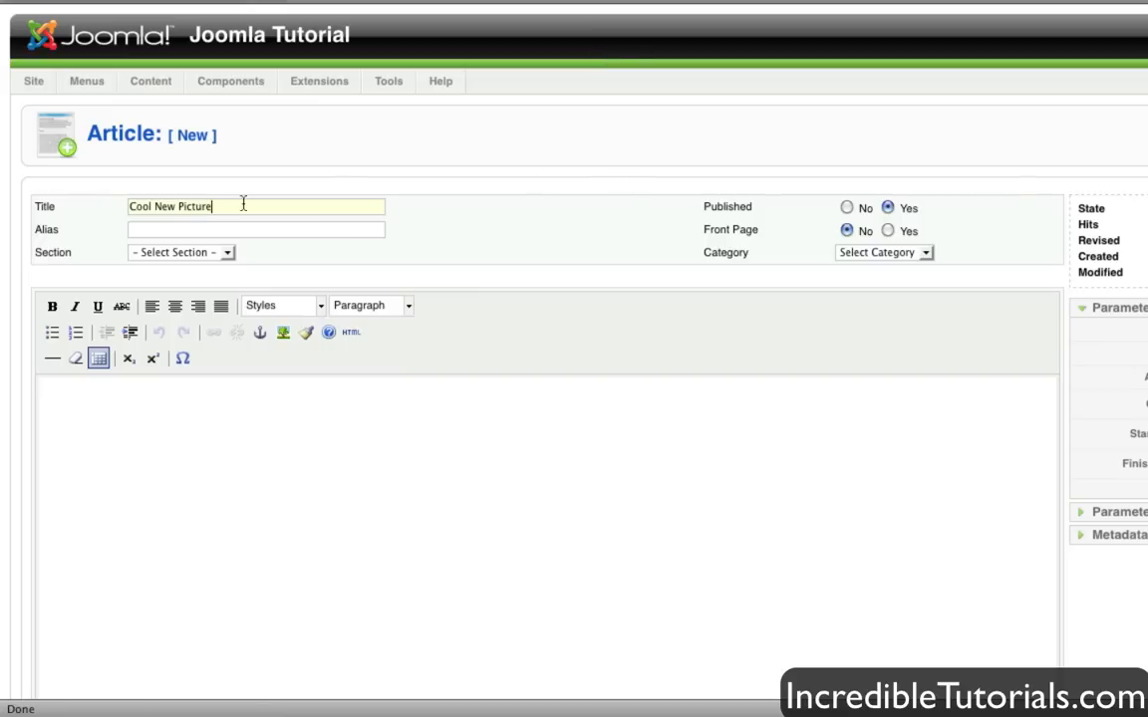
mouse_move(586, 136)
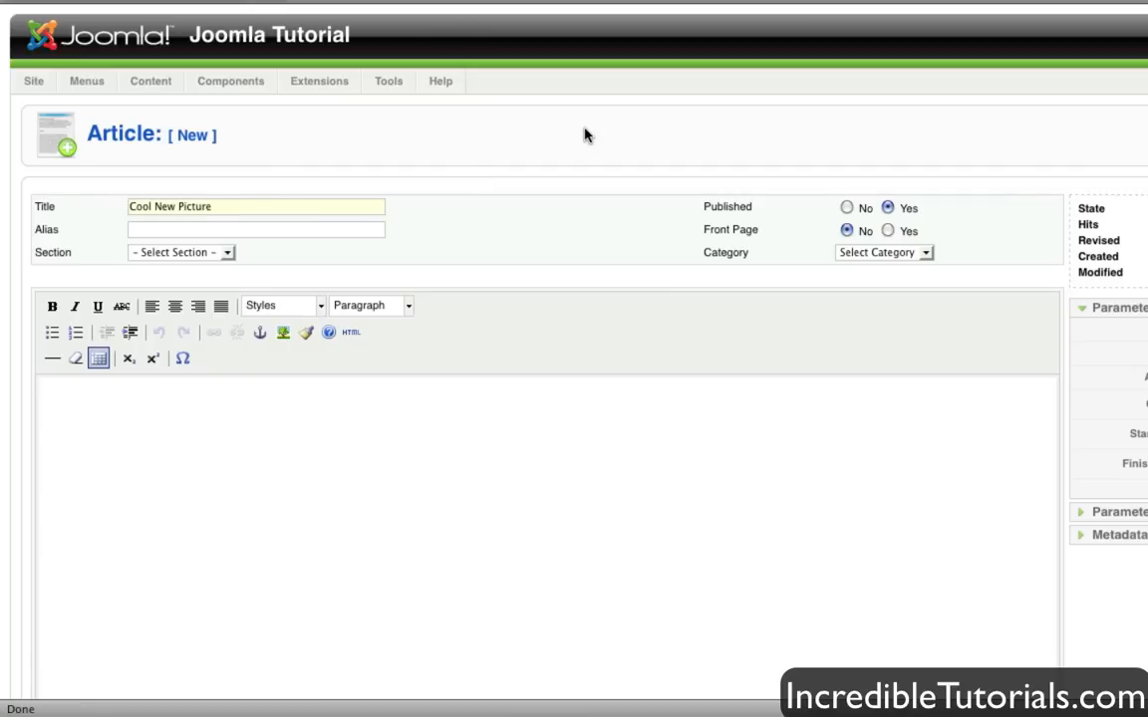
click(255, 205)
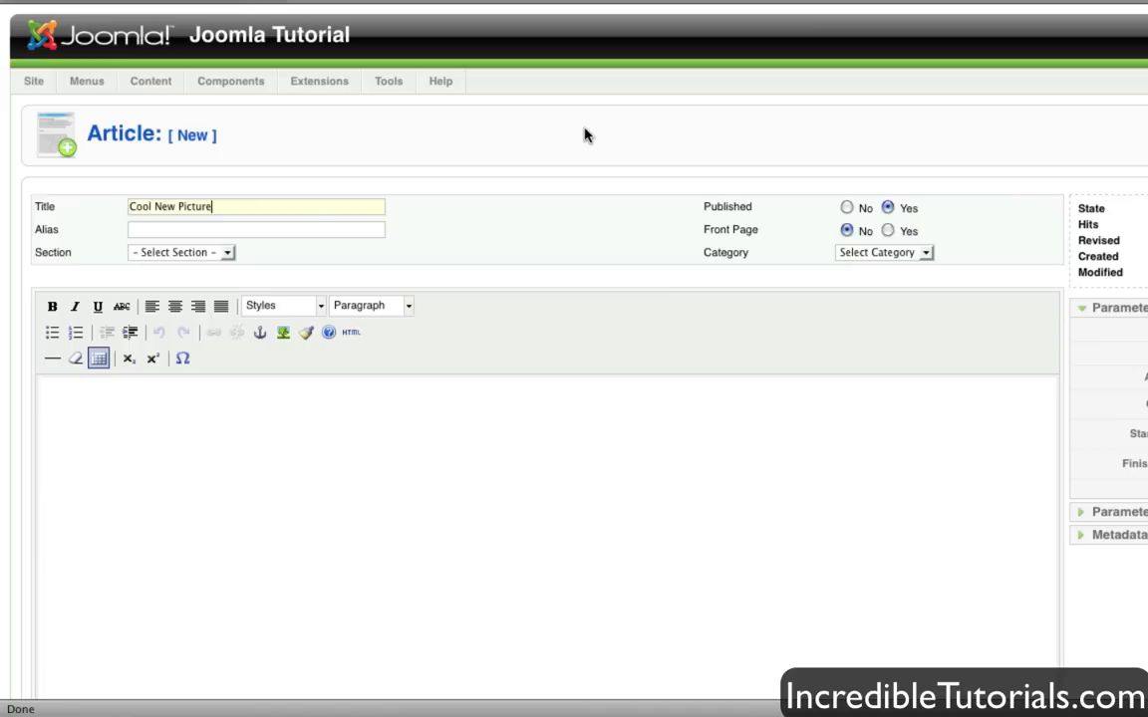
Leave the alias and file the article under the News section.
click(256, 229)
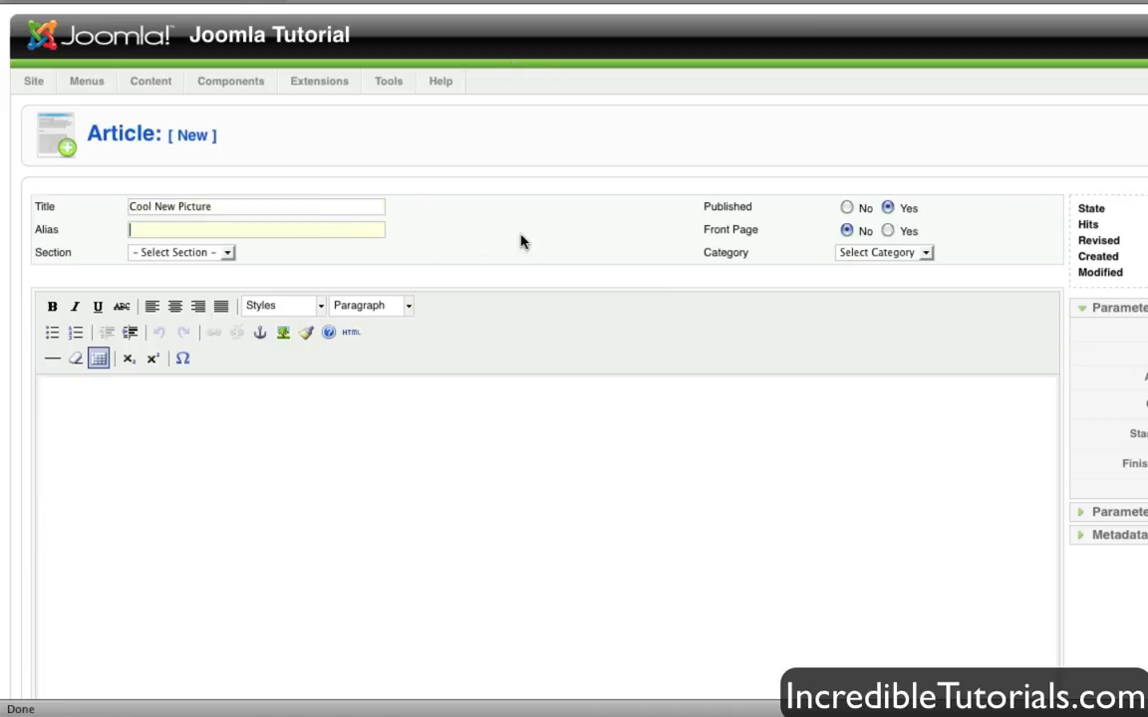
click(255, 229)
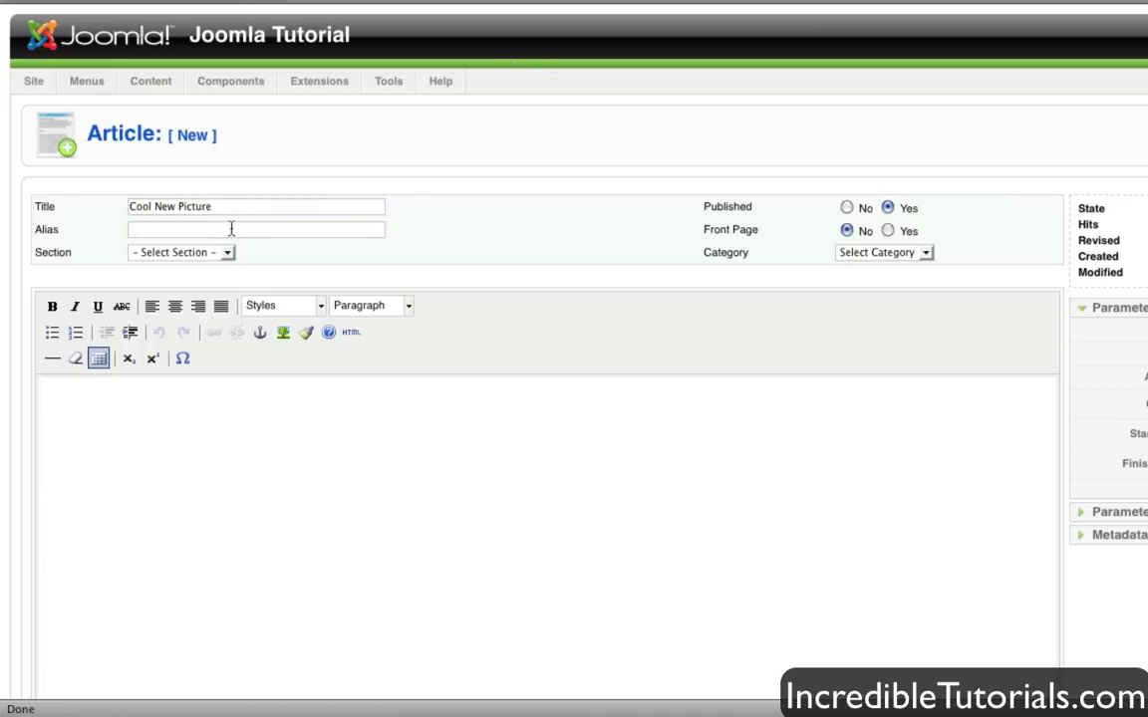
click(200, 307)
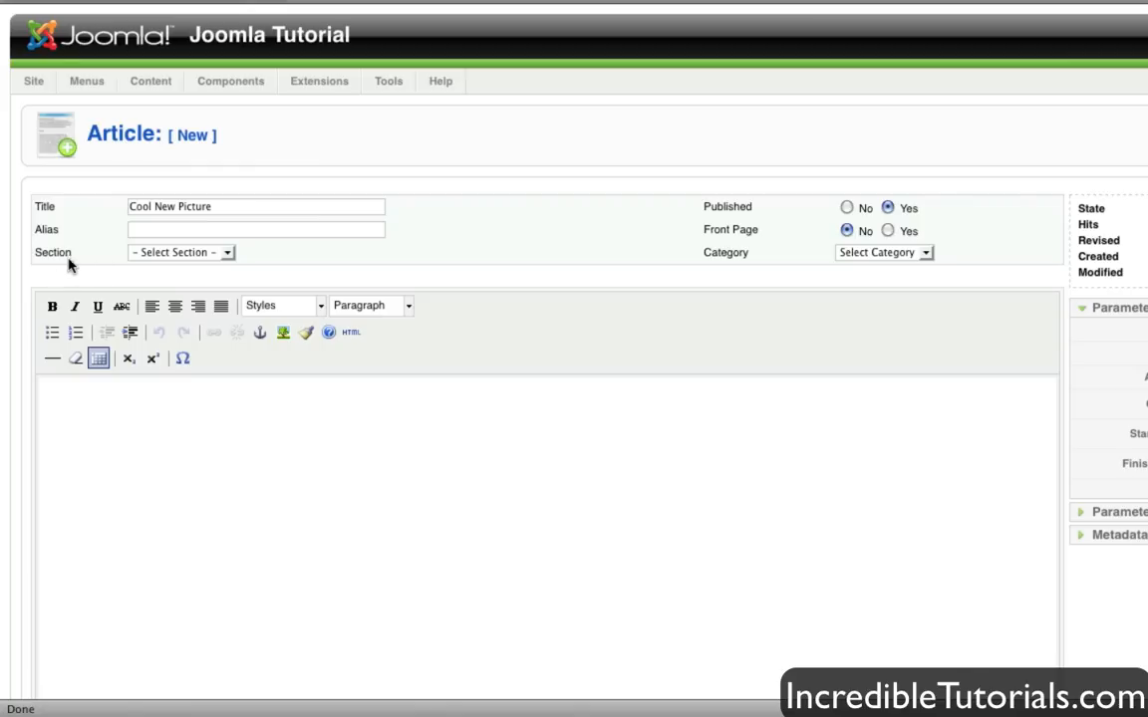
click(179, 251)
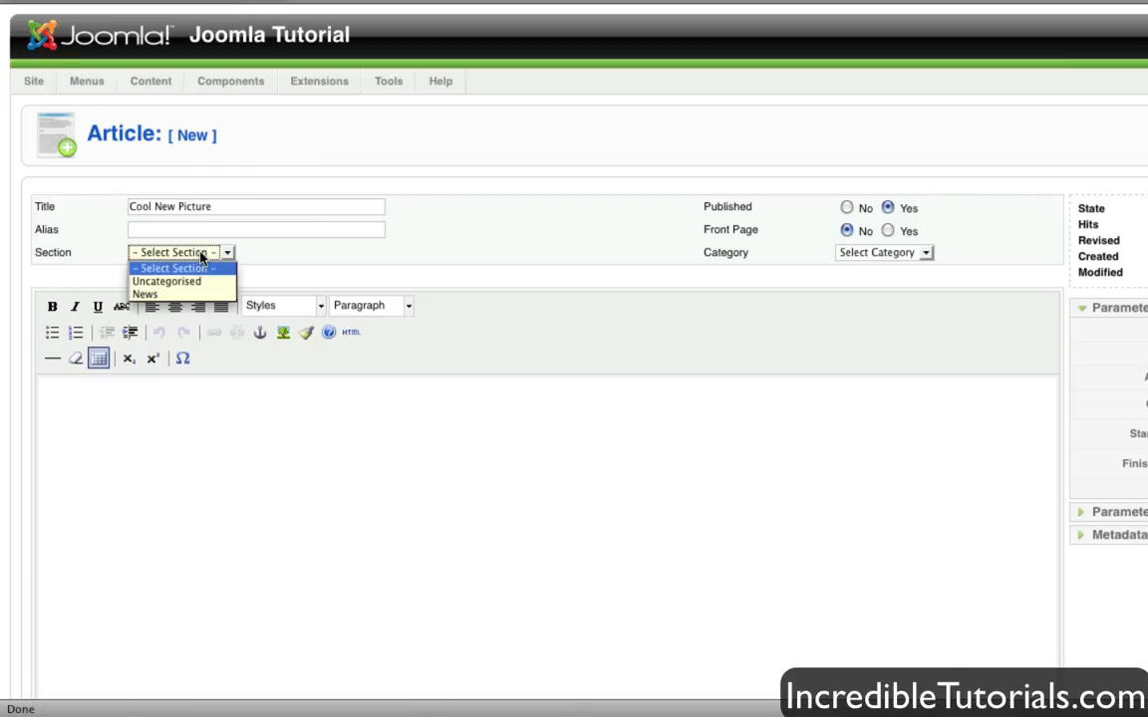
mouse_move(145, 295)
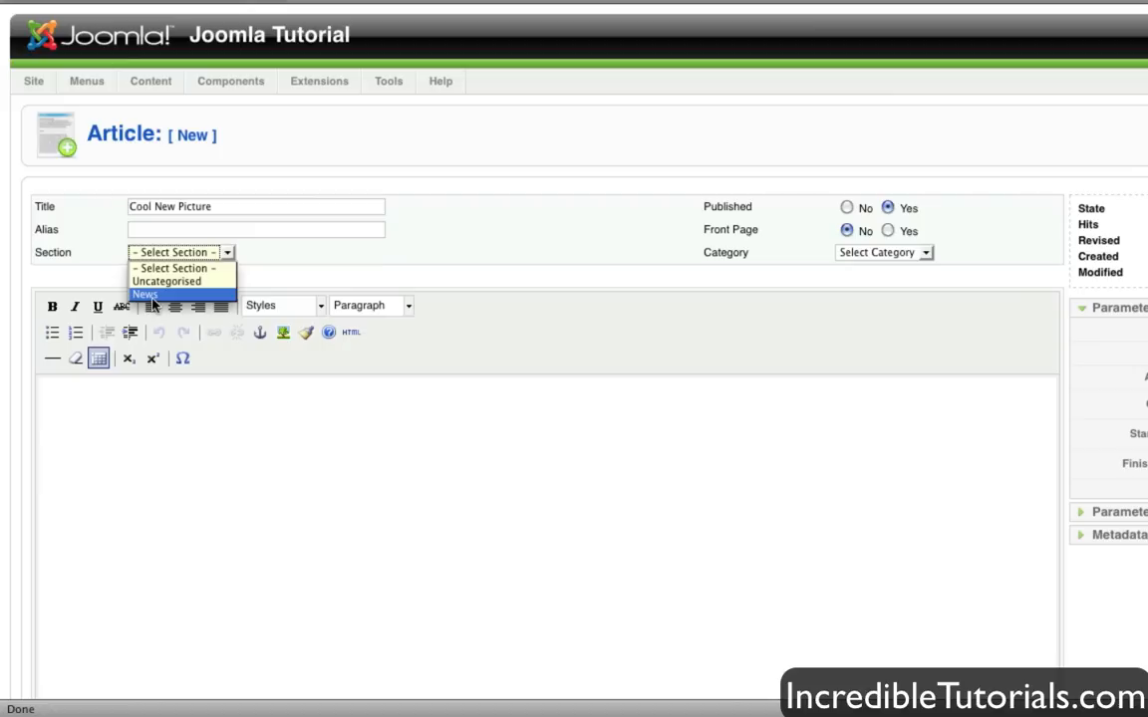
mouse_move(179, 281)
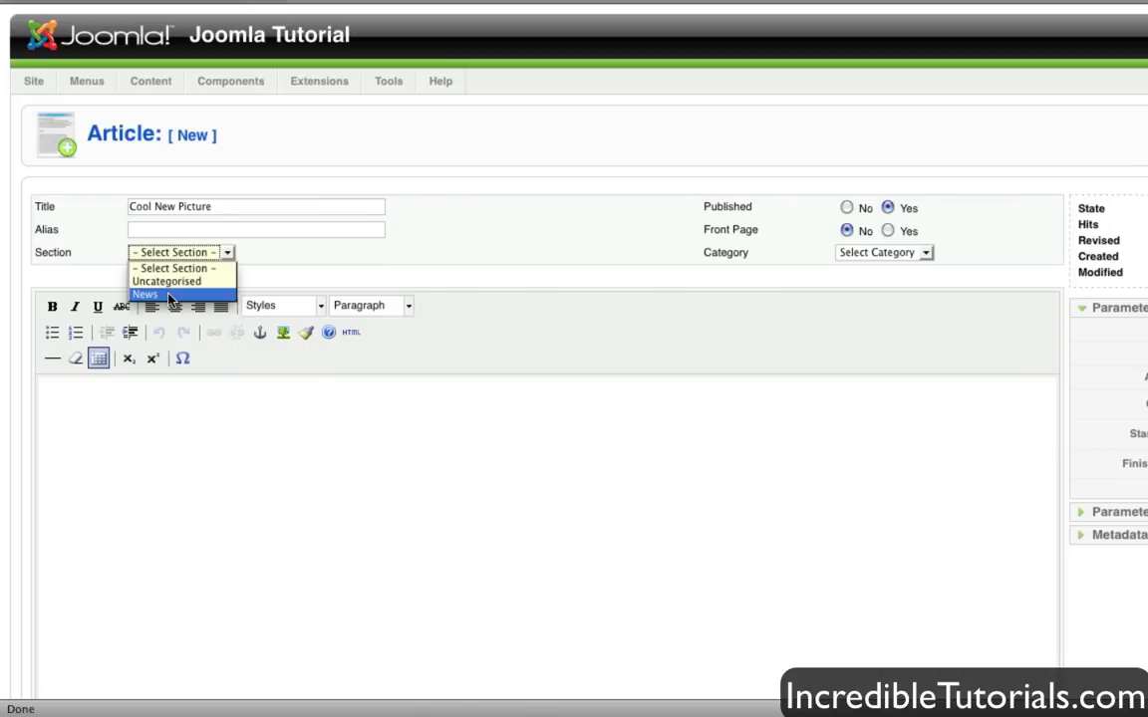
click(143, 295)
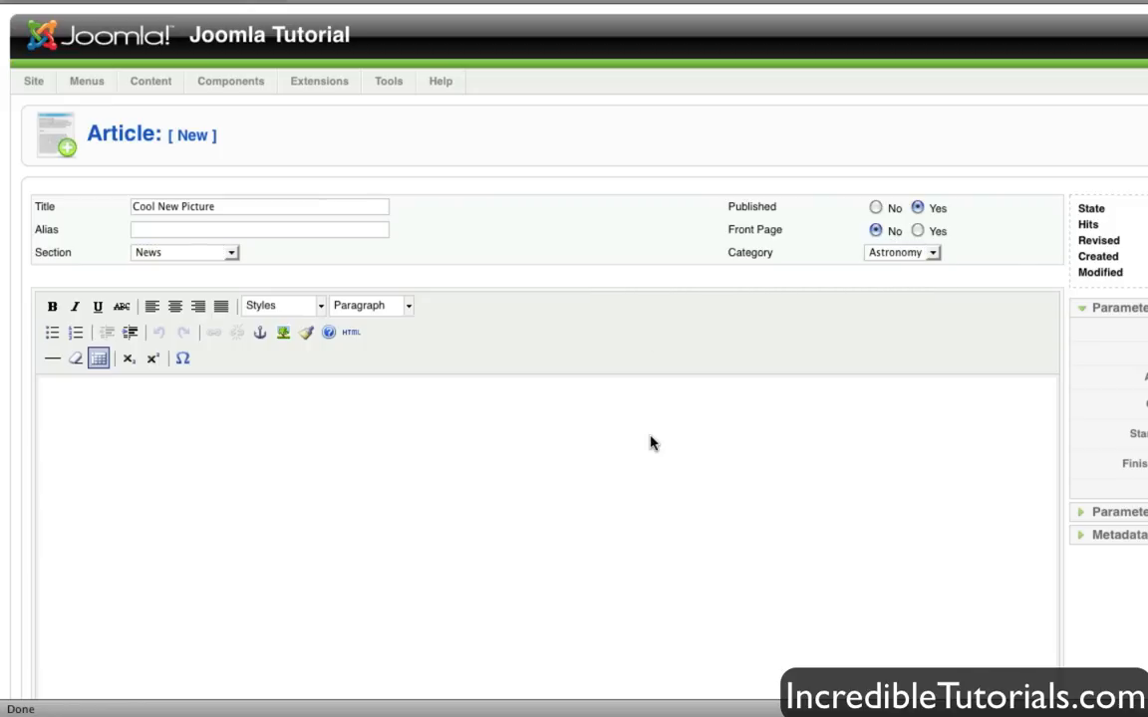
Write 'Check out this new picture I just uploaded!' as the article's opening sentence.
scroll(down, 3)
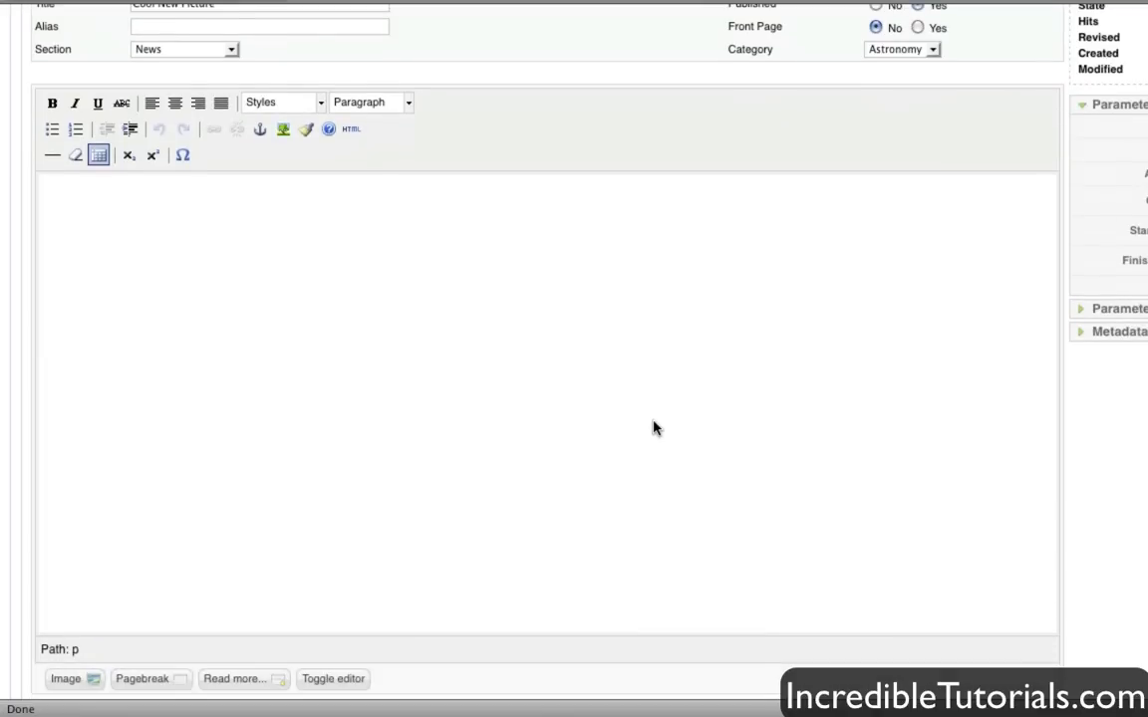
mouse_move(482, 343)
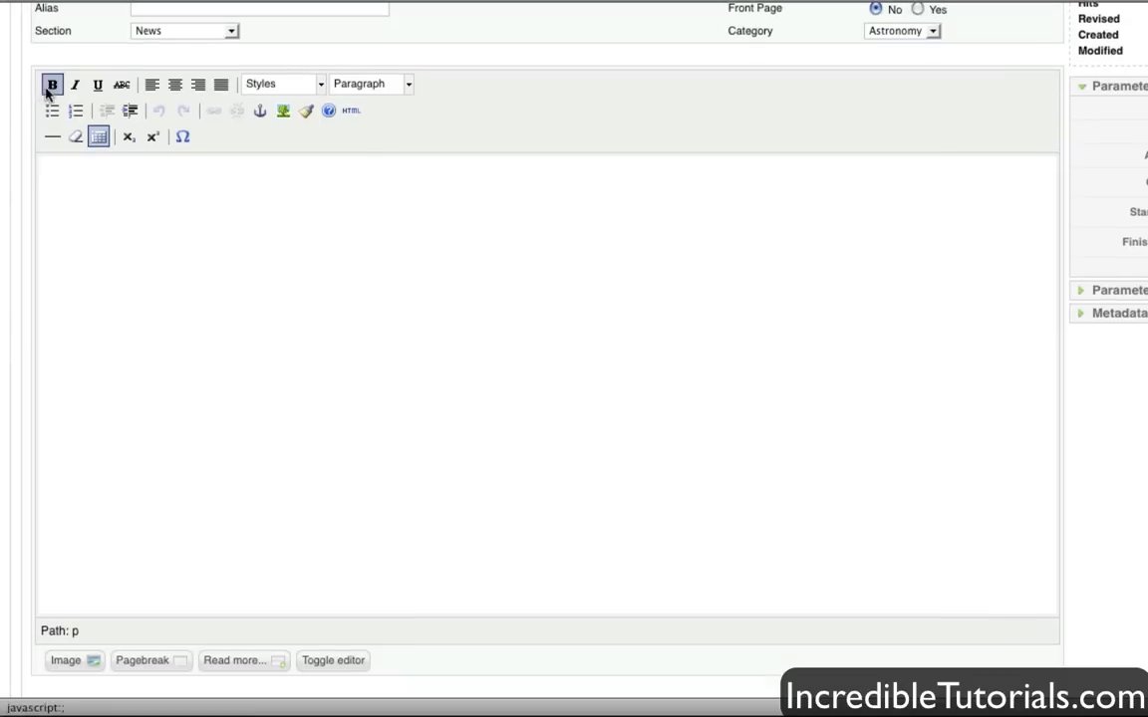
mouse_move(52, 83)
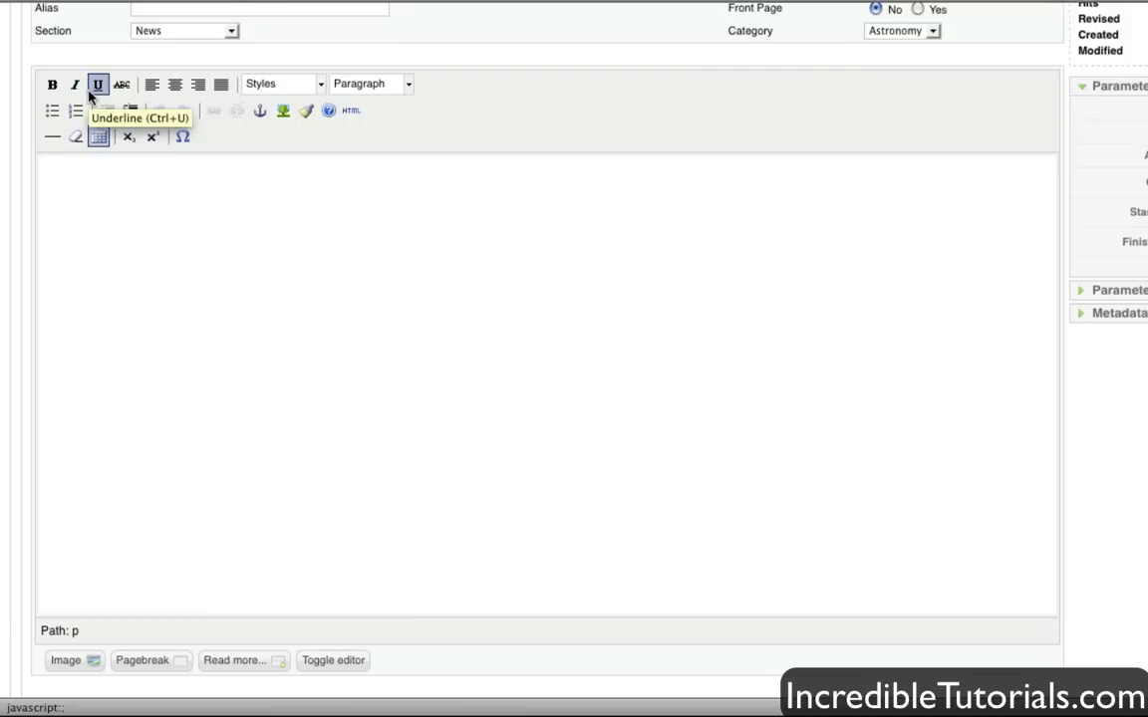
mouse_move(269, 291)
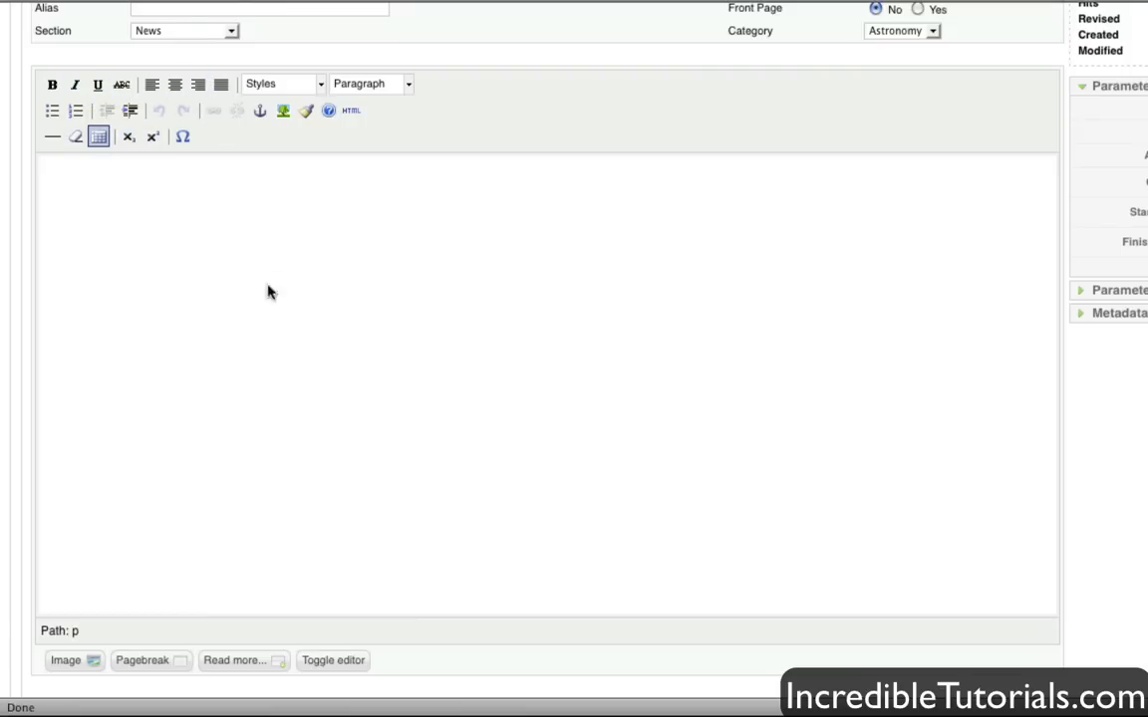
click(277, 295)
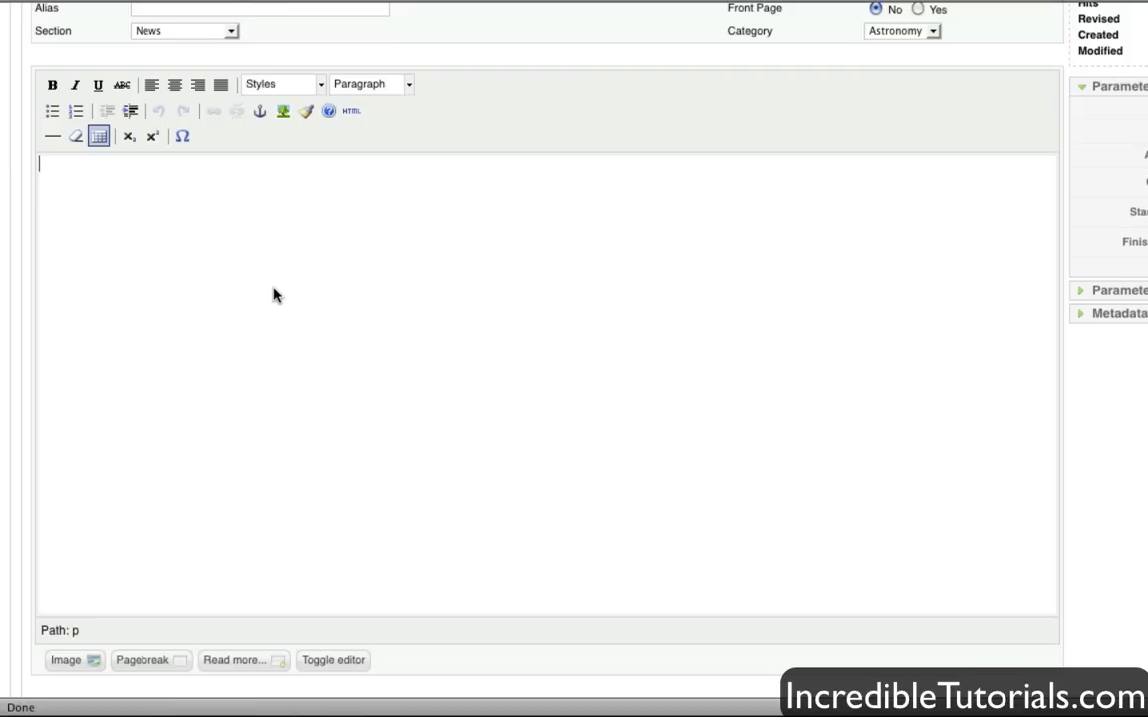
text(Check out this new picture)
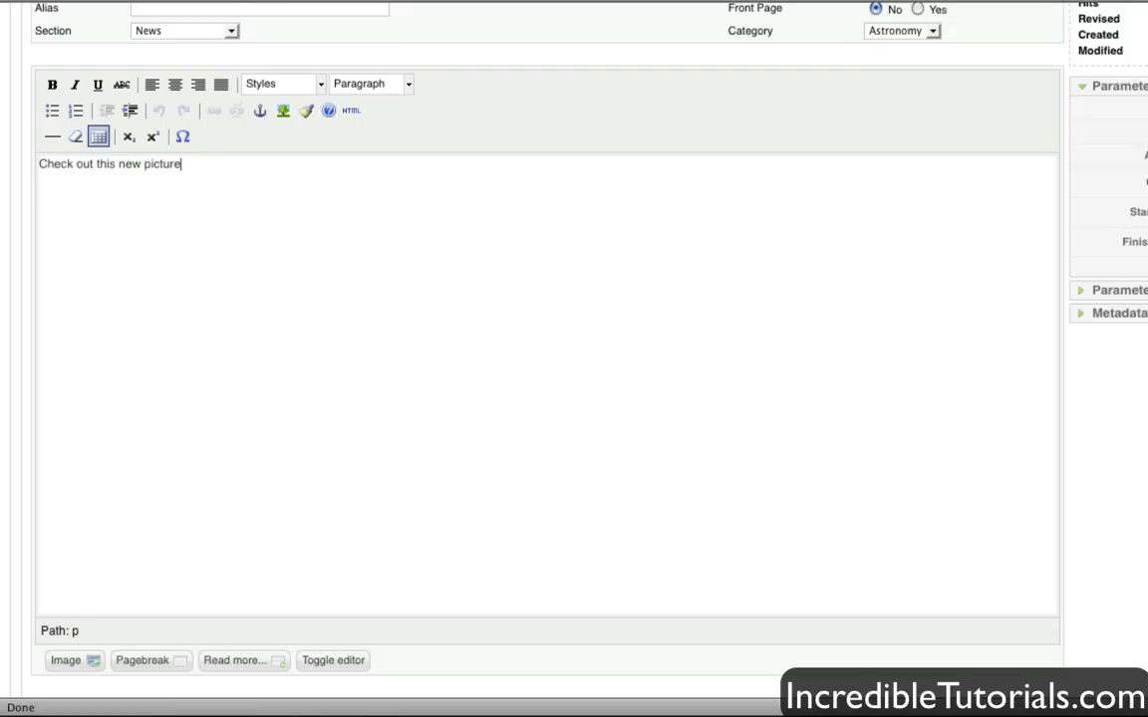
text(I just uploaded!)
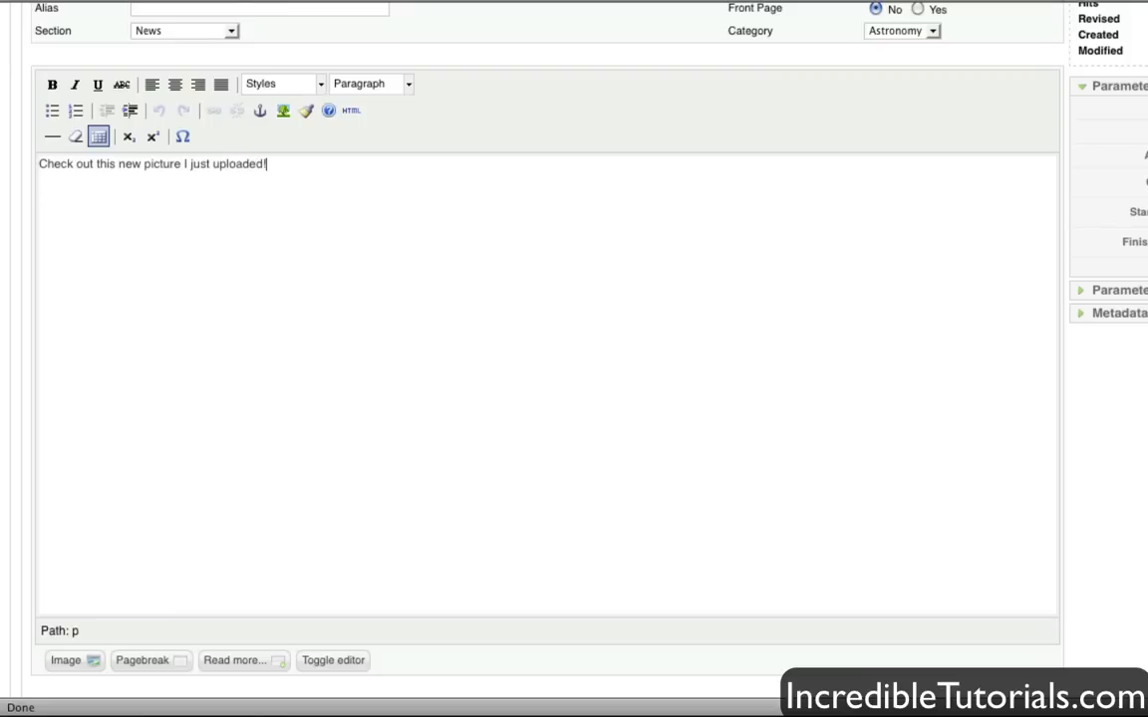
mouse_move(295, 295)
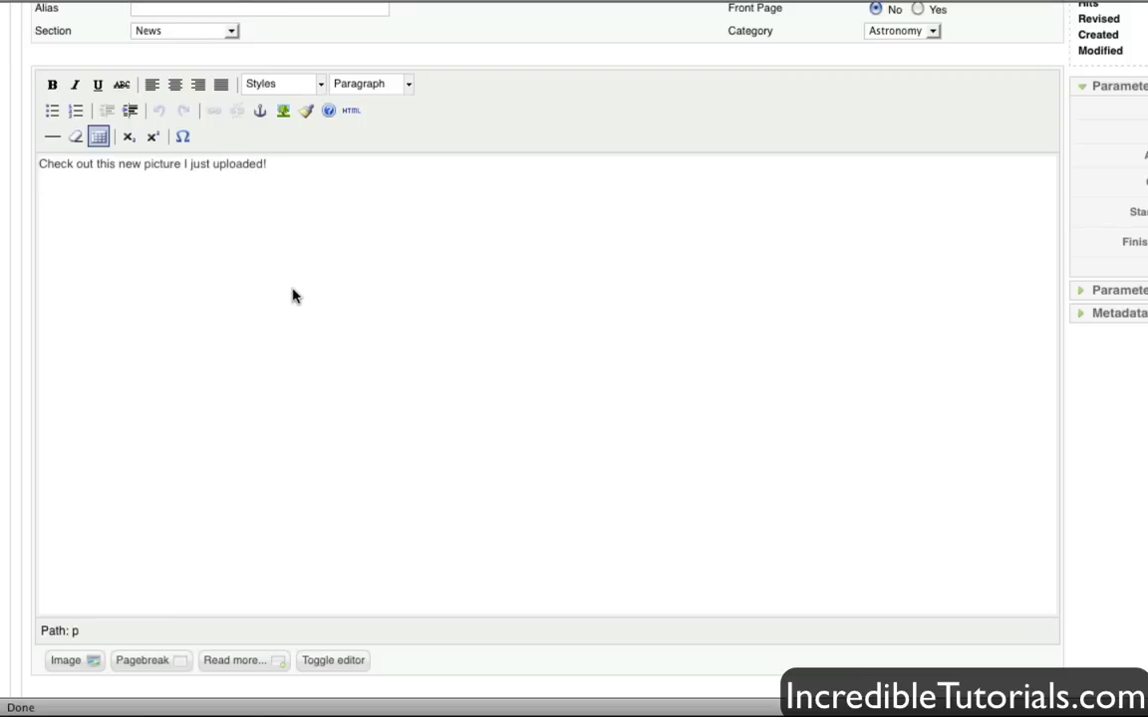
mouse_move(299, 291)
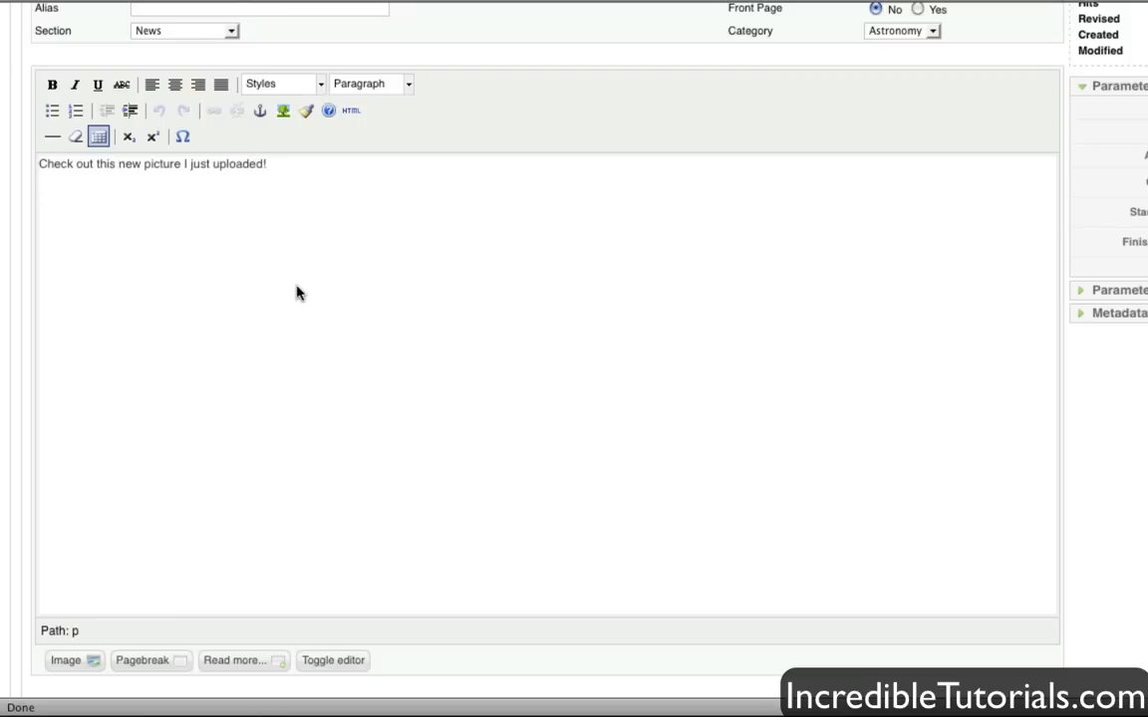
click(263, 164)
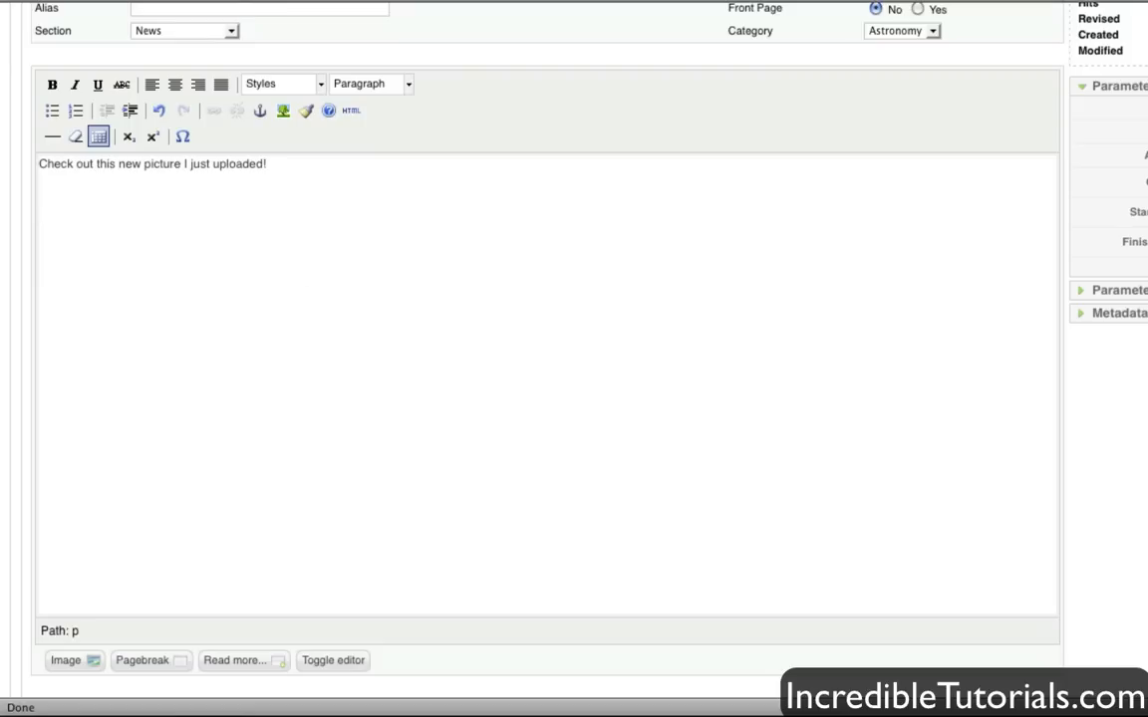
mouse_move(293, 281)
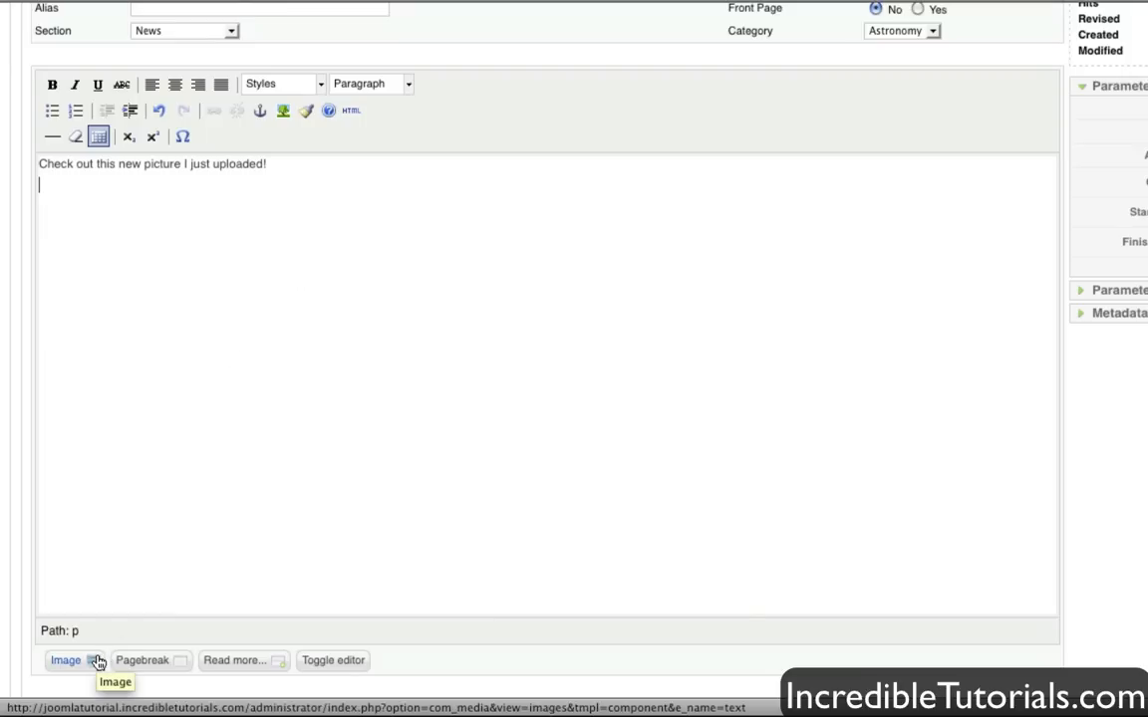
Upload nebula.JPG from the computer to the site's images through the Image dialog.
click(65, 660)
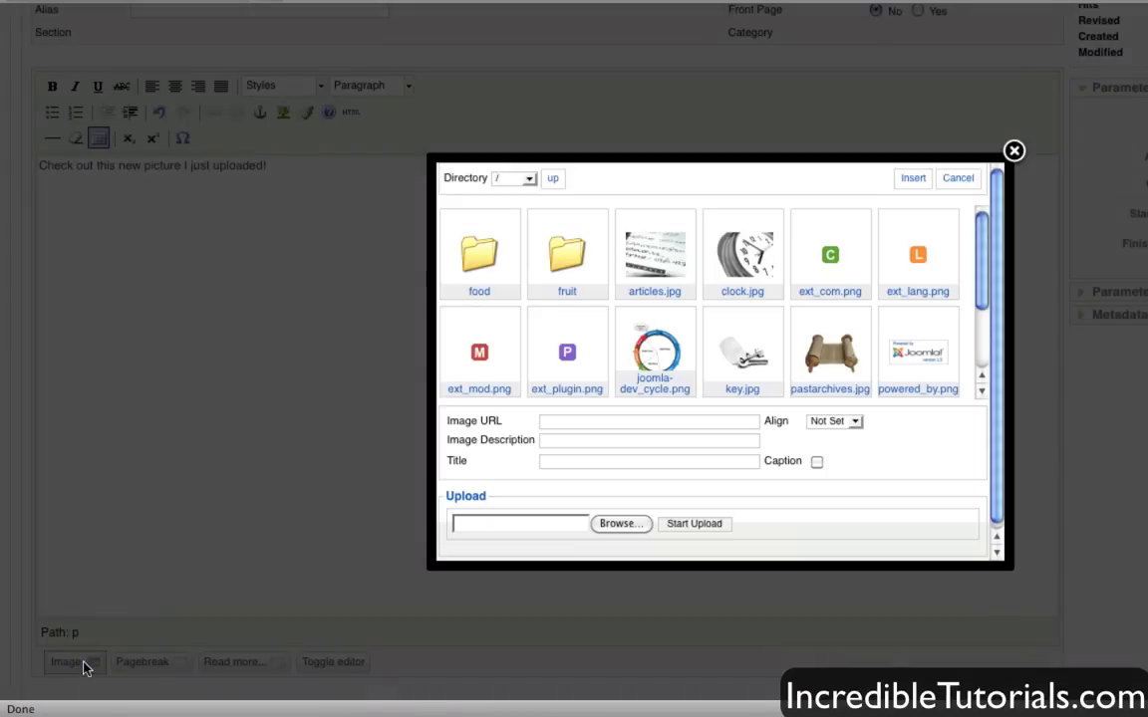
mouse_move(774, 281)
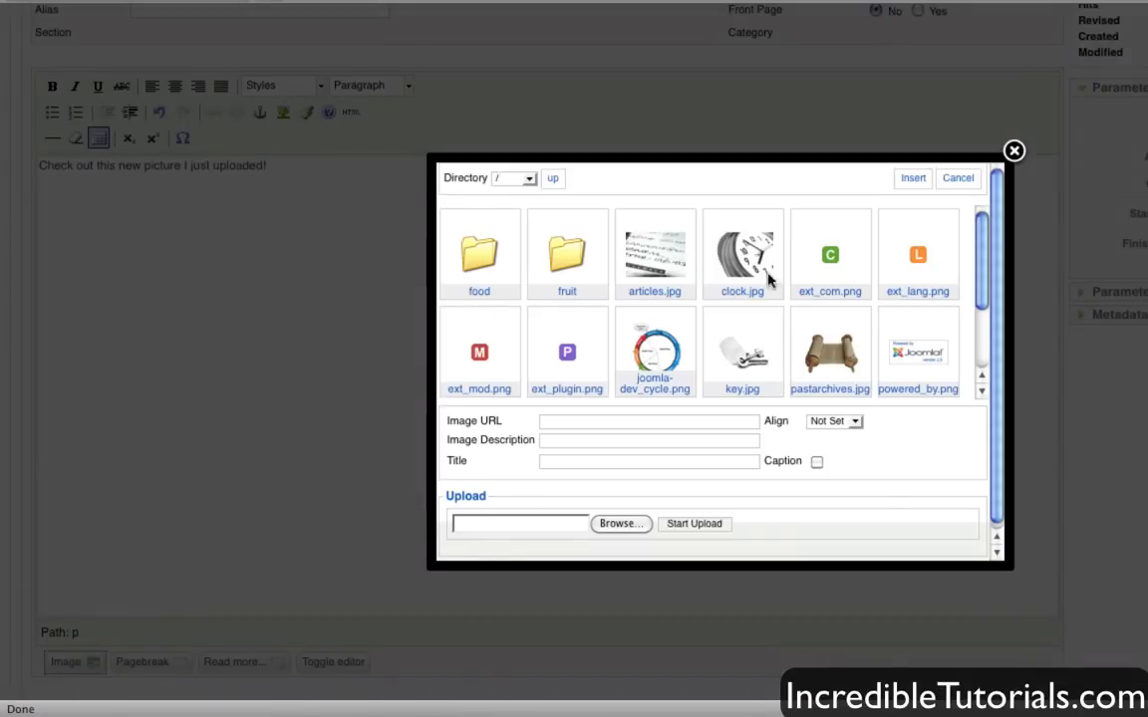
mouse_move(996, 257)
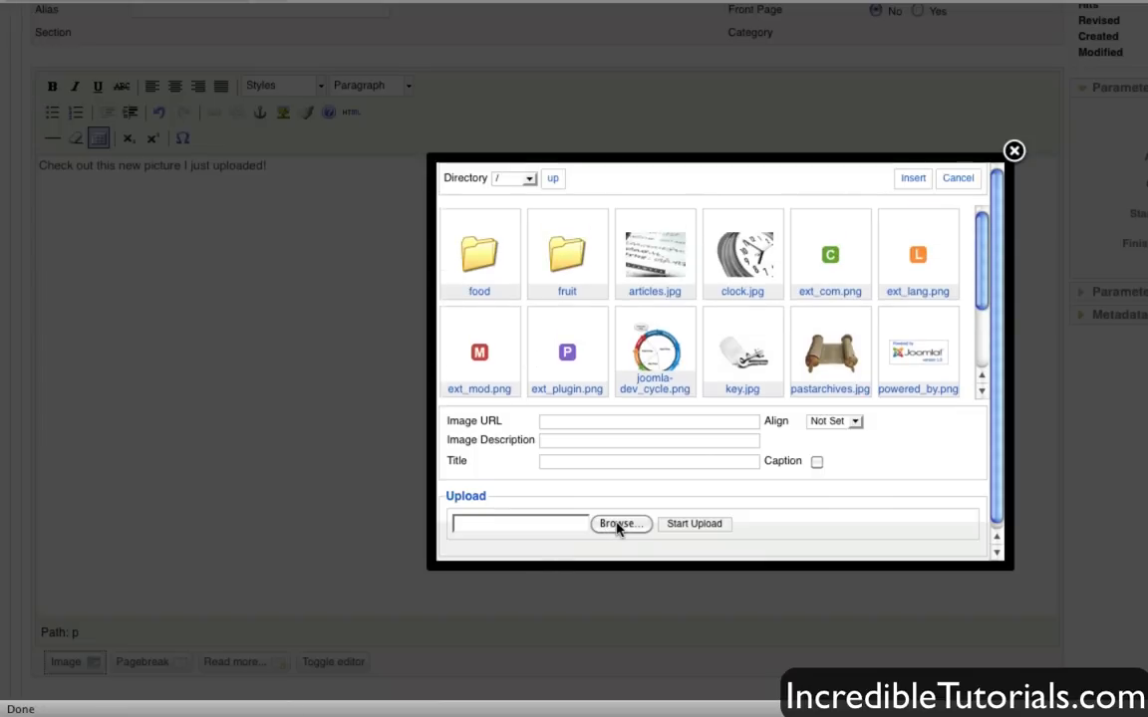
click(618, 522)
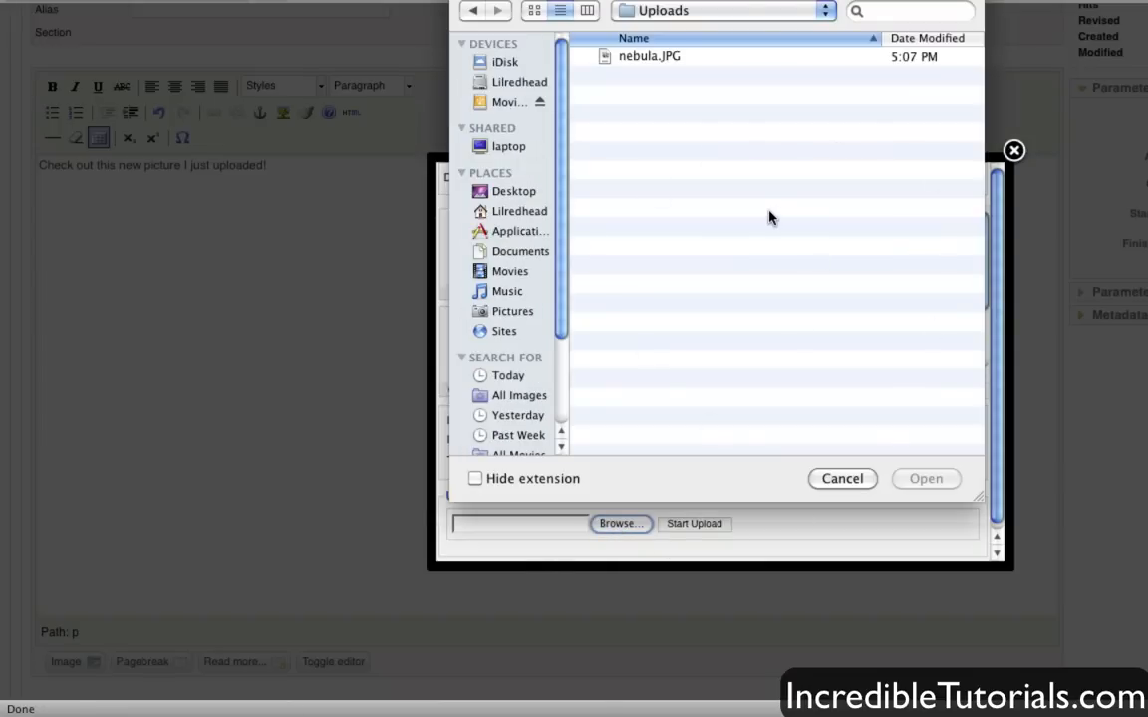
mouse_move(683, 177)
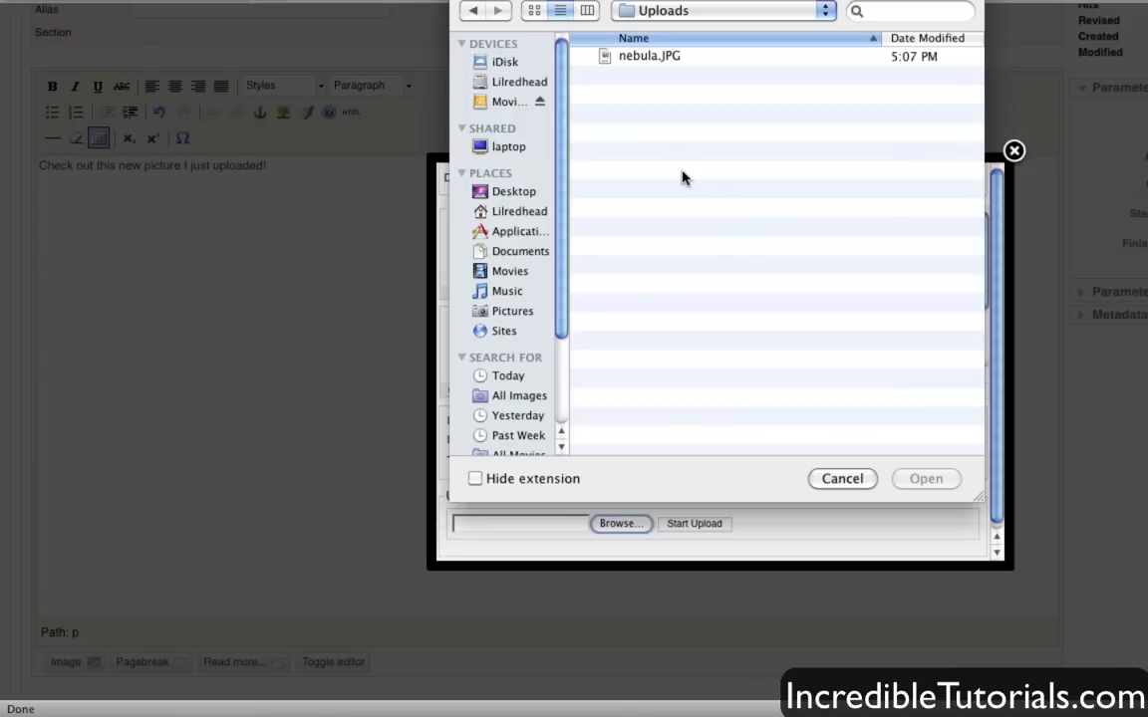
click(650, 56)
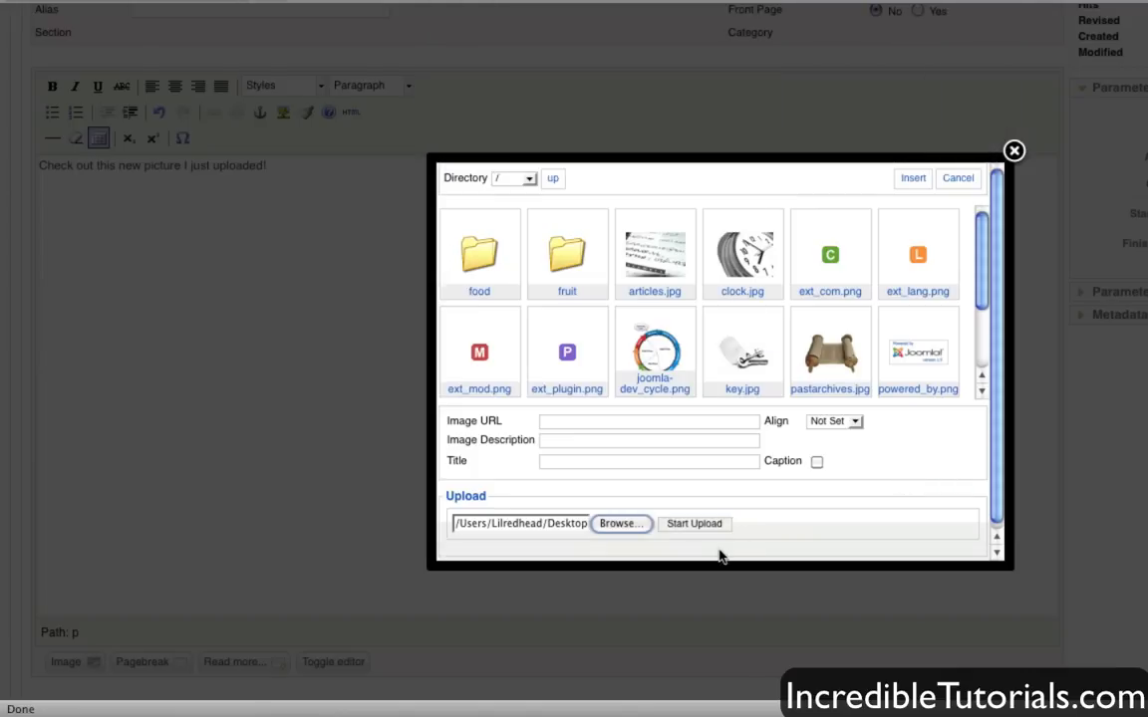
click(693, 523)
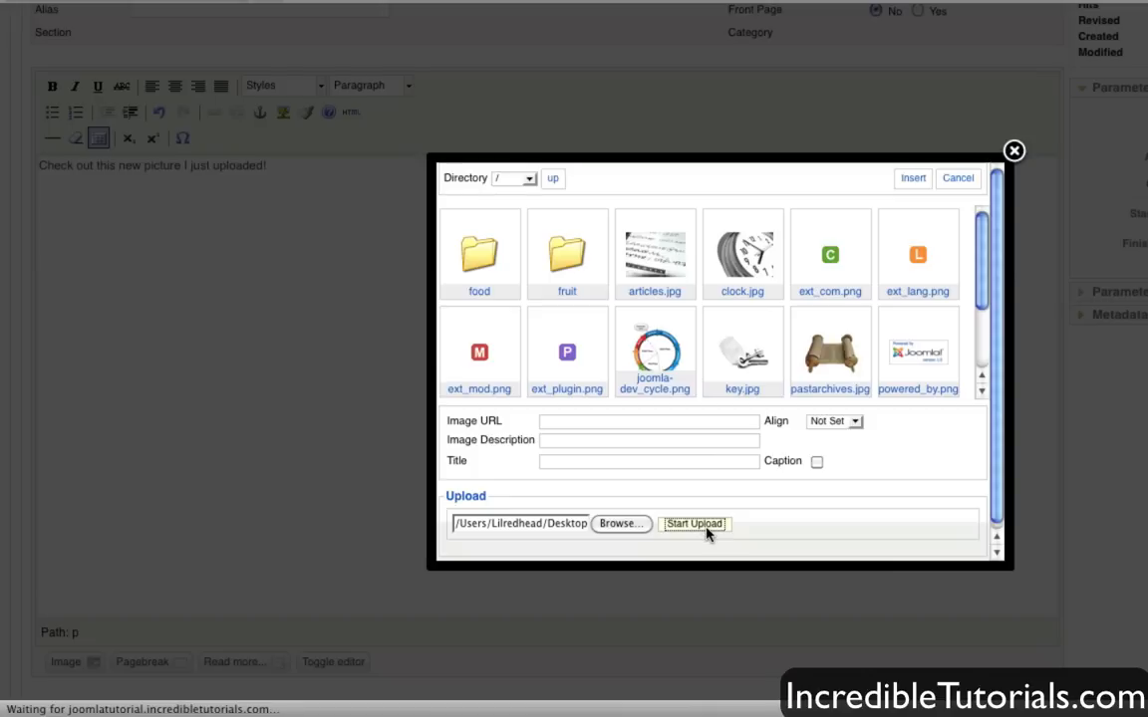
click(693, 522)
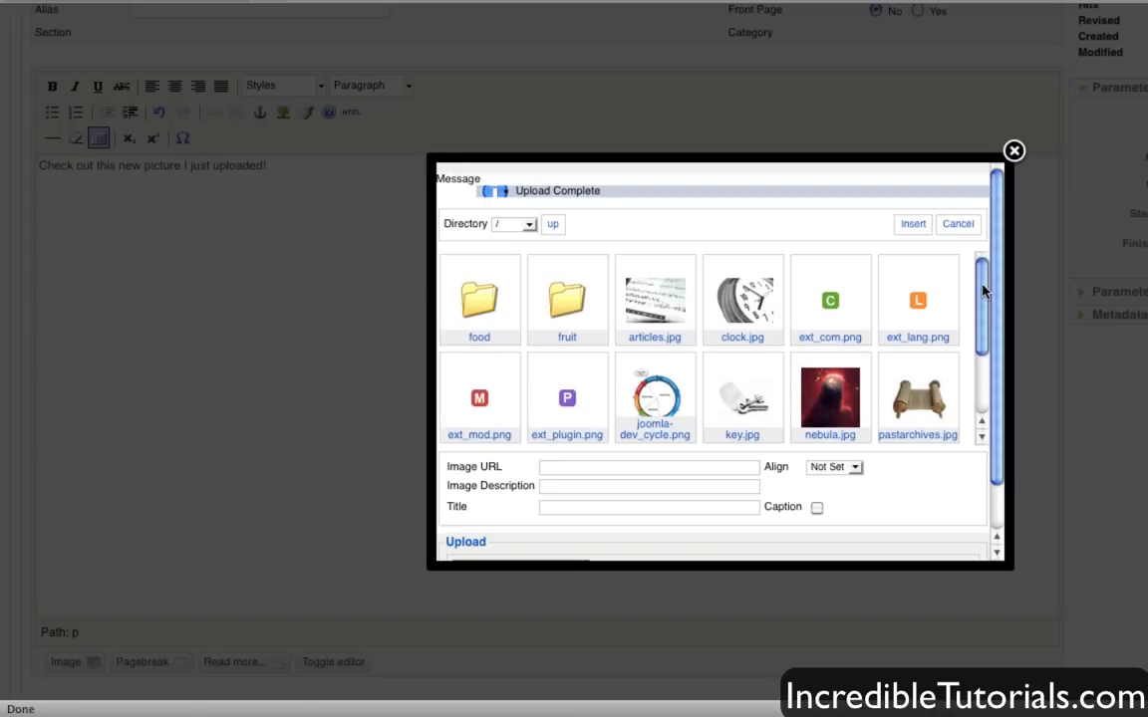
Insert the uploaded nebula picture into the article body beneath the intro sentence.
scroll(down, 3)
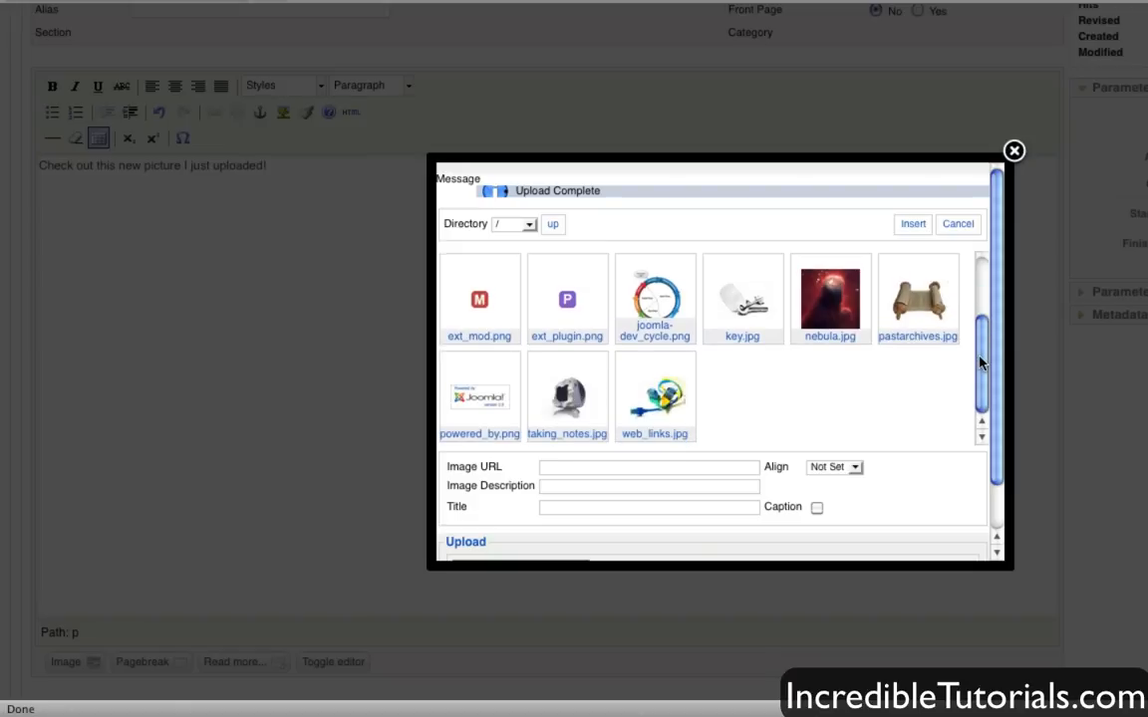
click(829, 298)
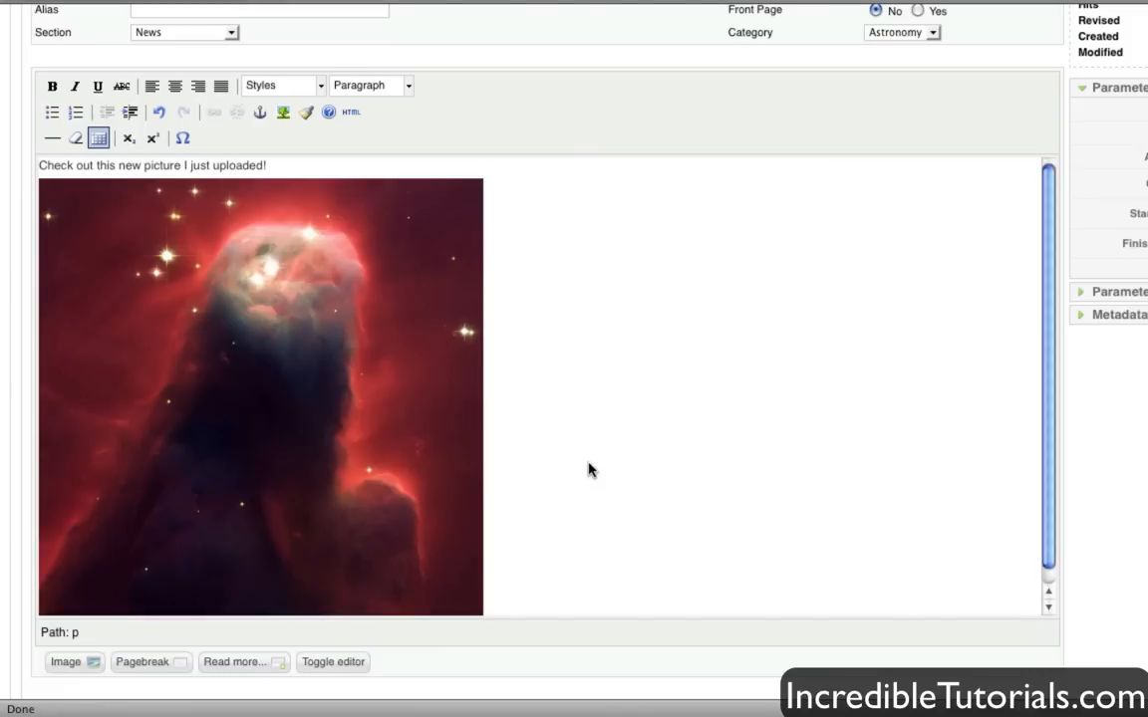
mouse_move(652, 457)
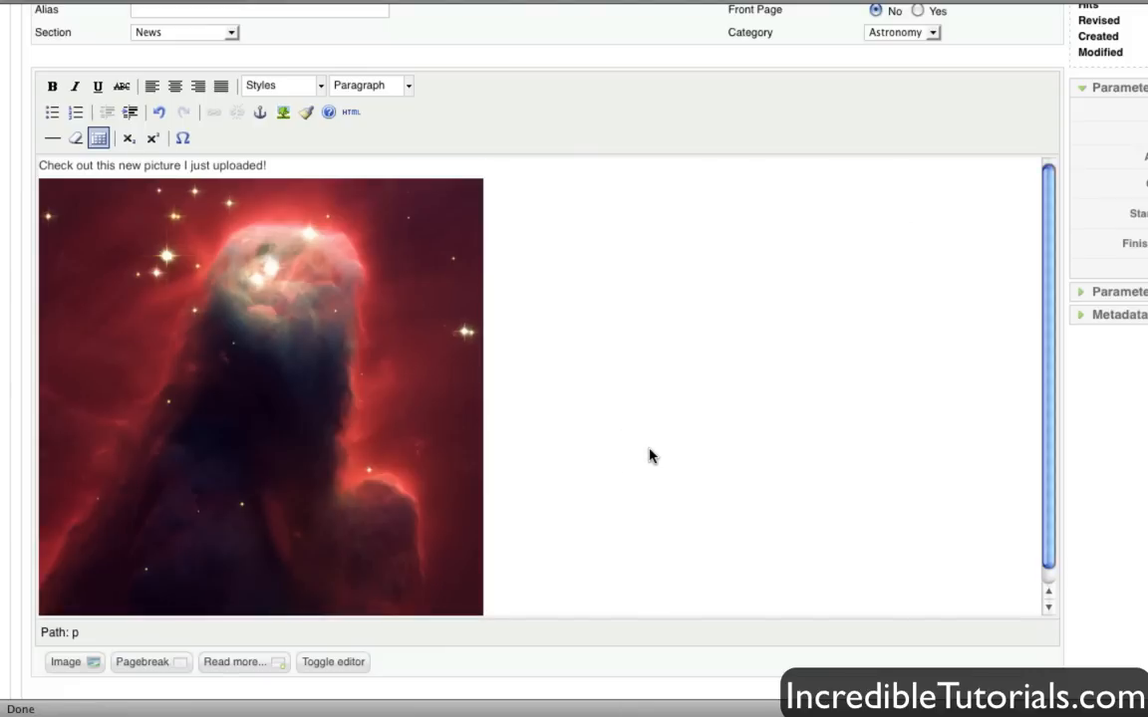
mouse_move(602, 448)
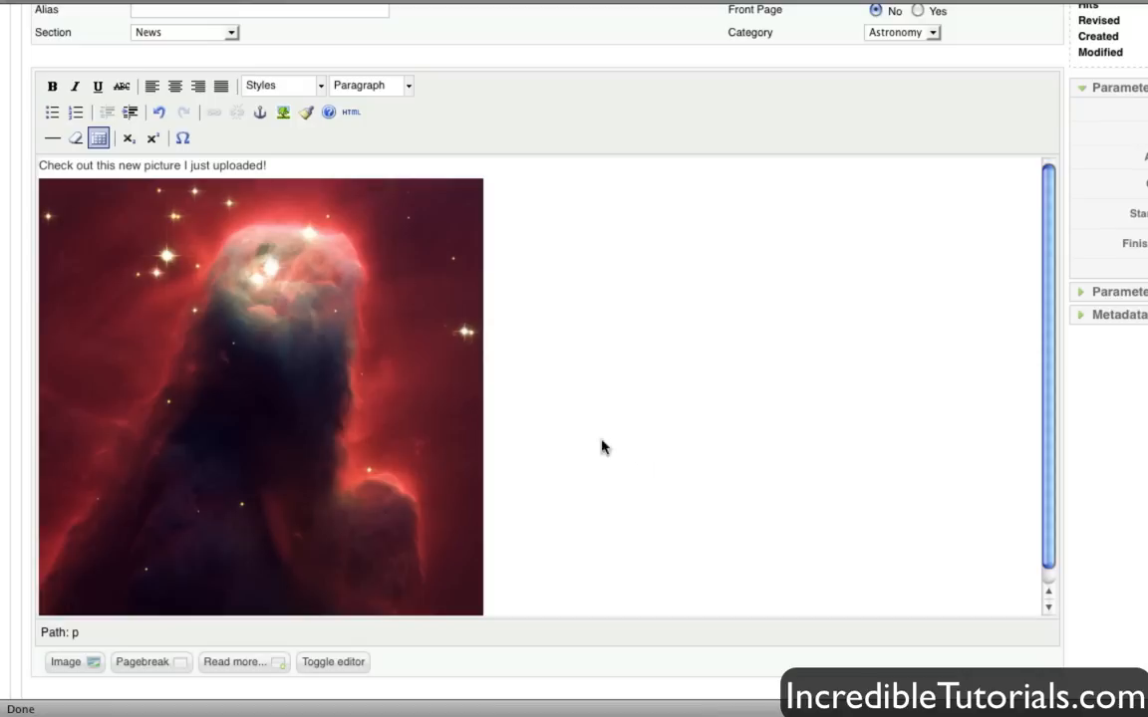
mouse_move(224, 295)
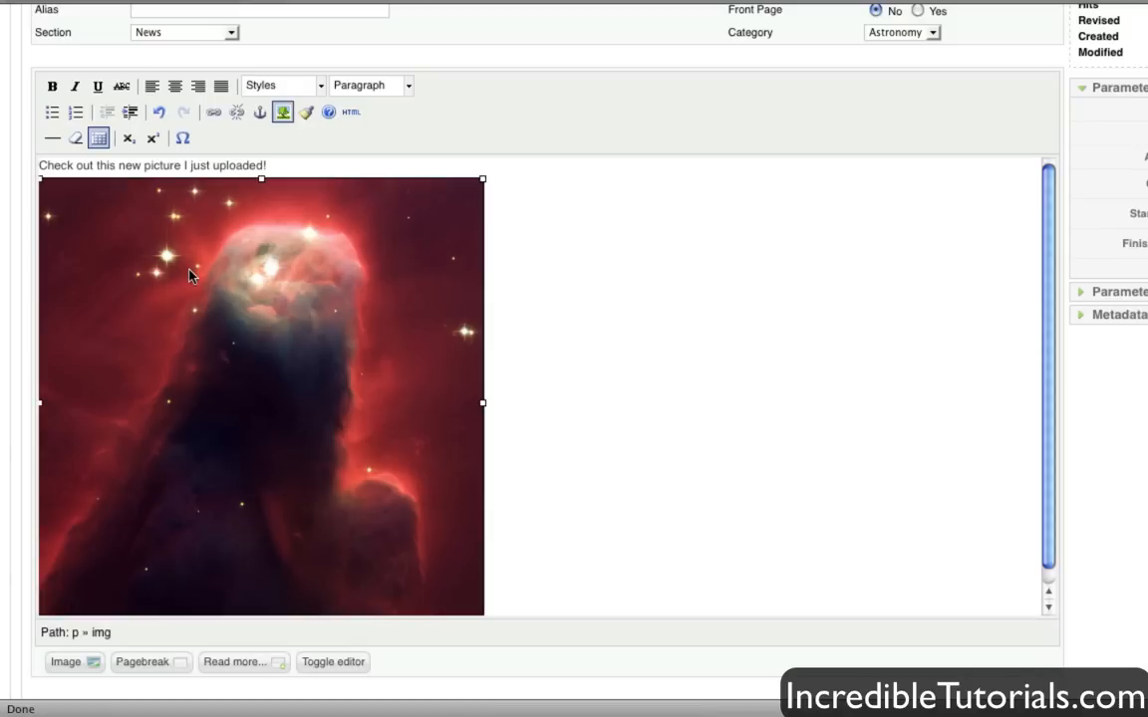
mouse_move(283, 111)
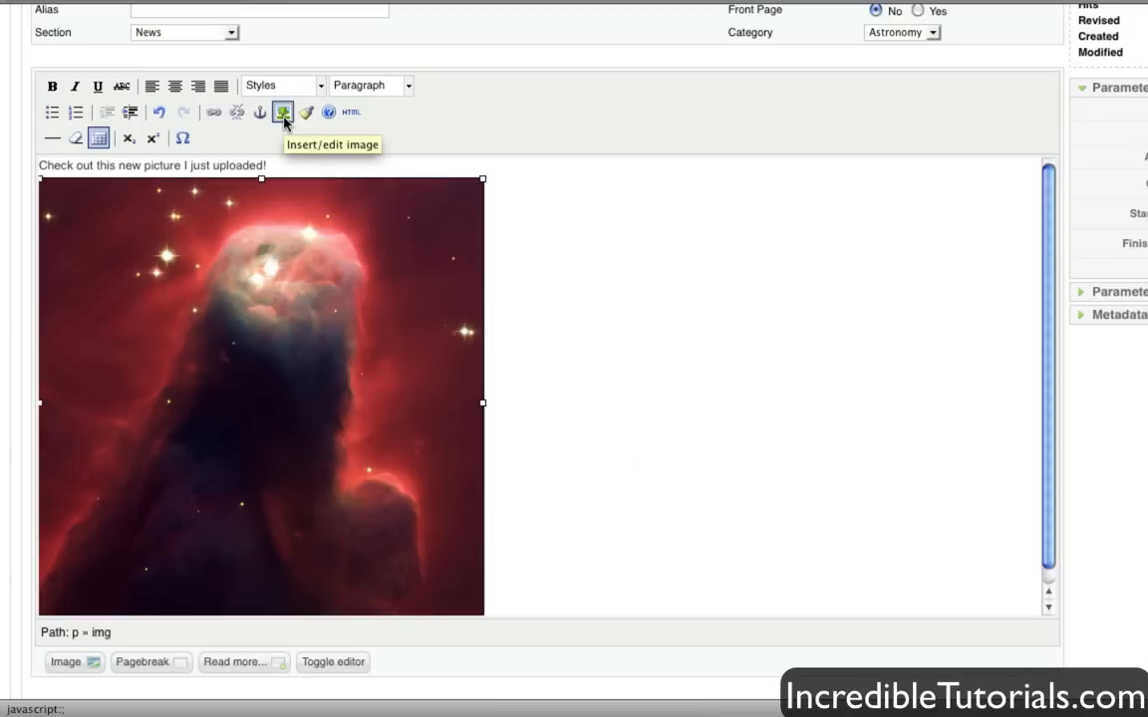
click(283, 111)
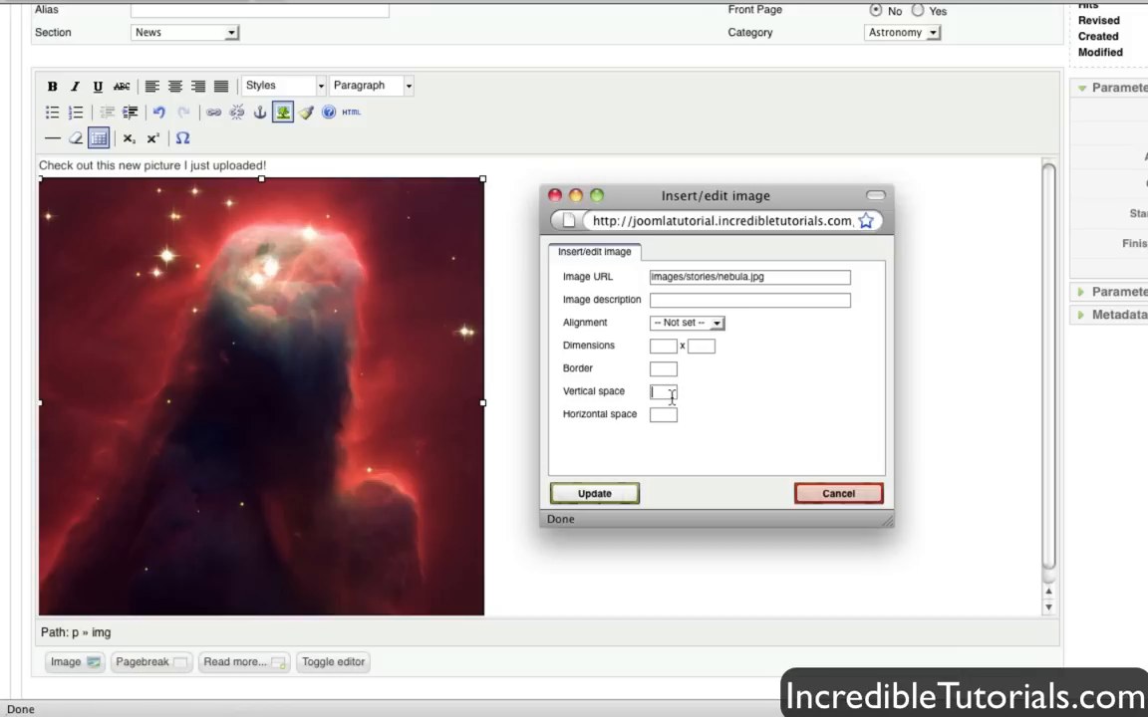
mouse_move(695, 406)
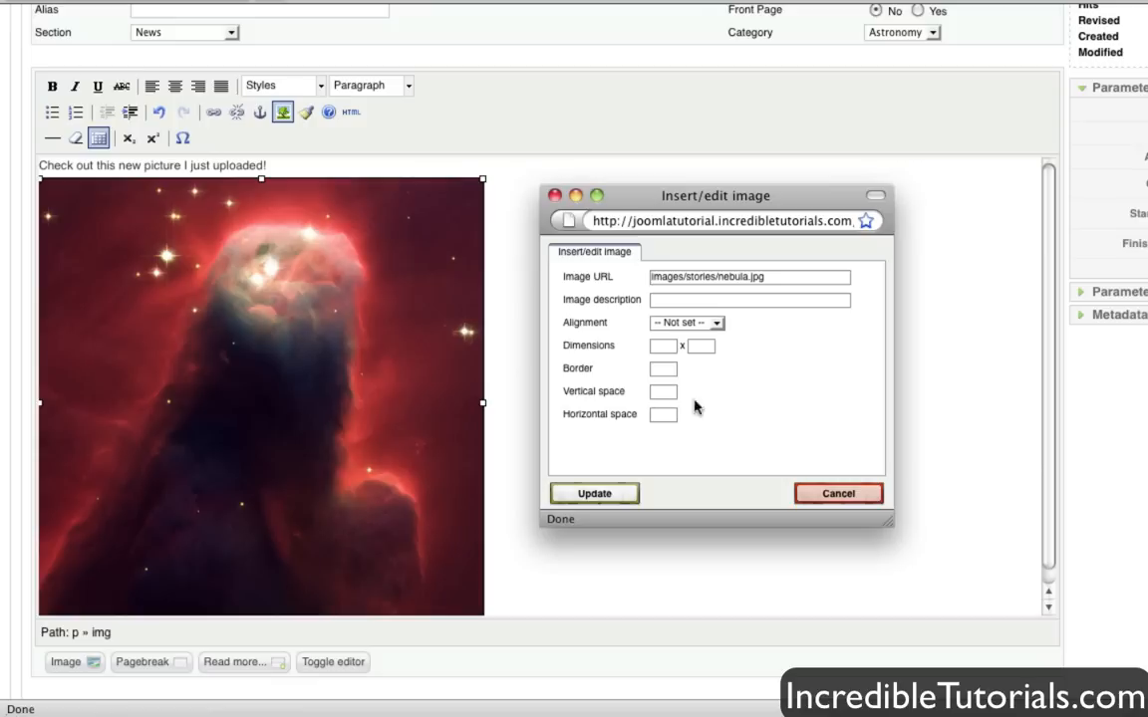
mouse_move(734, 412)
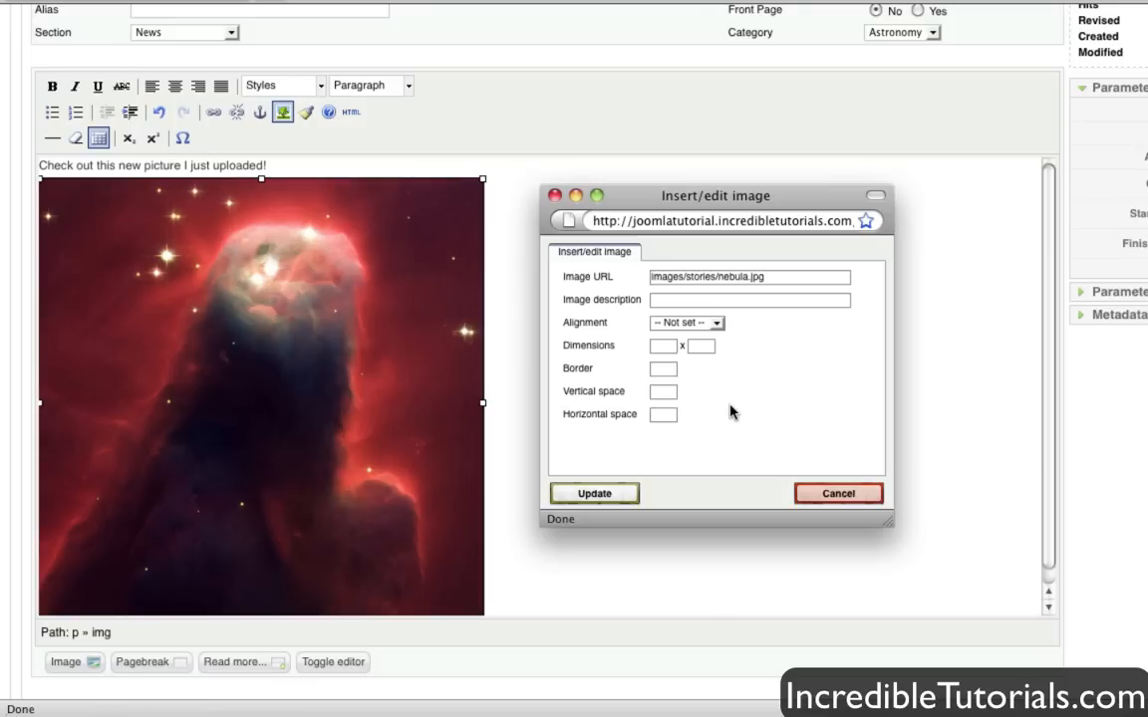
click(663, 391)
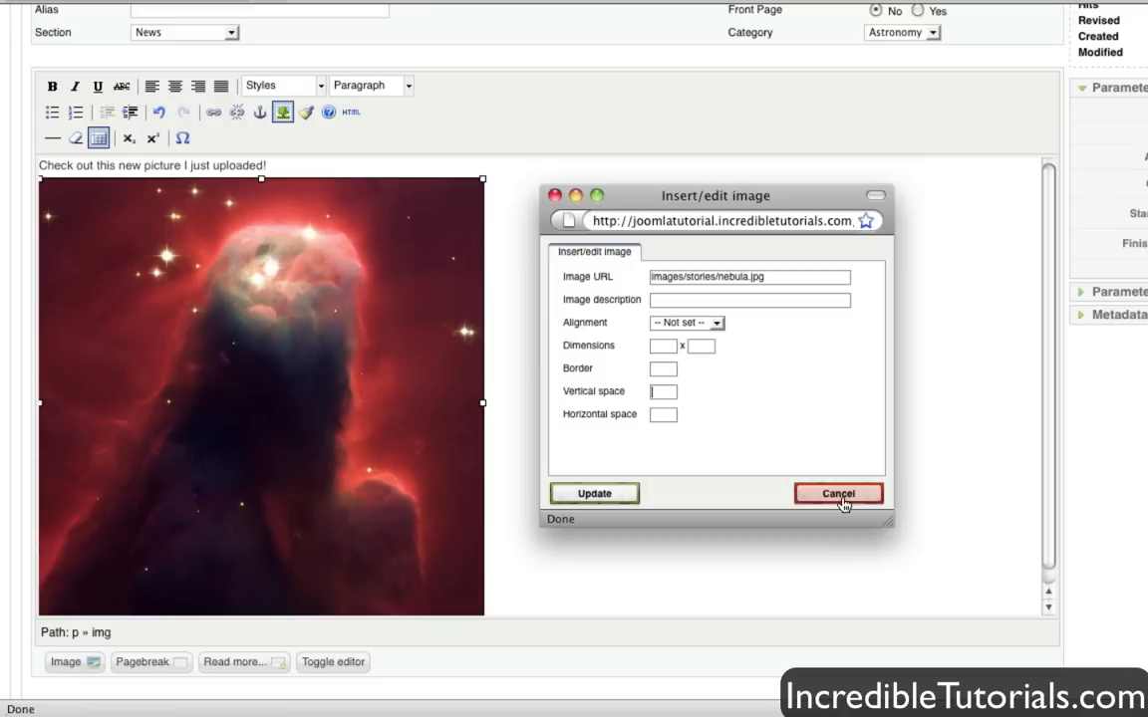
click(837, 494)
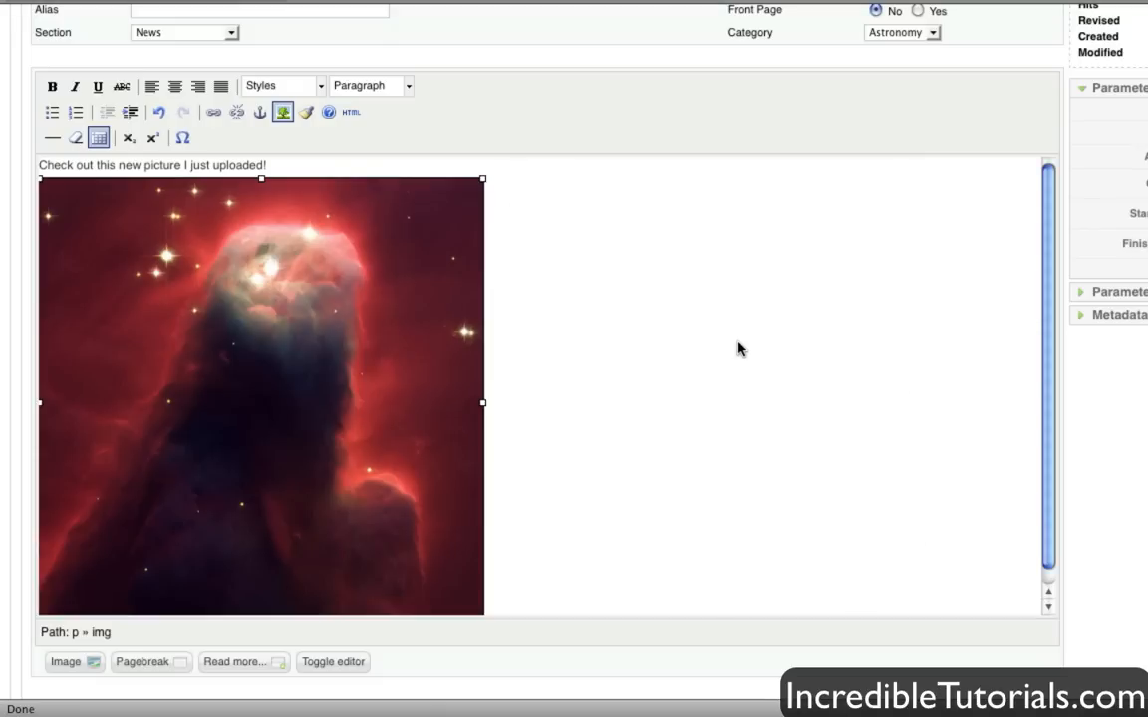
click(183, 139)
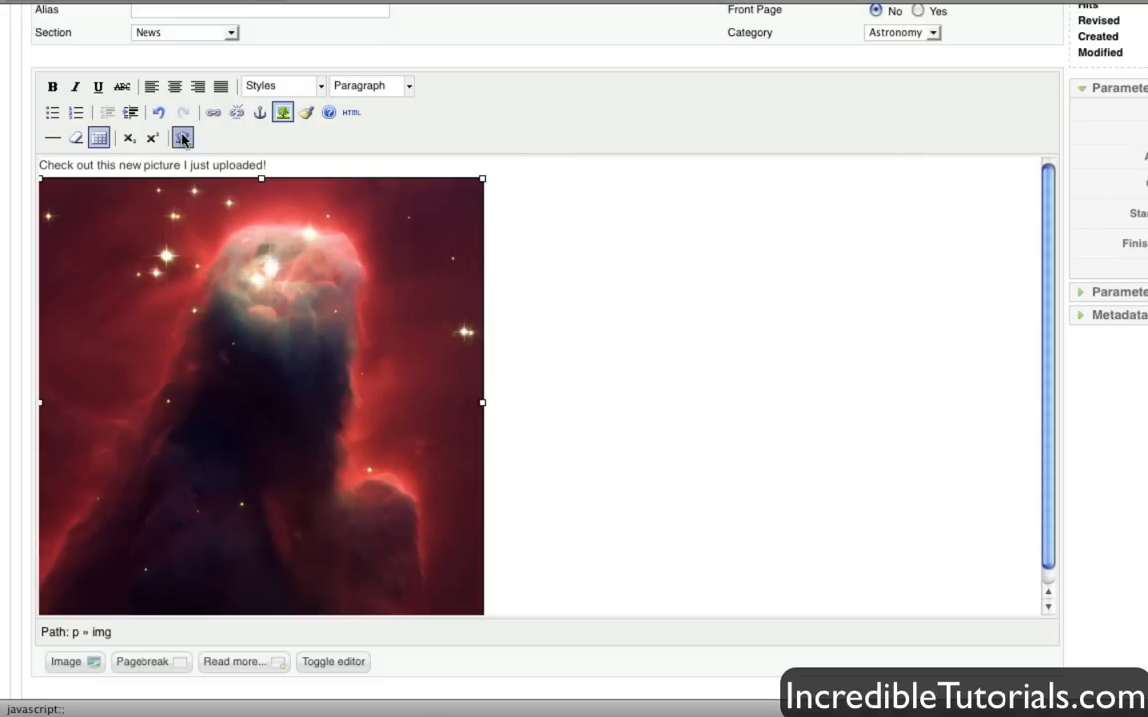
mouse_move(211, 112)
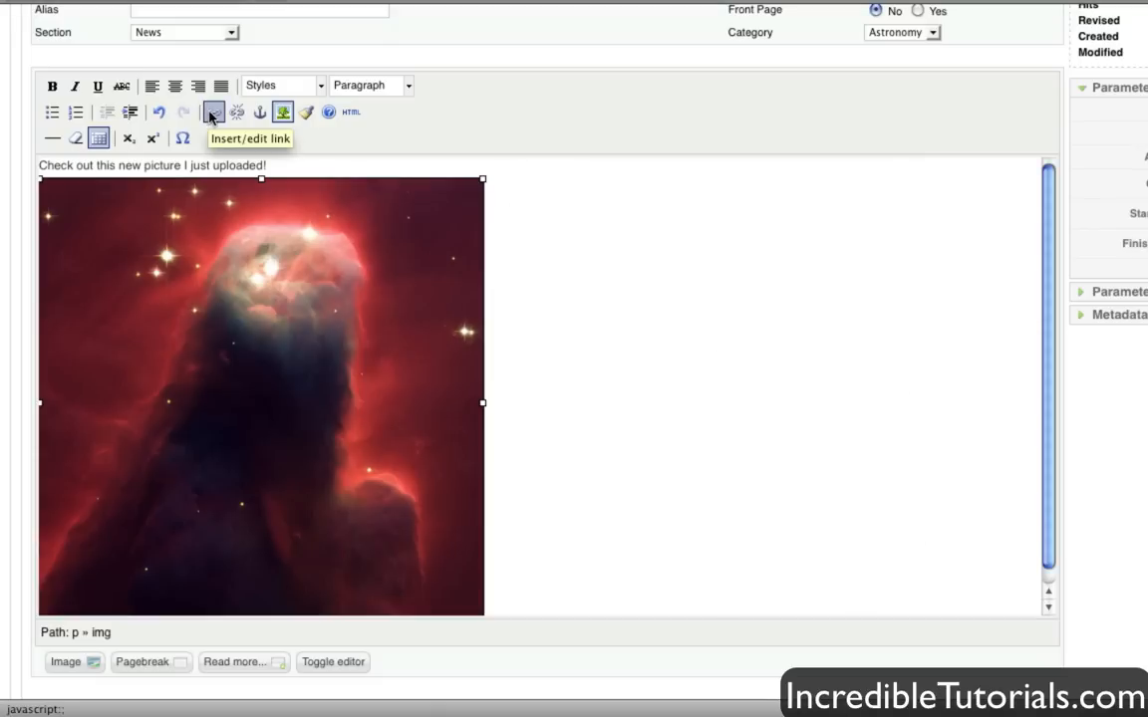
click(212, 112)
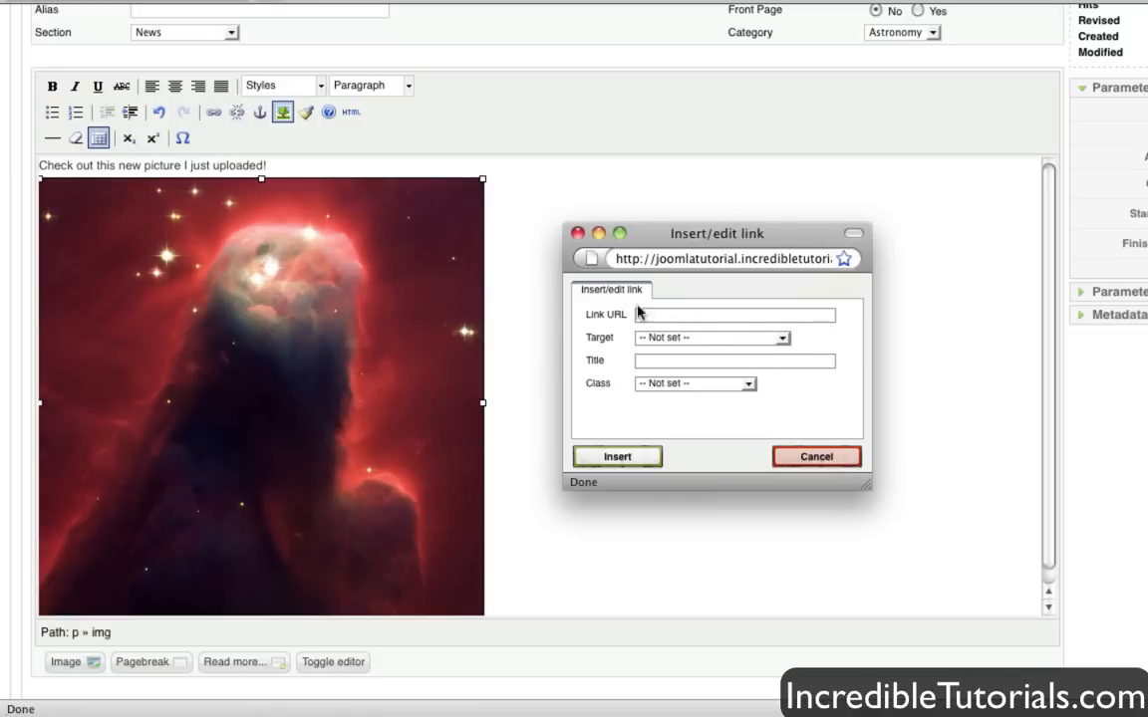
mouse_move(377, 331)
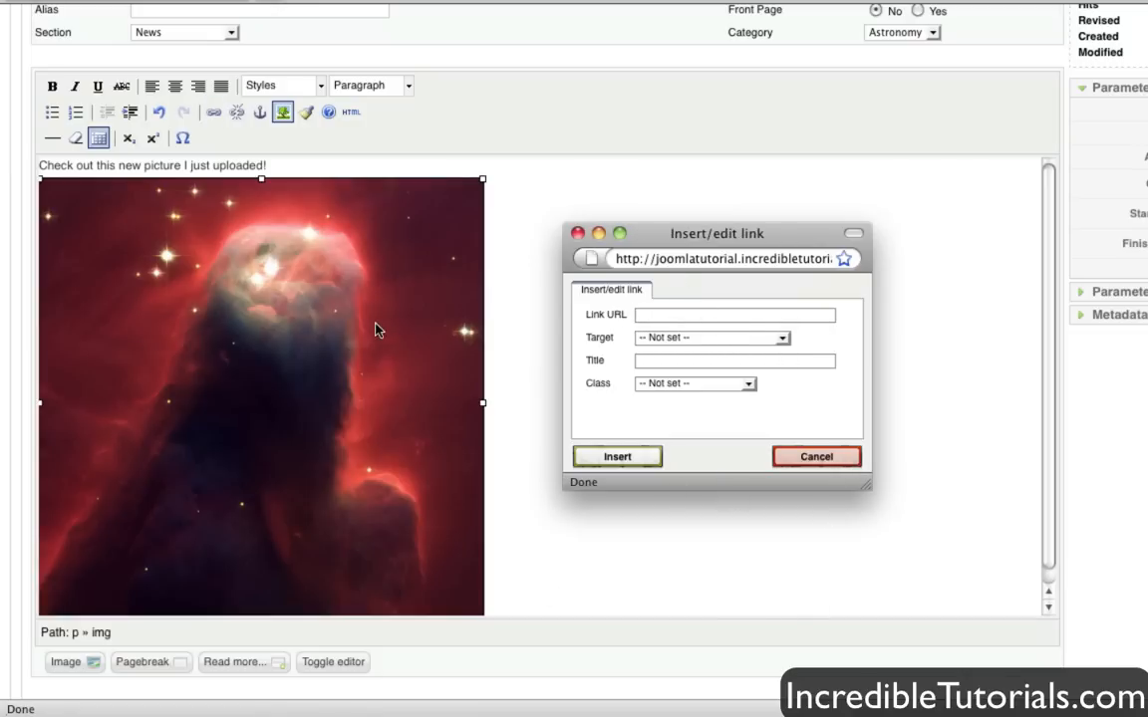
mouse_move(817, 456)
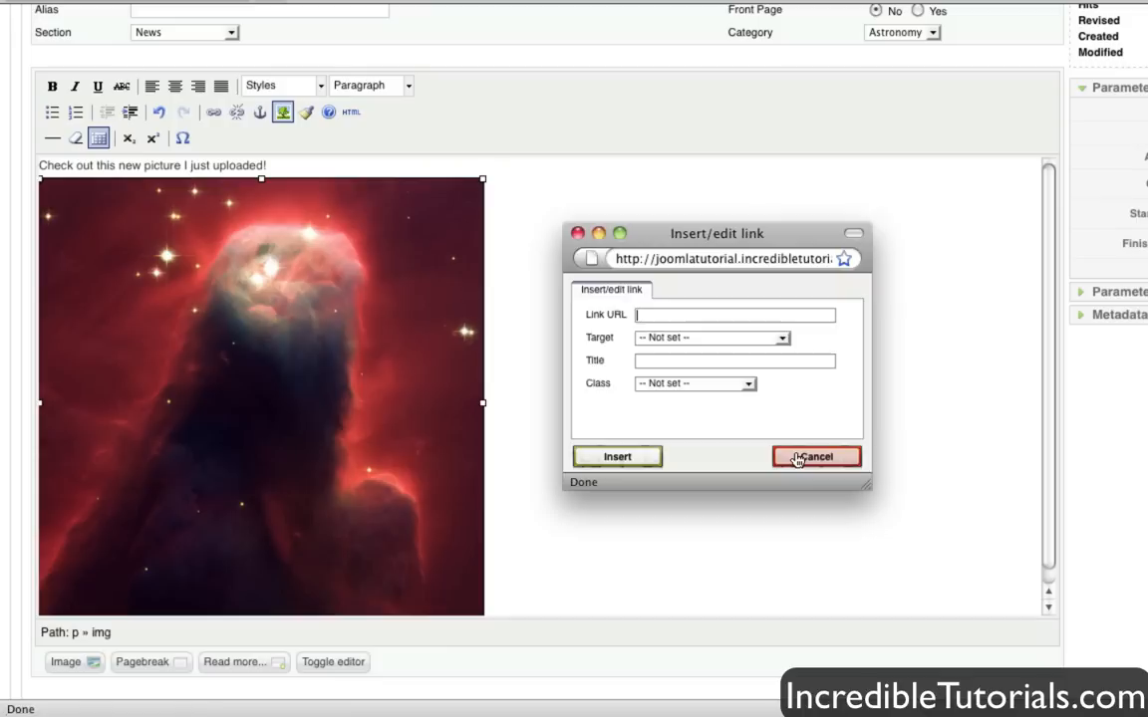
click(817, 457)
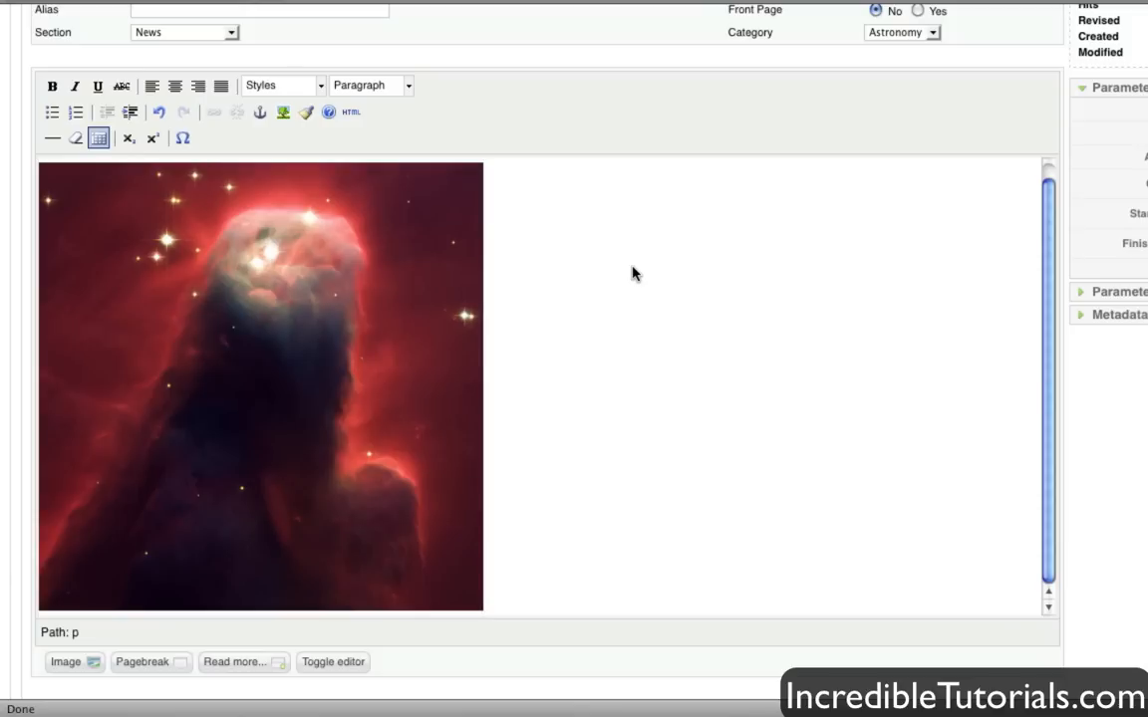
text(Check out this new picture I just uploaded!)
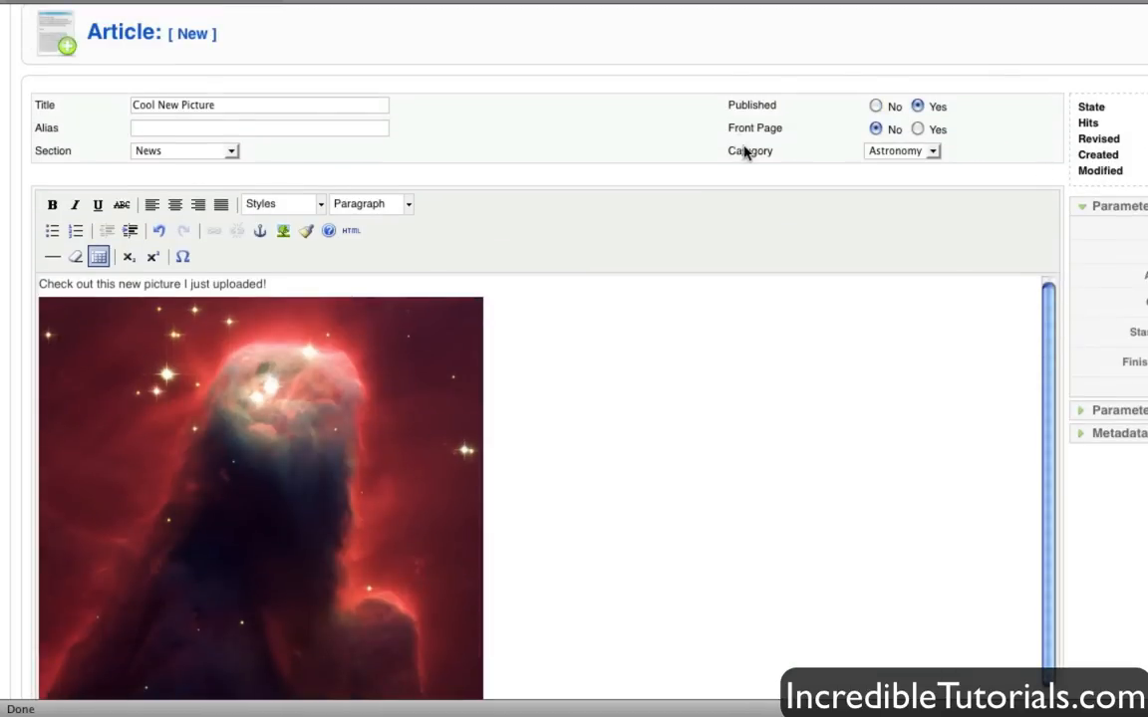
mouse_move(768, 121)
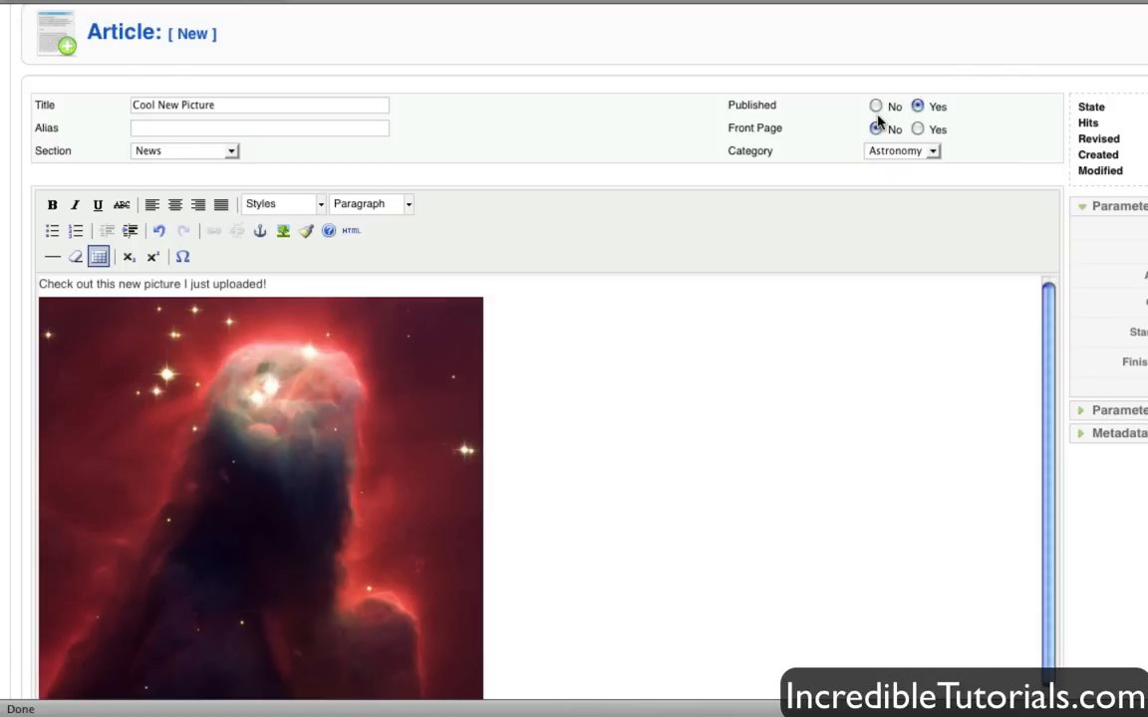
Set Front Page to Yes, save the article, and start a new browser tab.
click(874, 127)
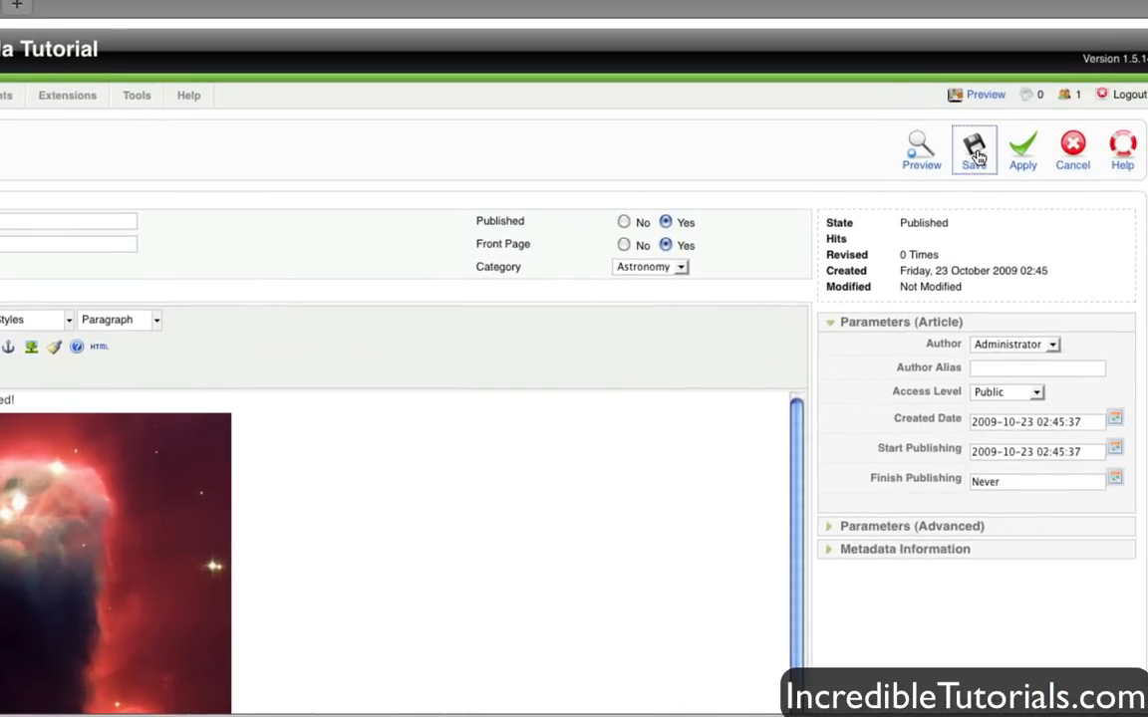
click(972, 147)
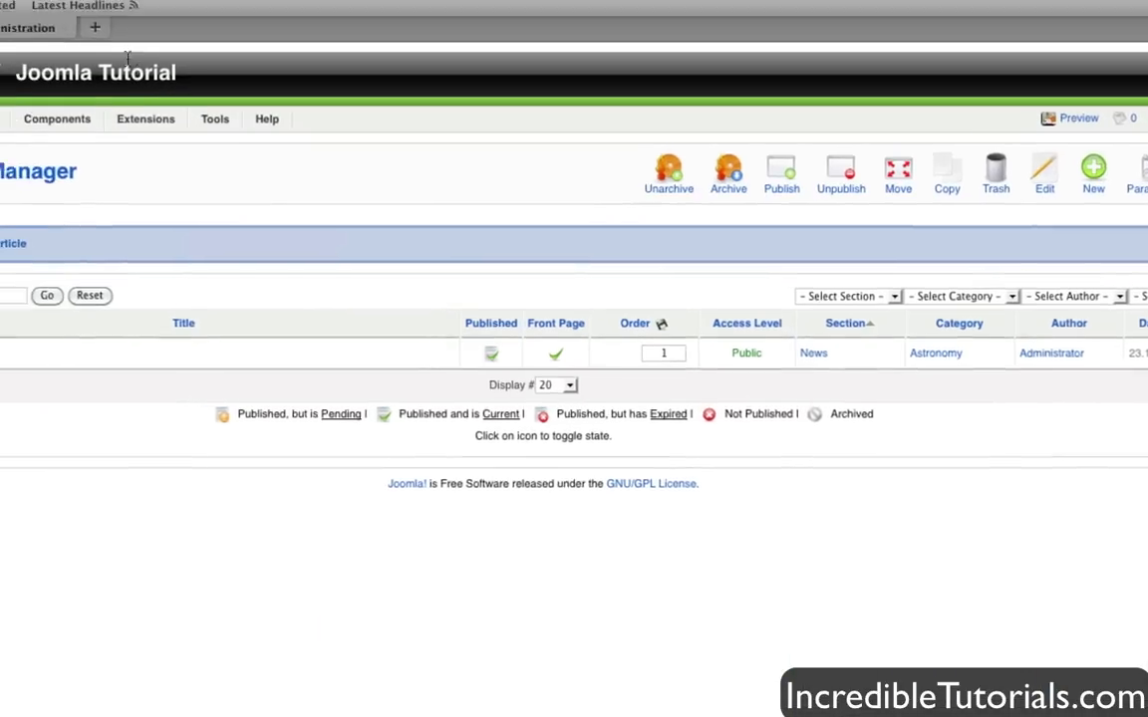
click(518, 116)
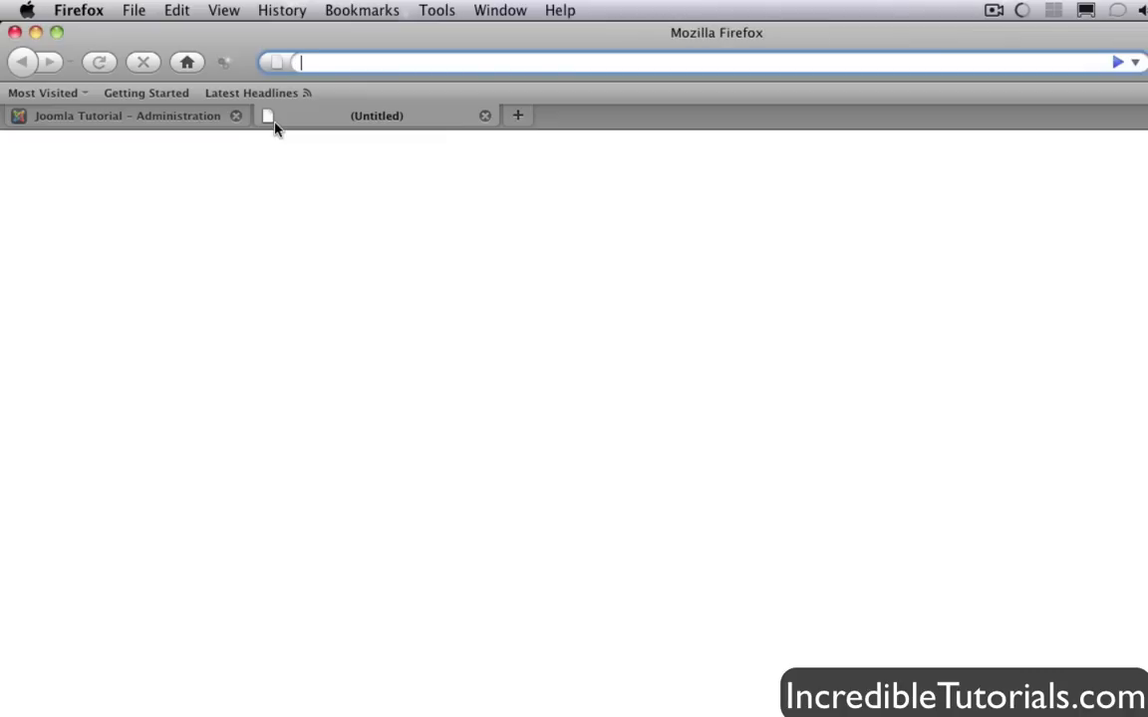
Load joomlatutorial.incredibletutorials.com, view the Cool New Picture article with its nebula image, then return to the admin page.
text(http://joomlatutorial.incredibletutorials.com)
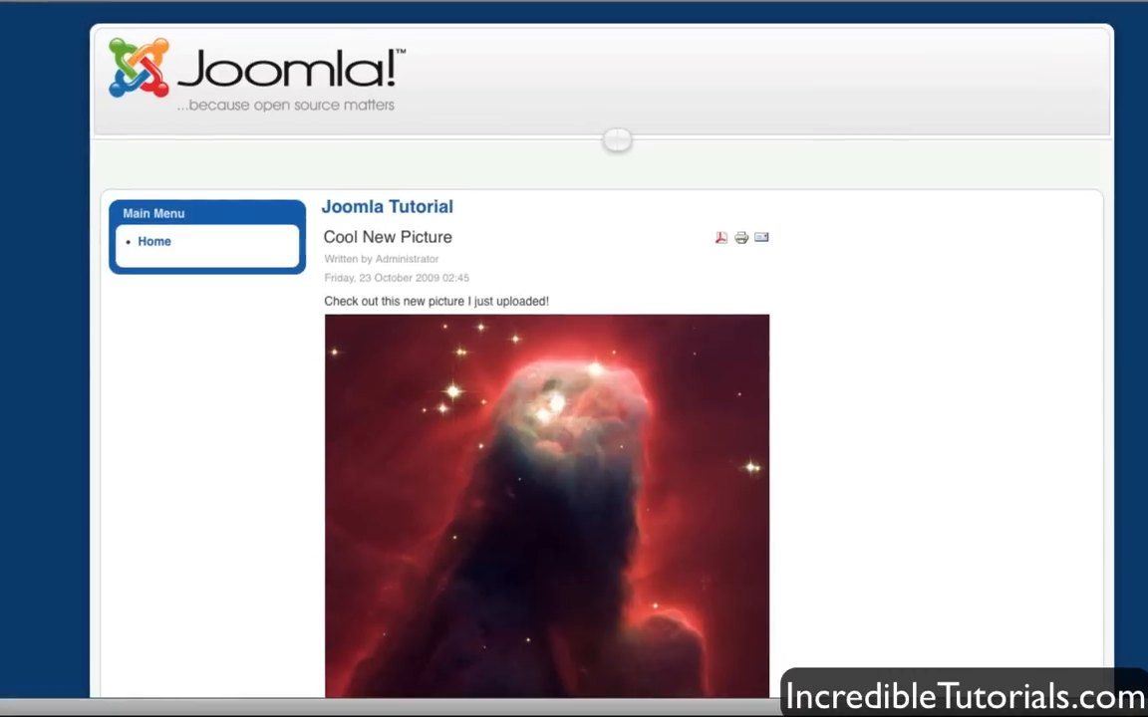
scroll(down, 3)
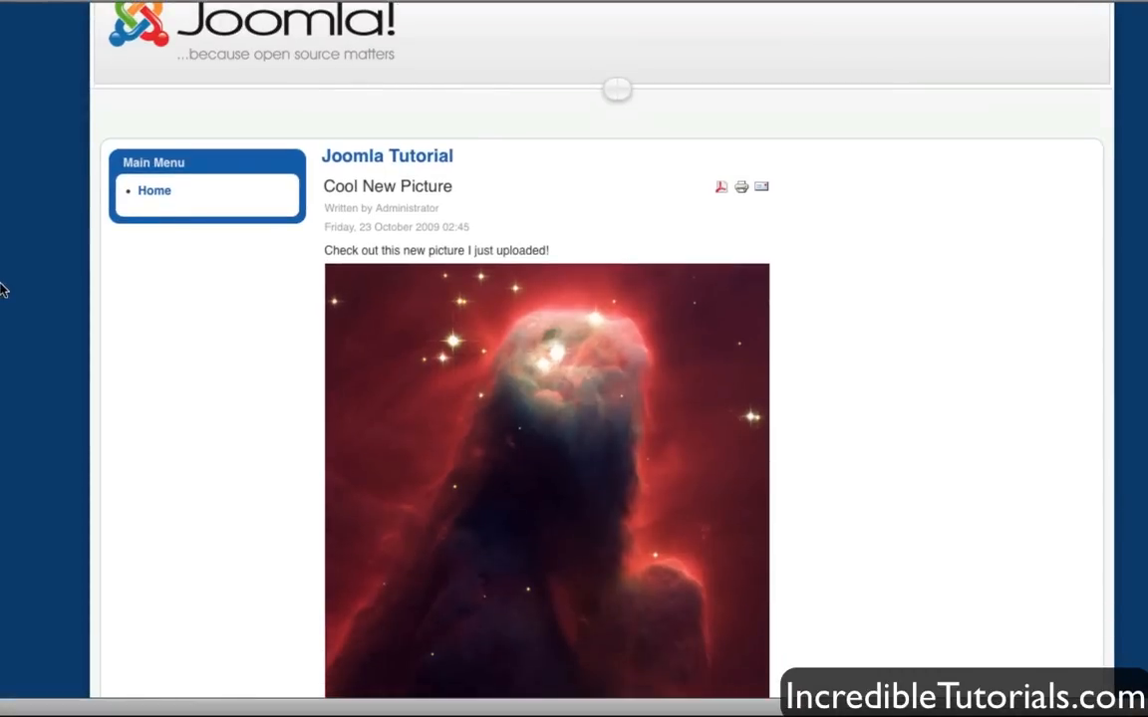
scroll(down, 3)
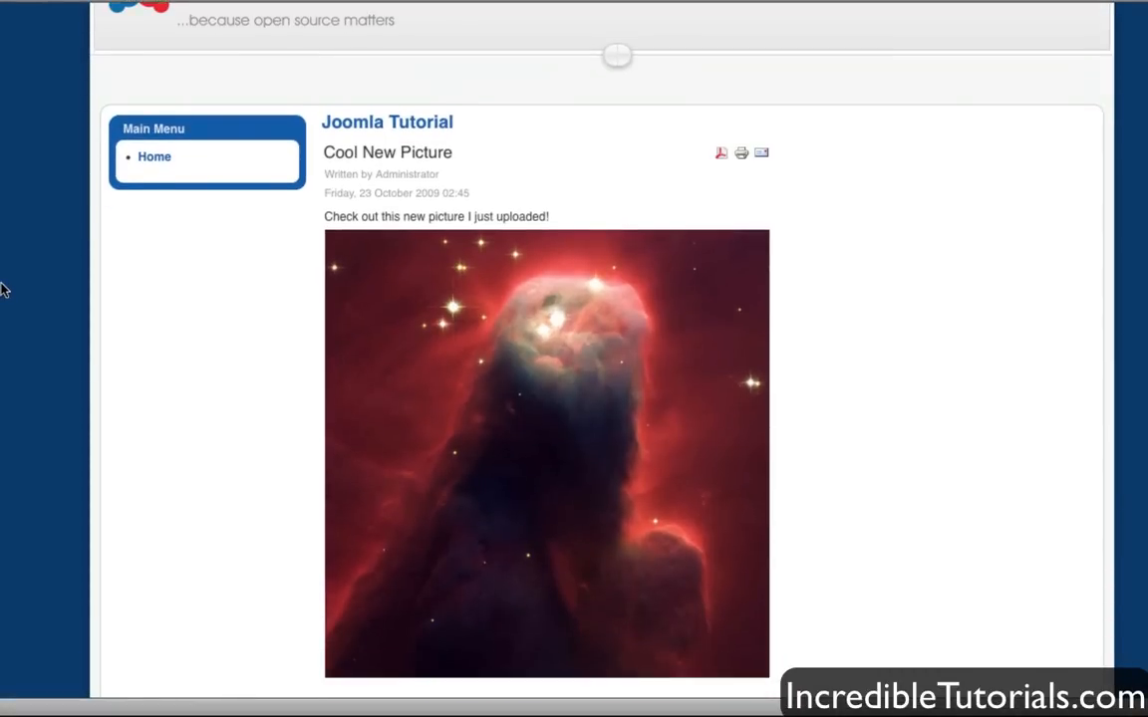
scroll(down, 3)
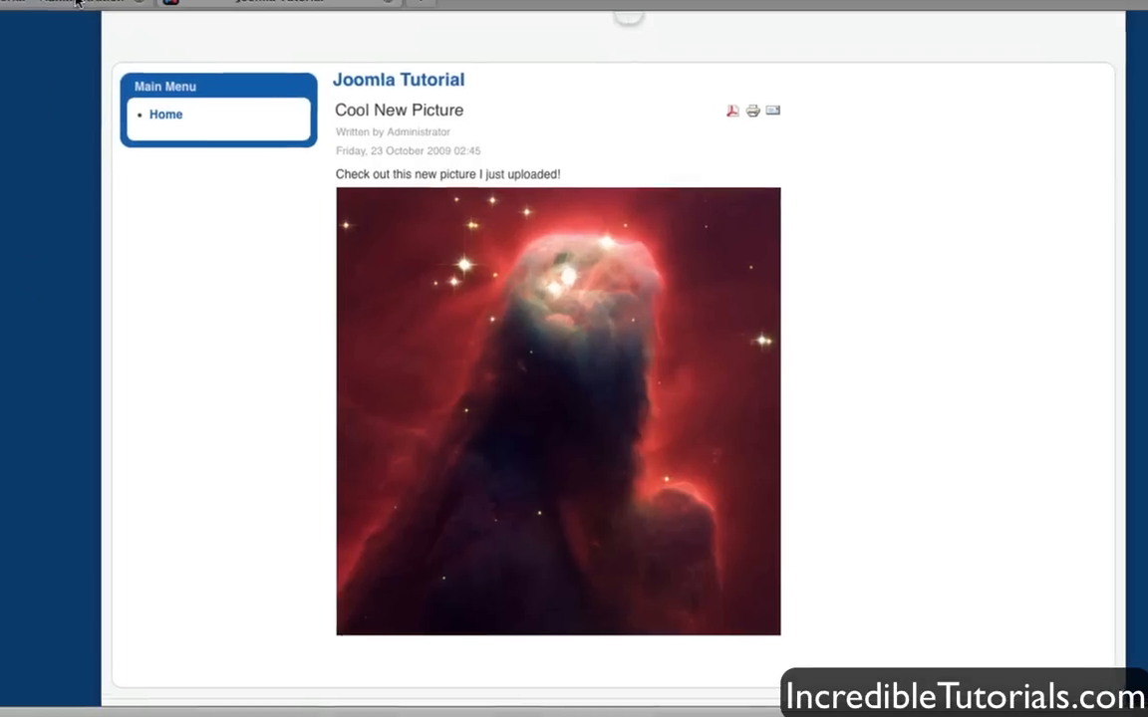
click(119, 67)
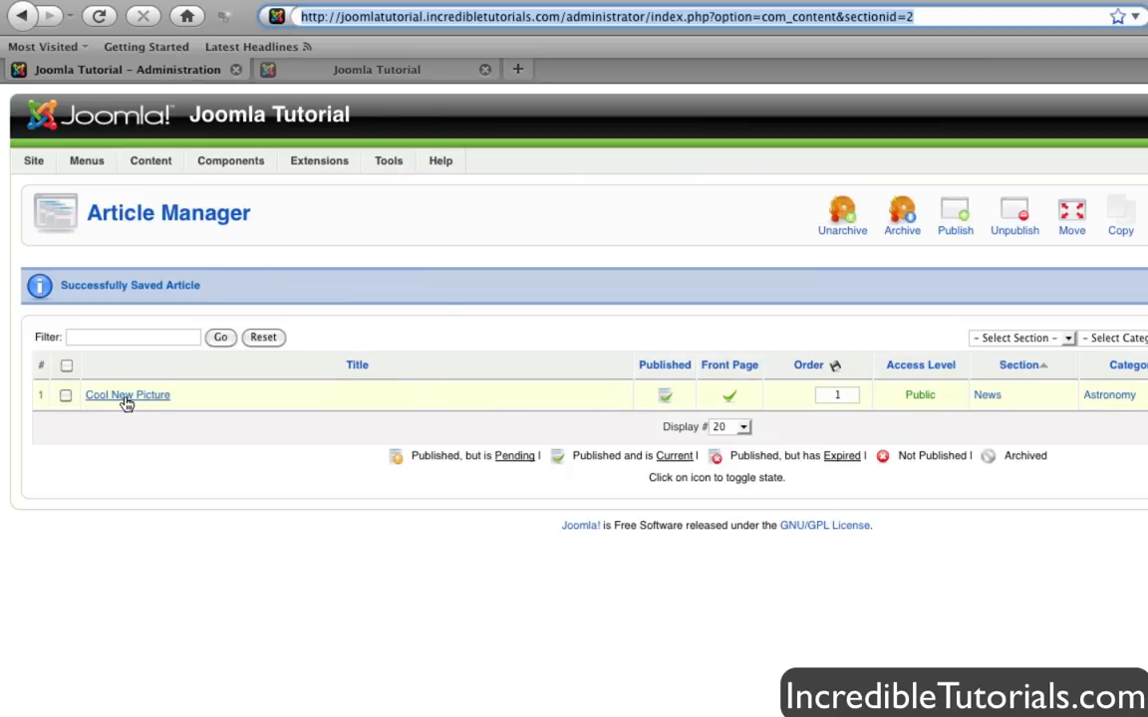
Insert a Read more break after the intro sentence of 'Cool New Picture' and apply the change.
click(128, 394)
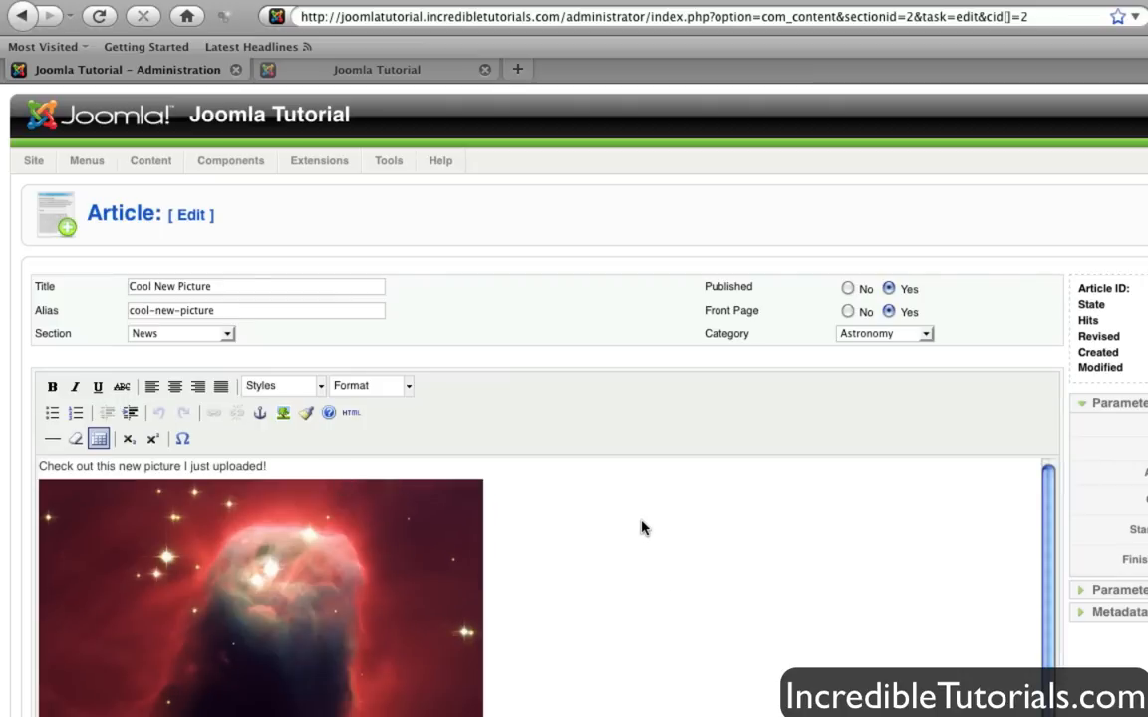
scroll(down, 3)
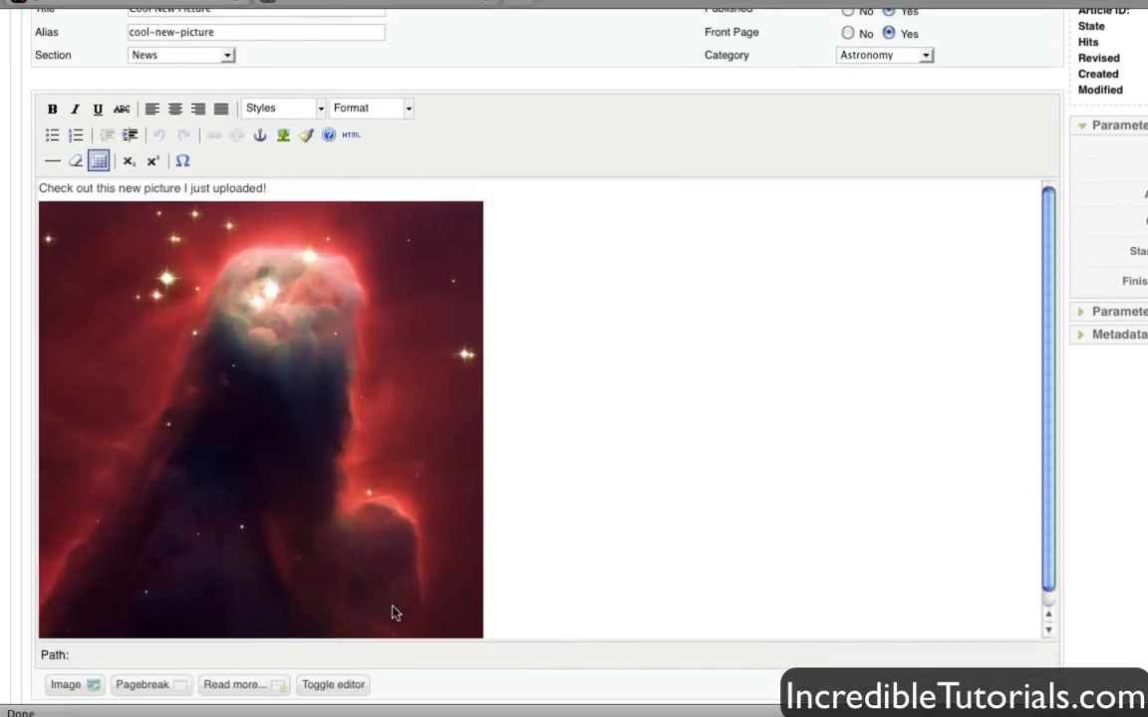
mouse_move(243, 686)
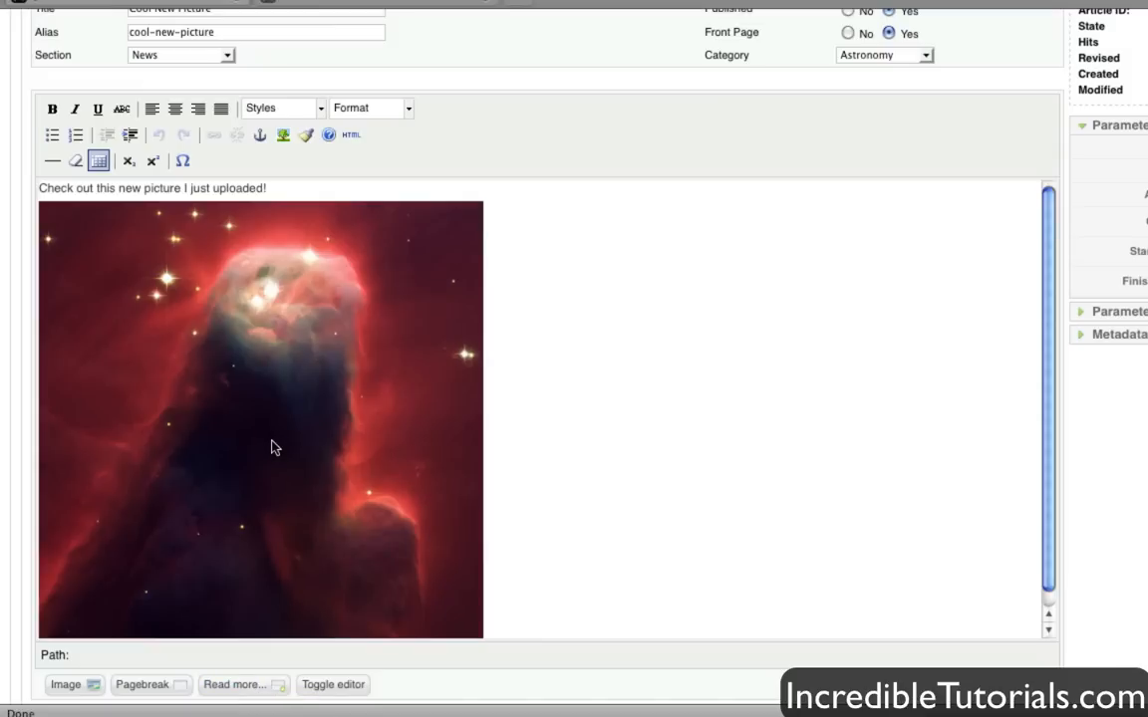
mouse_move(295, 193)
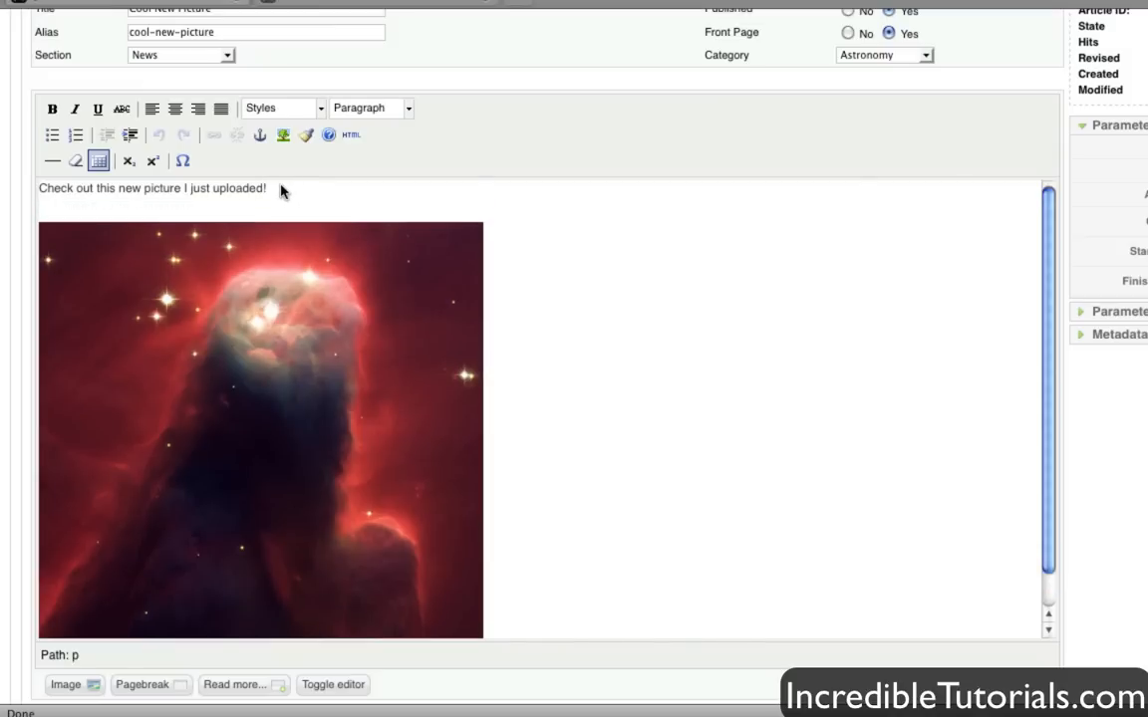
mouse_move(647, 523)
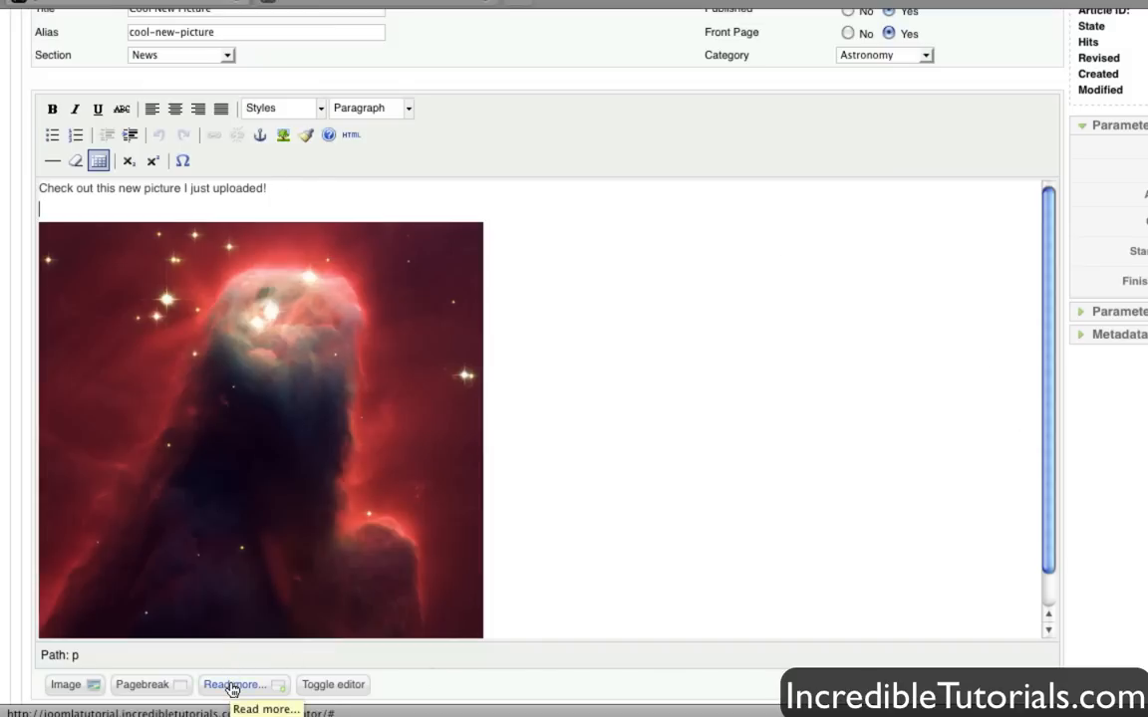
click(235, 685)
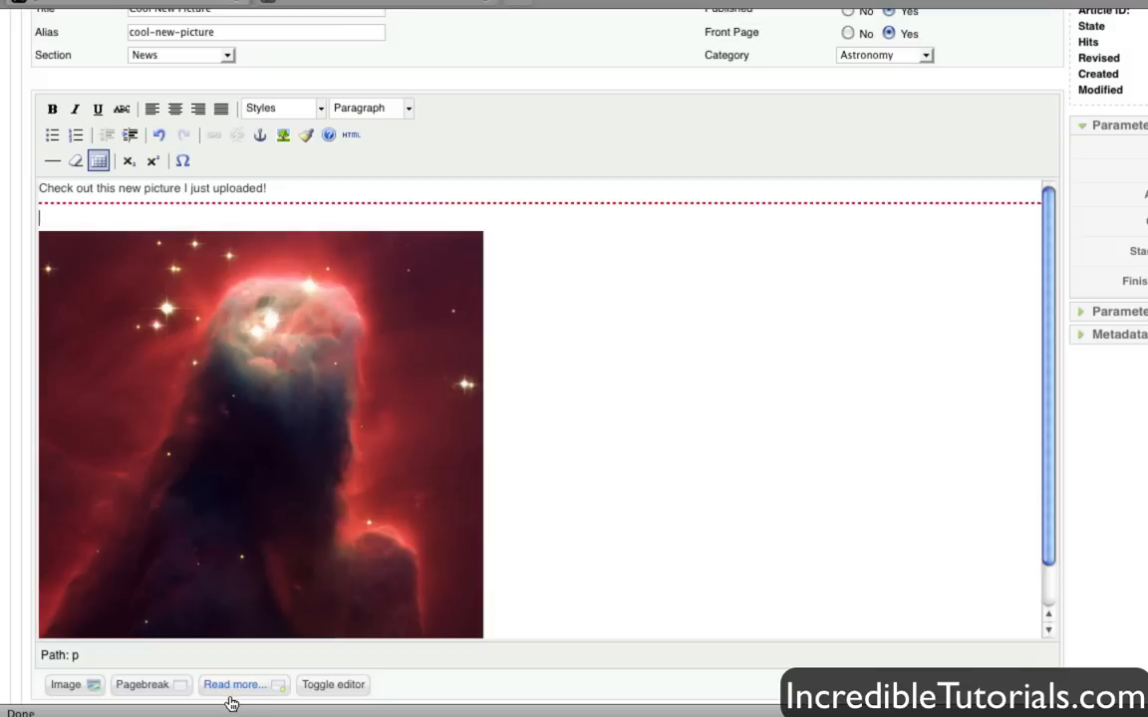
mouse_move(339, 197)
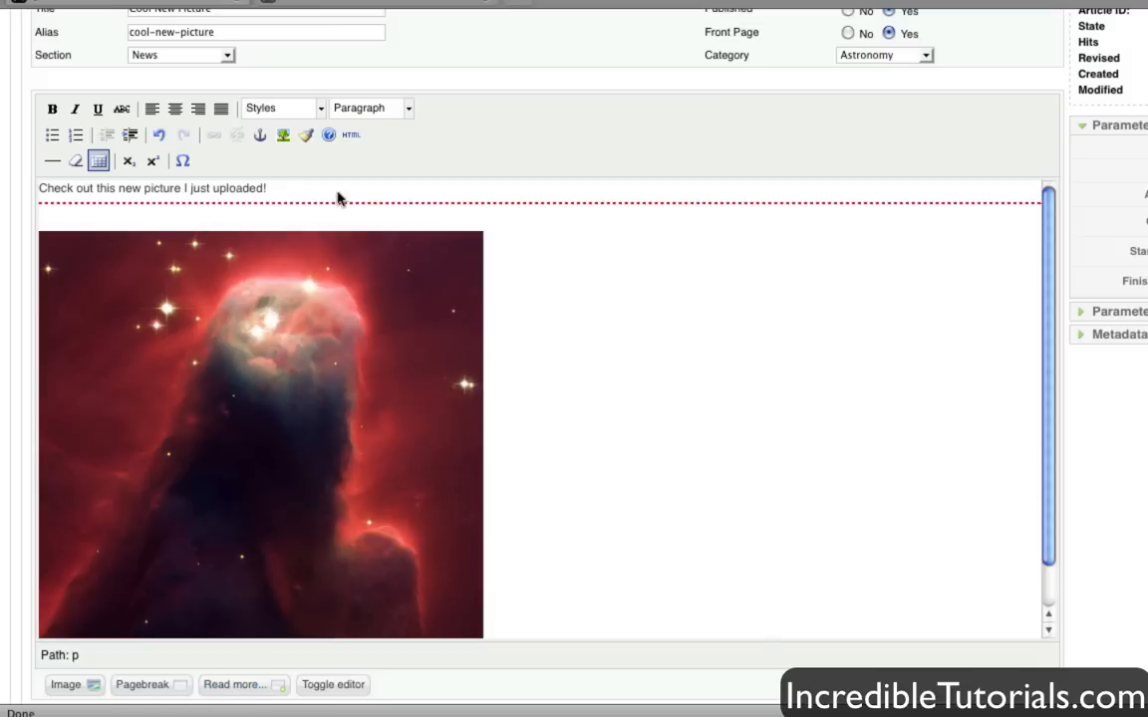
mouse_move(827, 213)
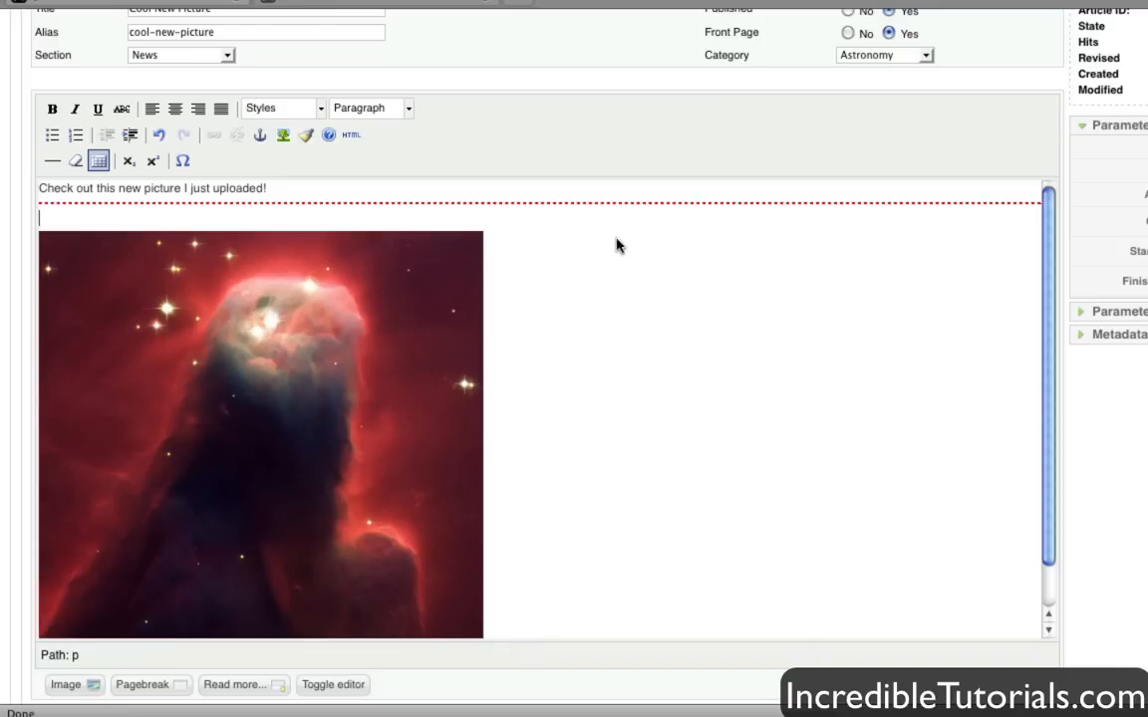
mouse_move(621, 295)
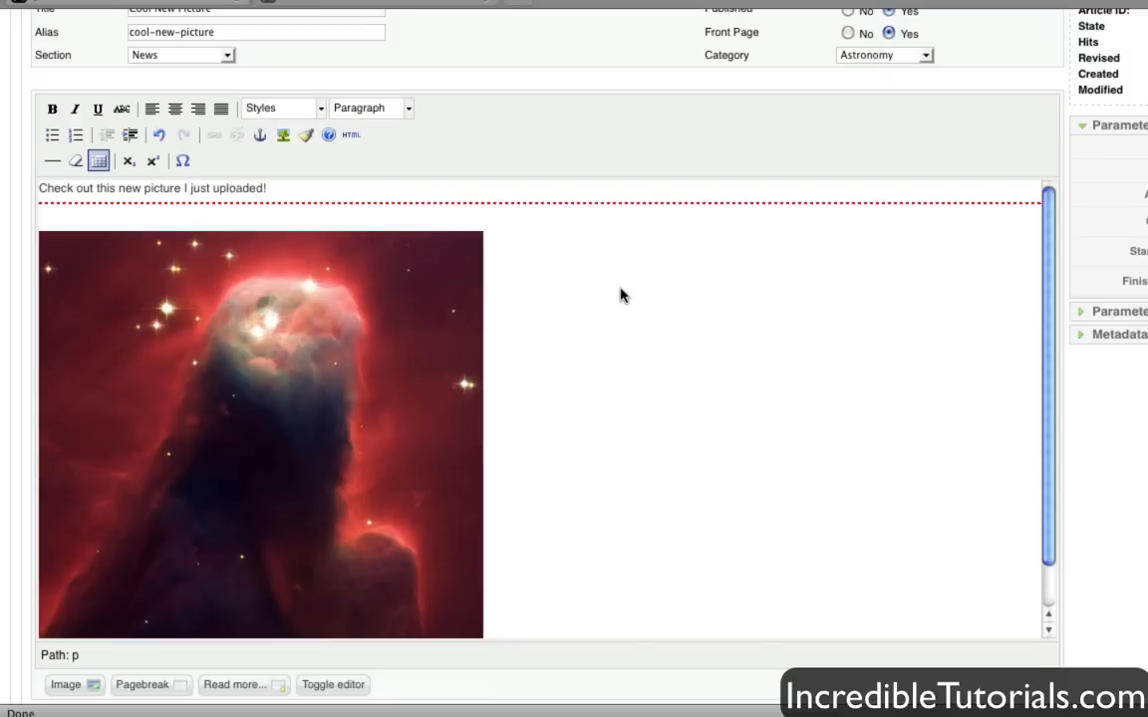
mouse_move(765, 327)
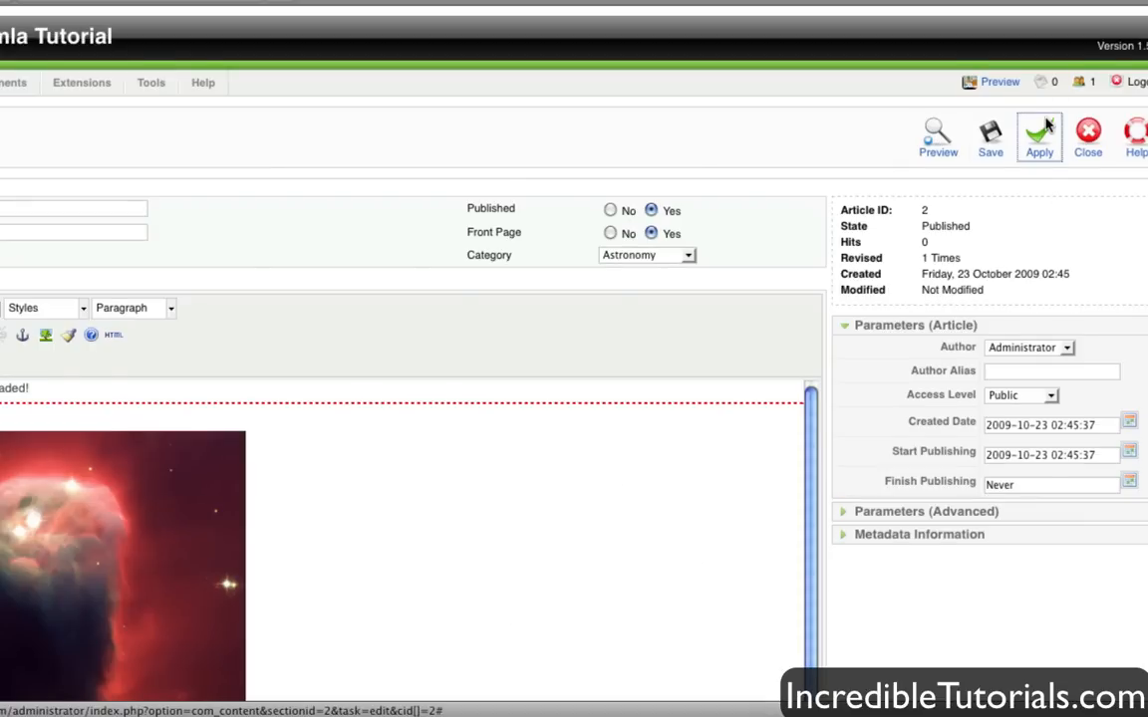
click(1038, 136)
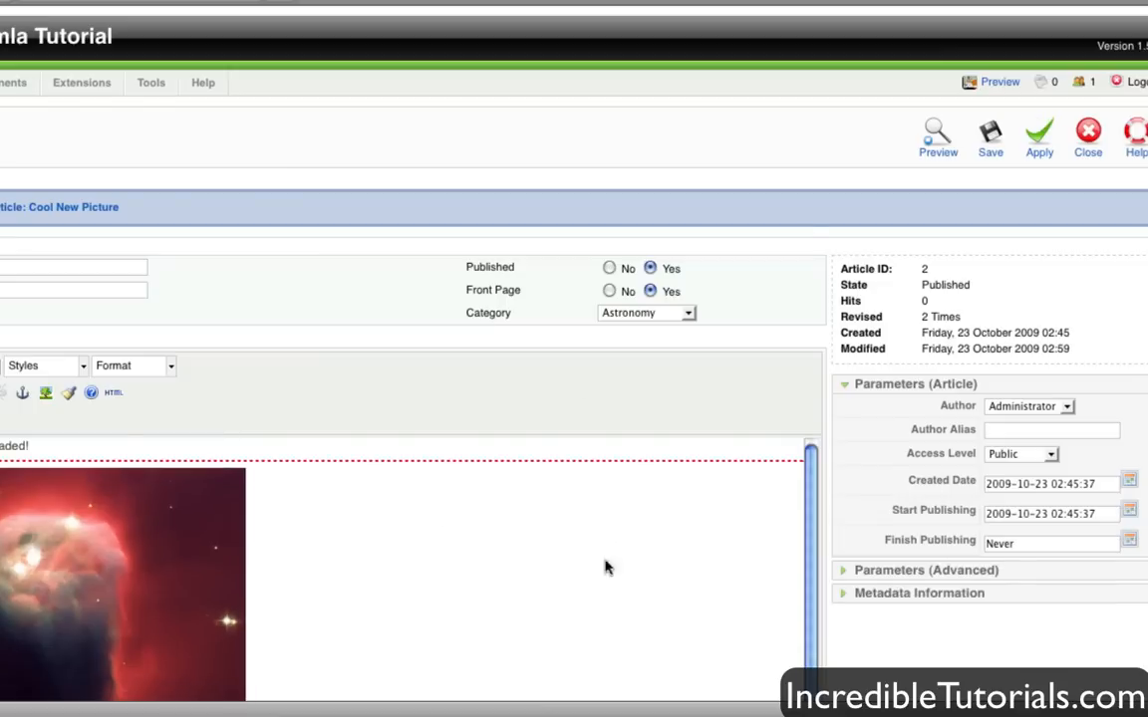
mouse_move(489, 554)
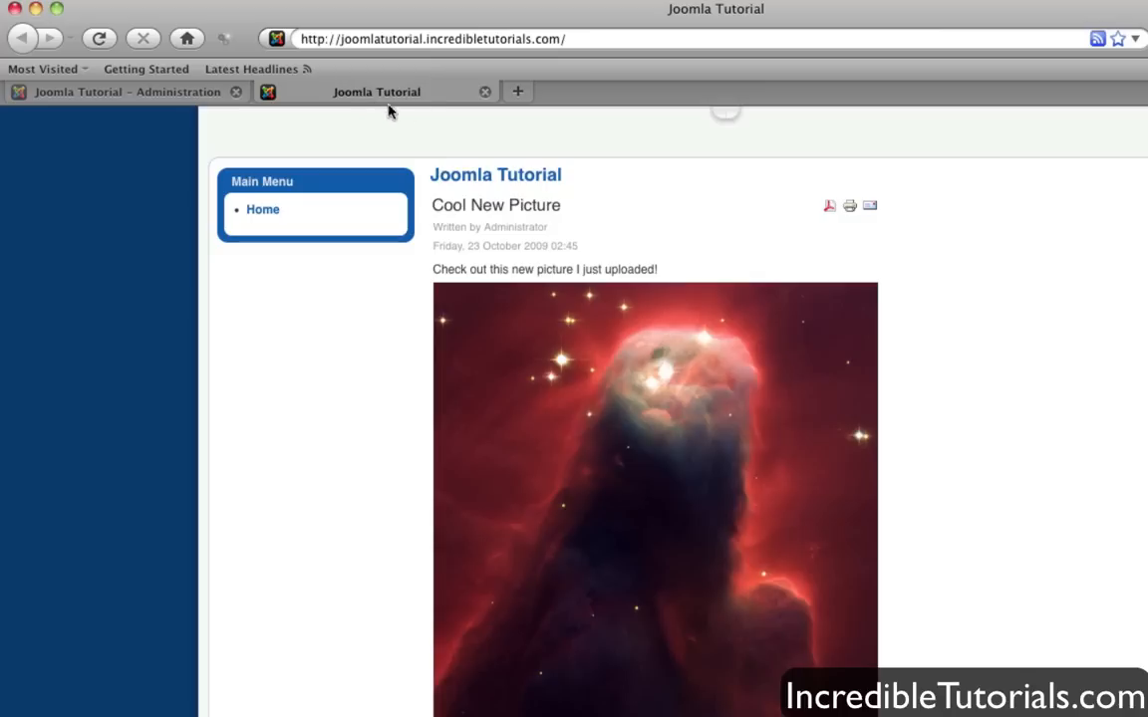
Reload the public home page to confirm the intro-only teaser, then follow Read more... to the full nebula article.
click(99, 38)
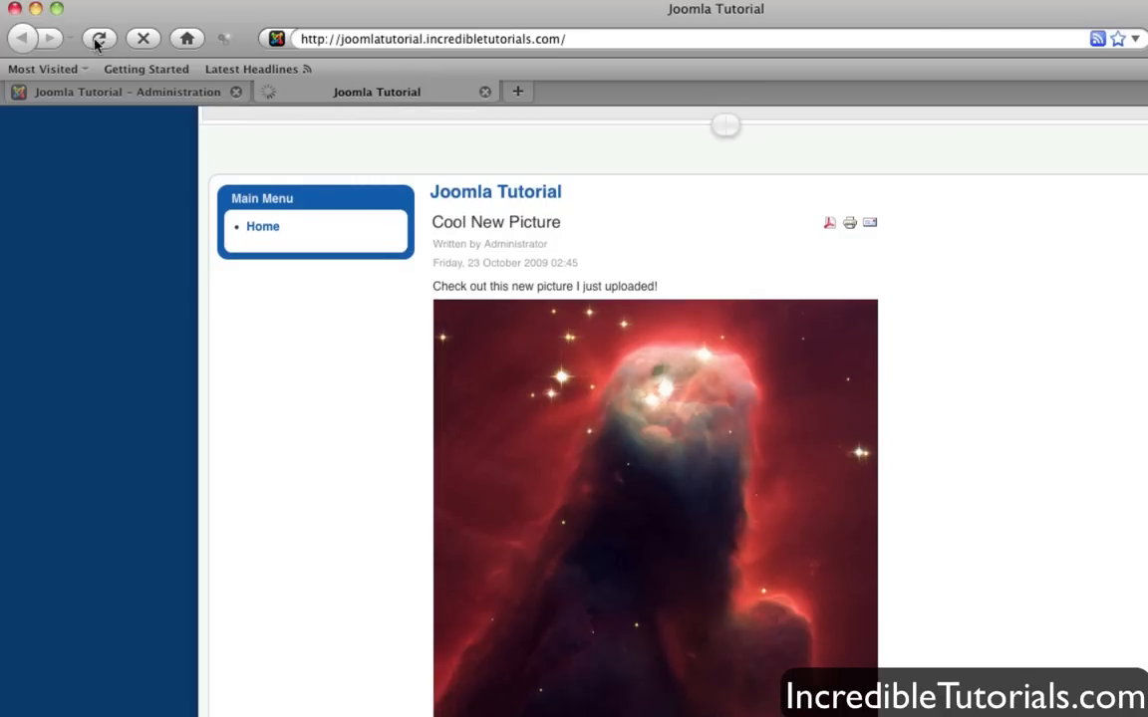
click(97, 37)
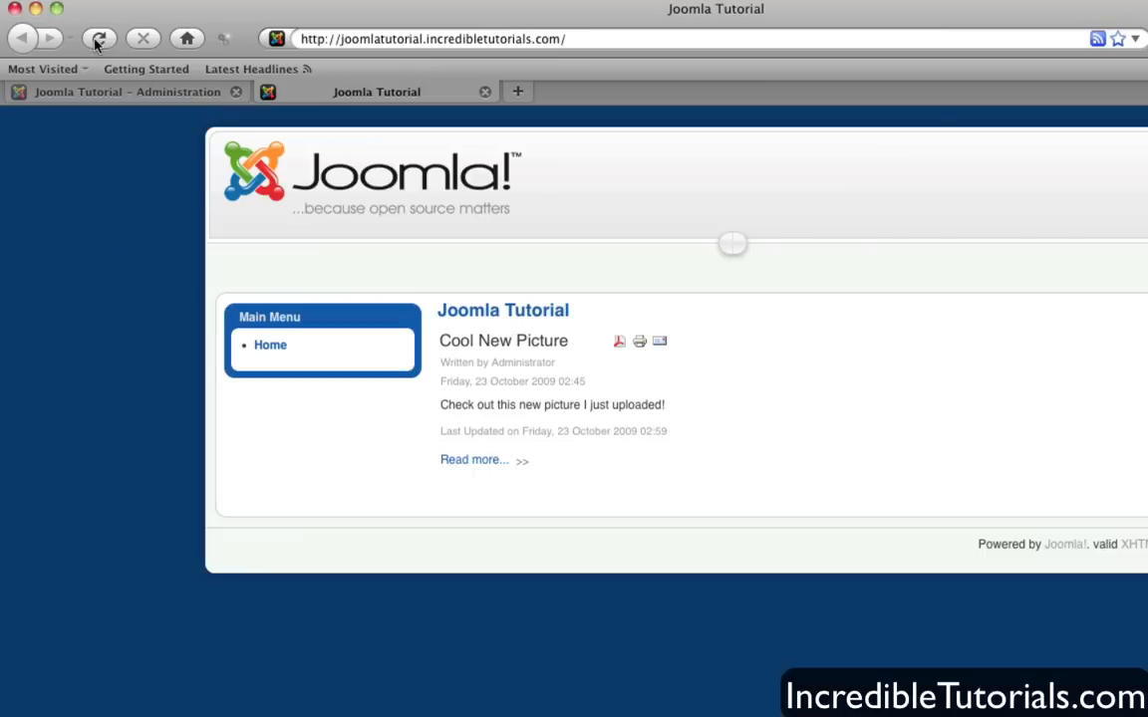
mouse_move(494, 447)
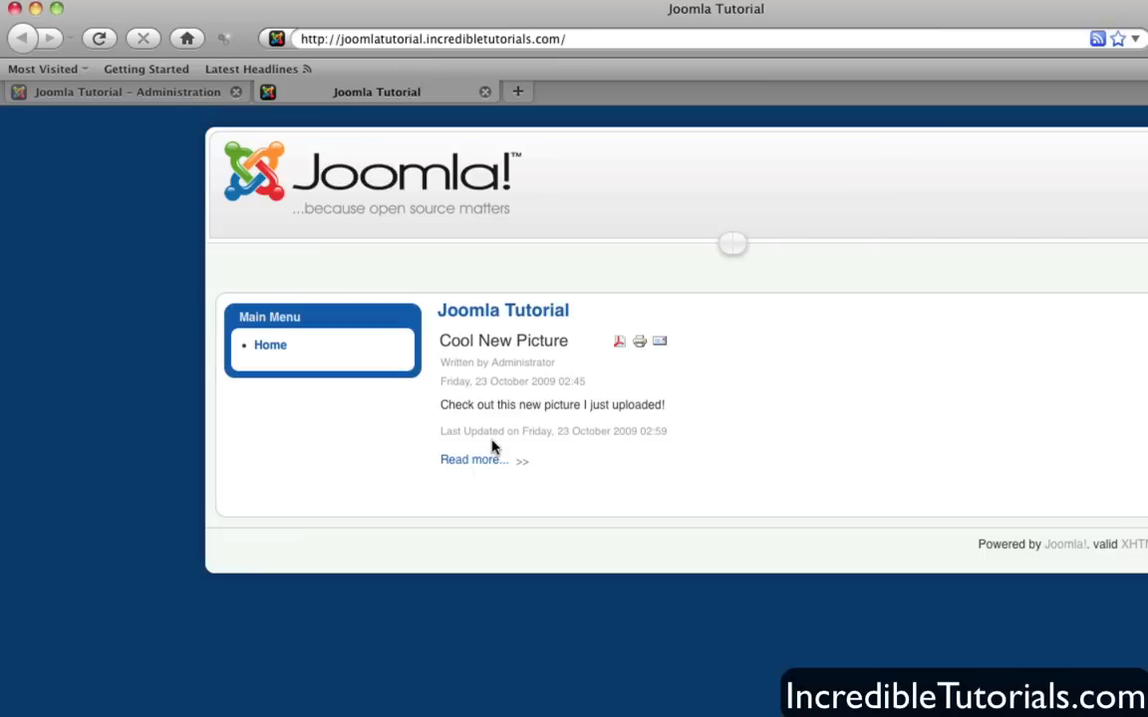
mouse_move(515, 546)
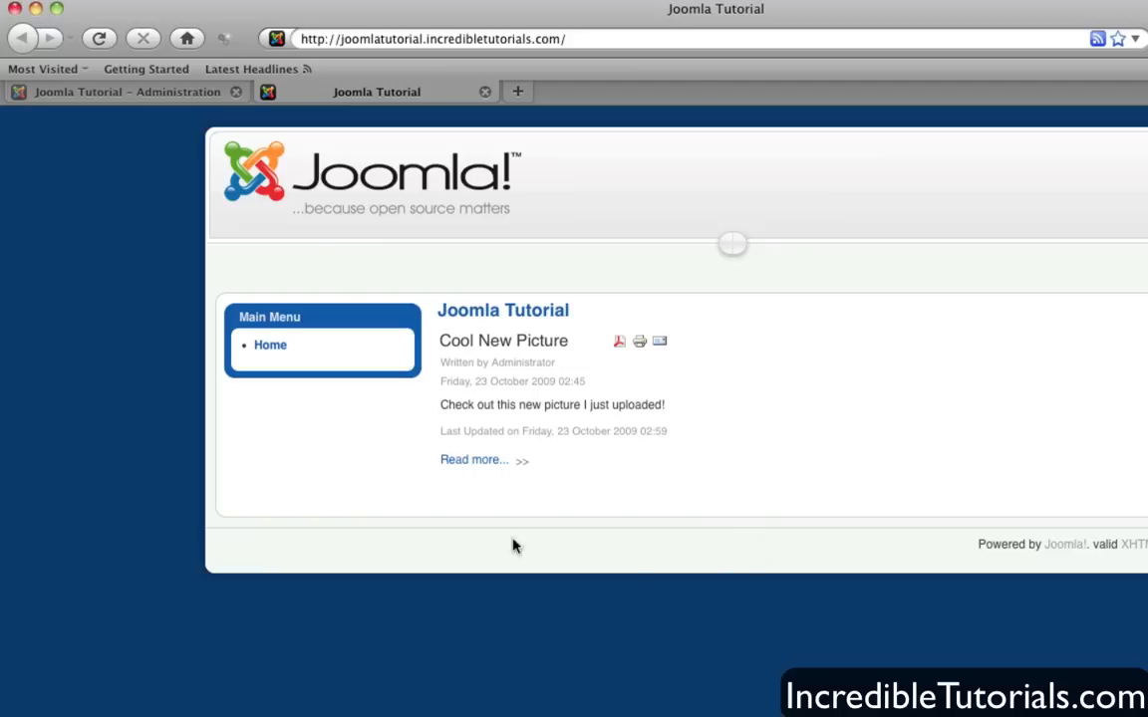
mouse_move(474, 460)
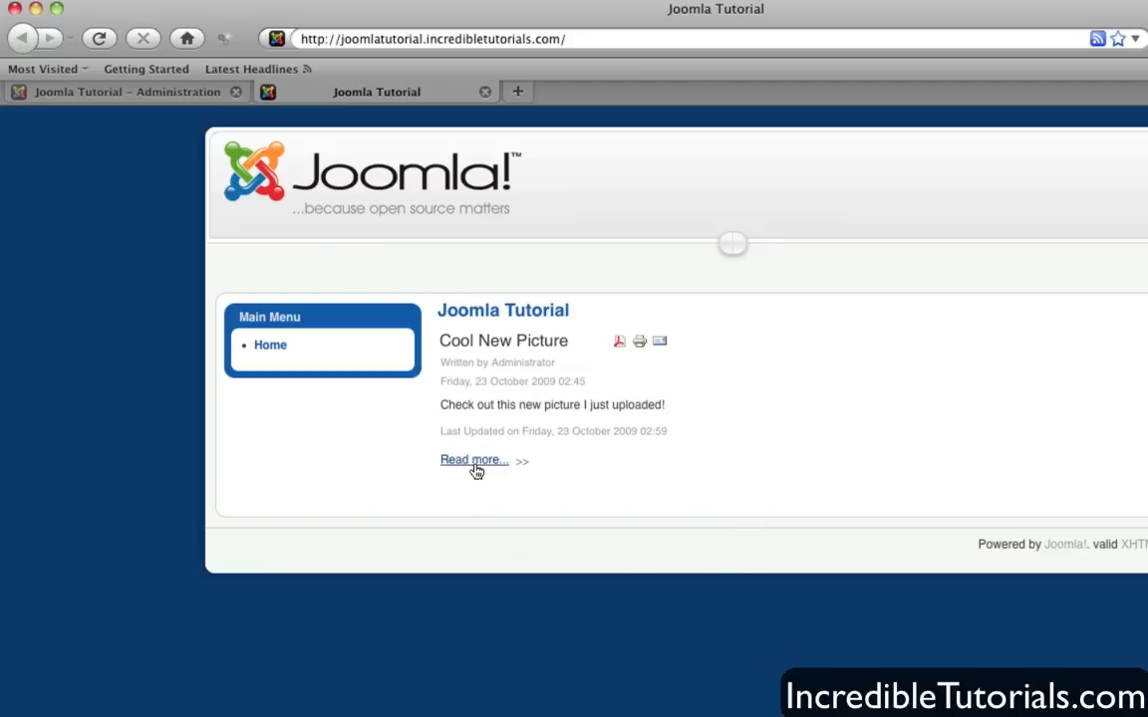
click(475, 458)
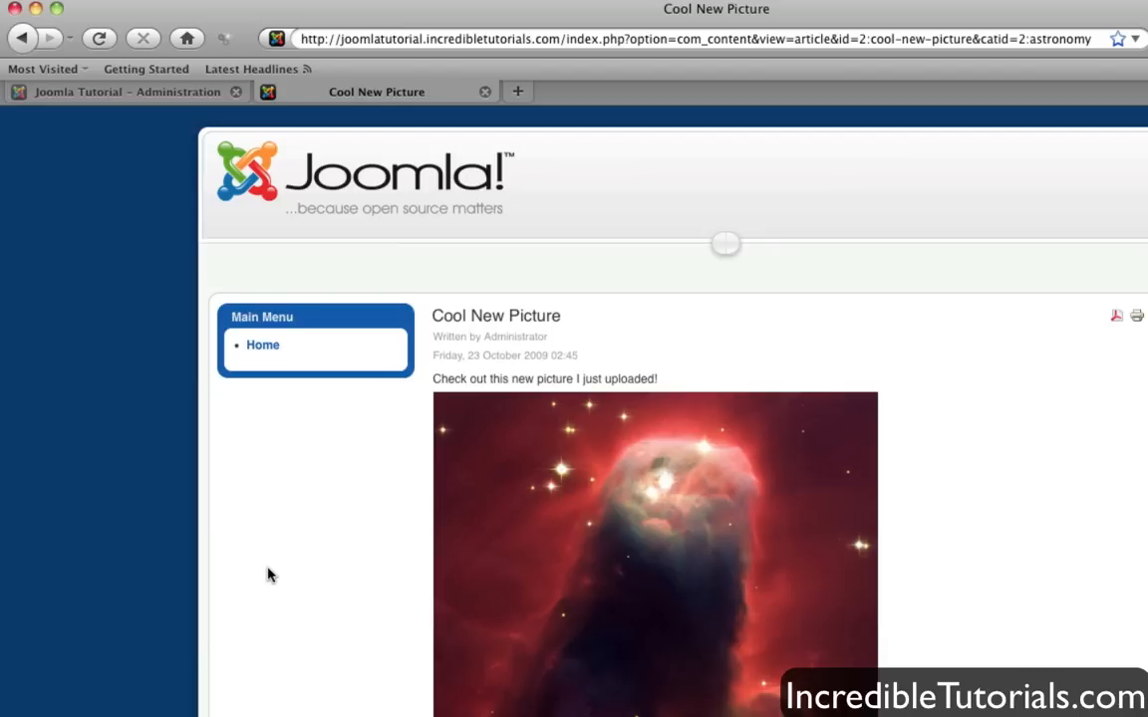
scroll(down, 3)
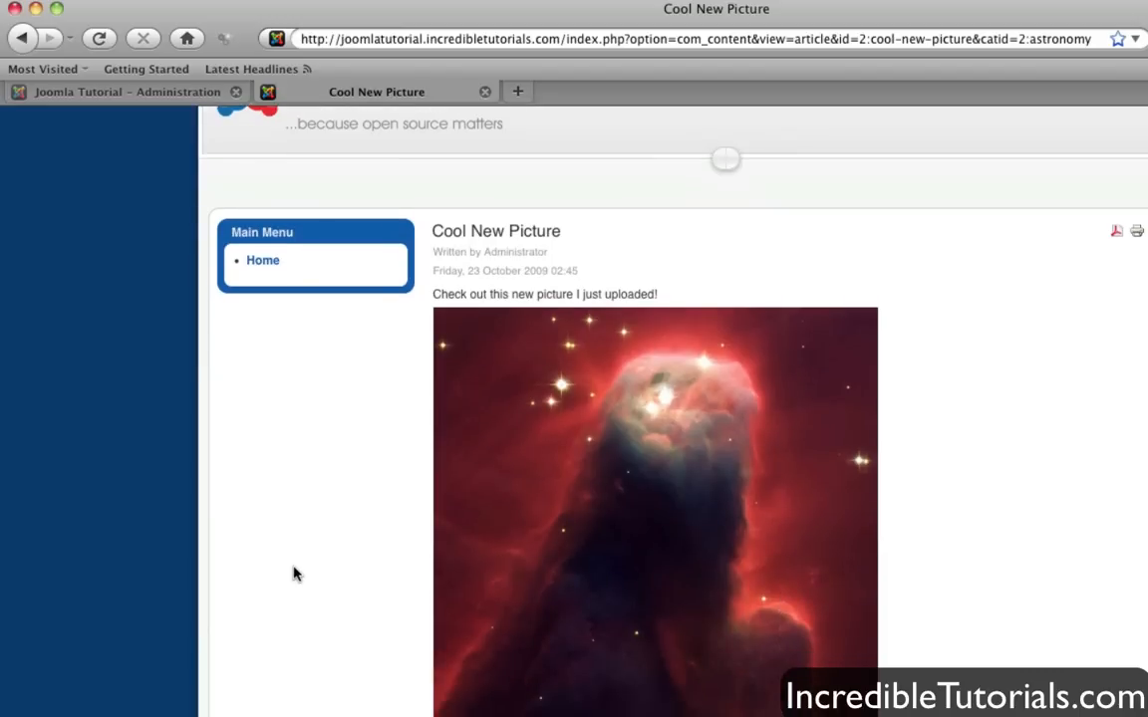